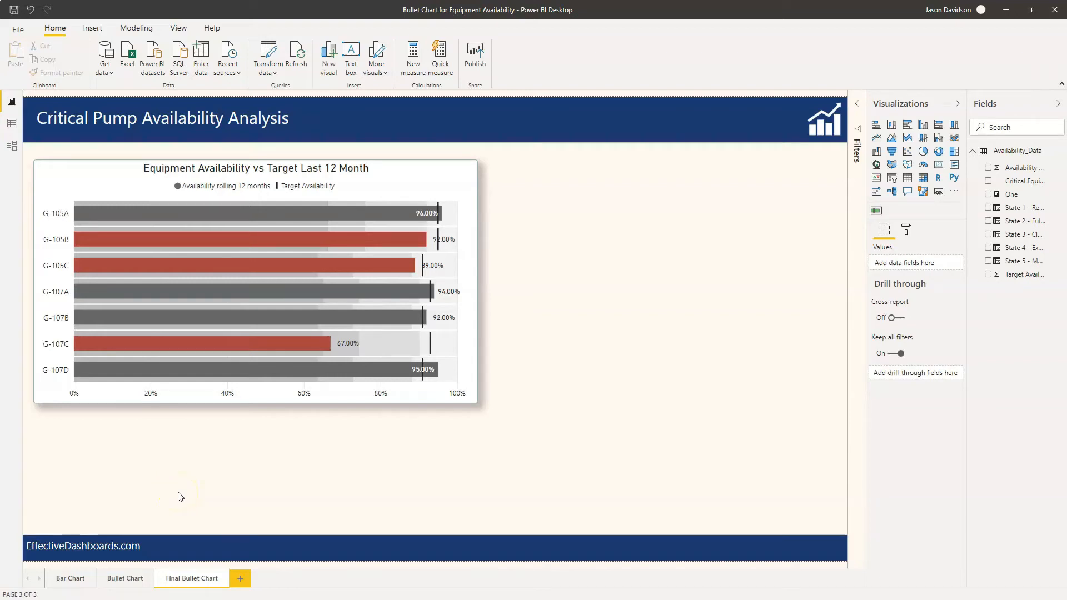
- Show the Bar Chart page with its pump availability table, requirement notes and bar chart
click(161, 119)
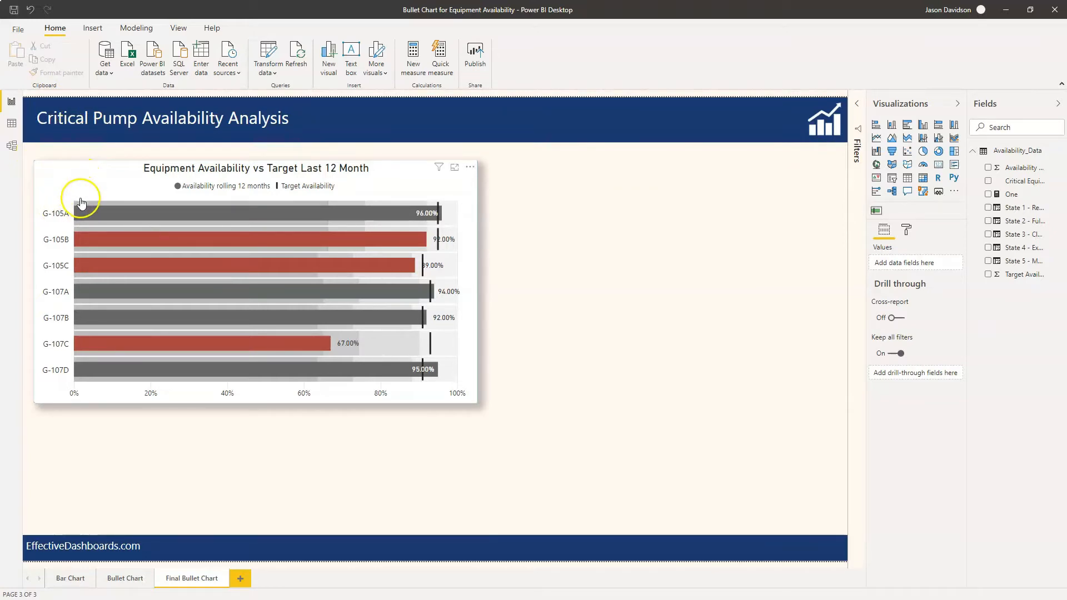
mouse_move(81, 348)
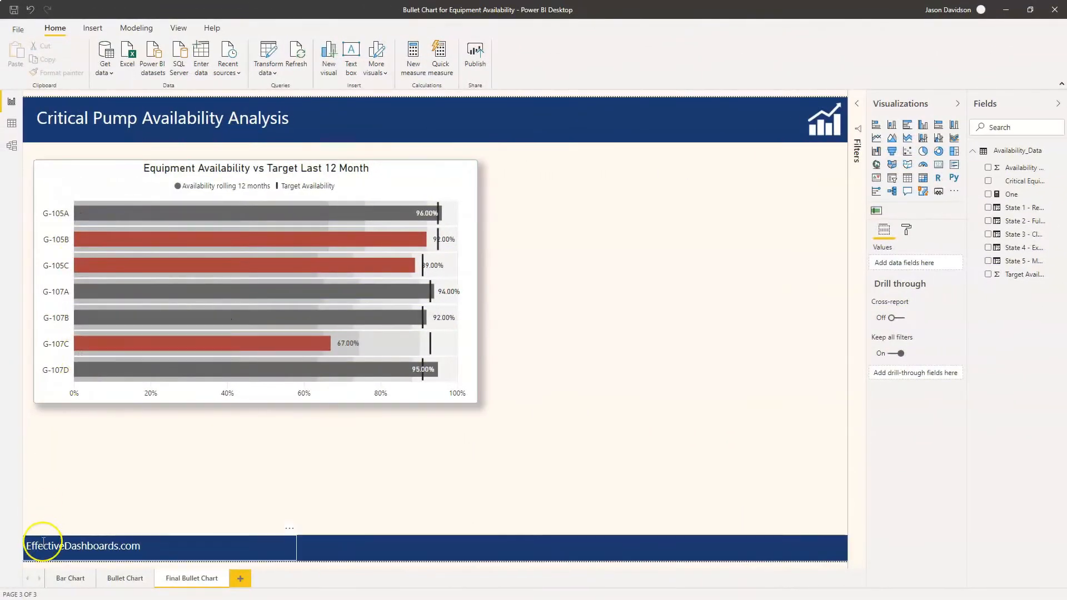
click(69, 578)
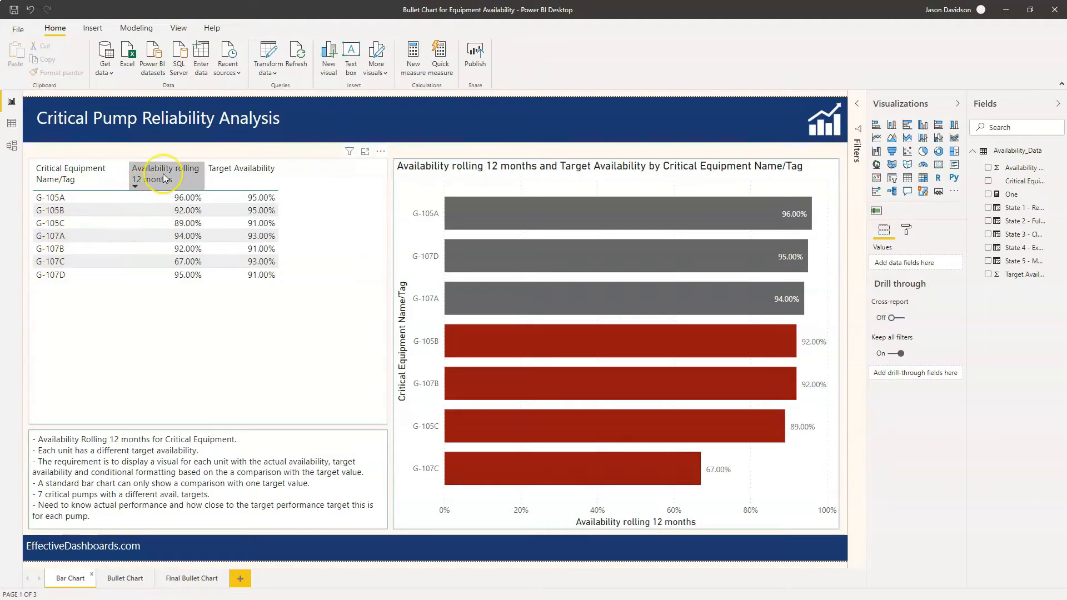
mouse_move(154, 184)
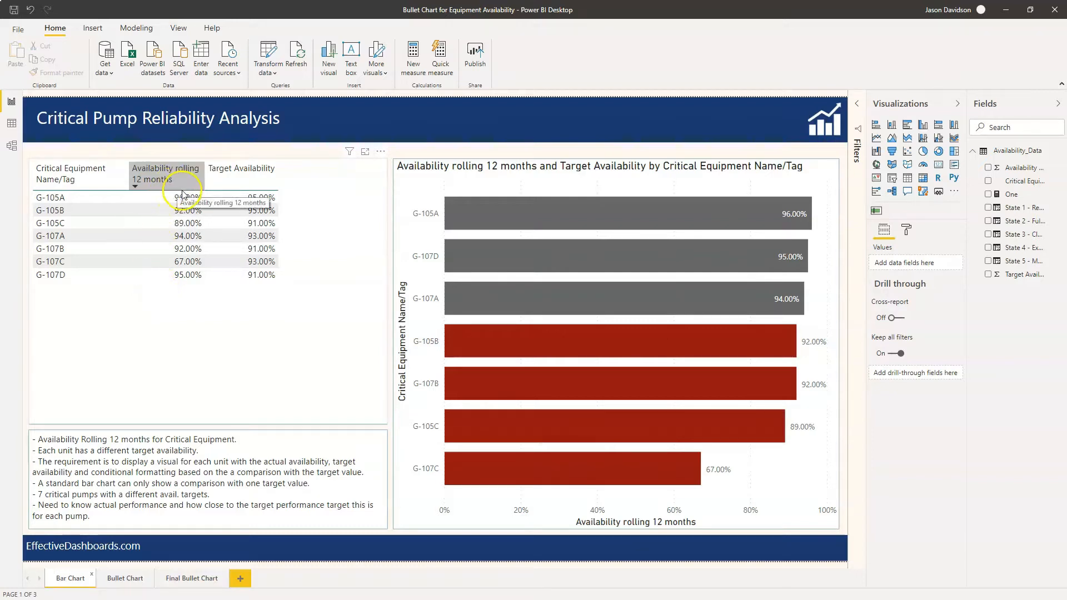
mouse_move(151, 258)
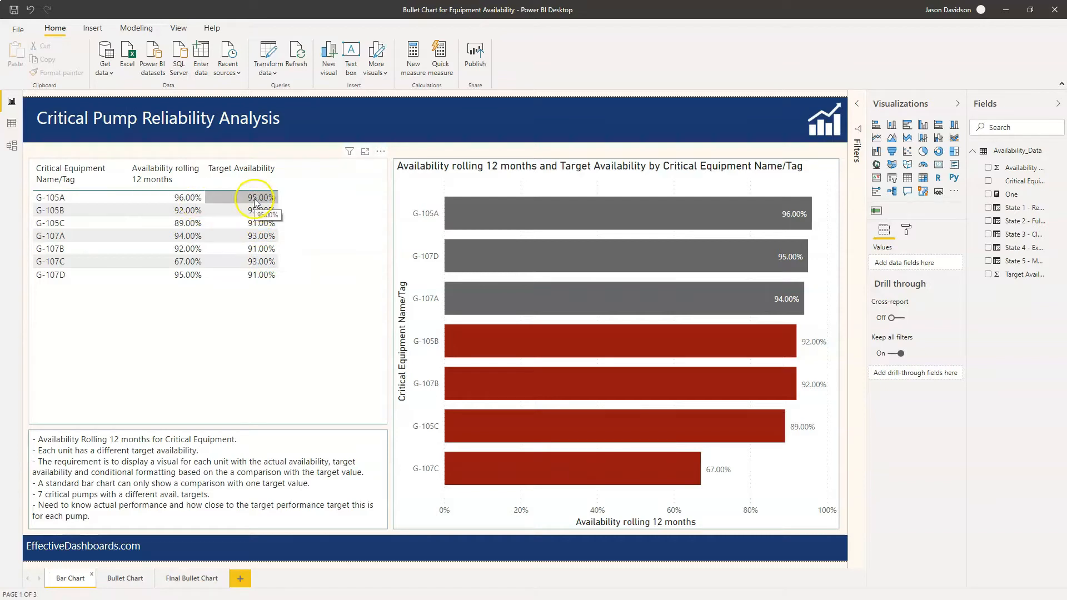
mouse_move(266, 211)
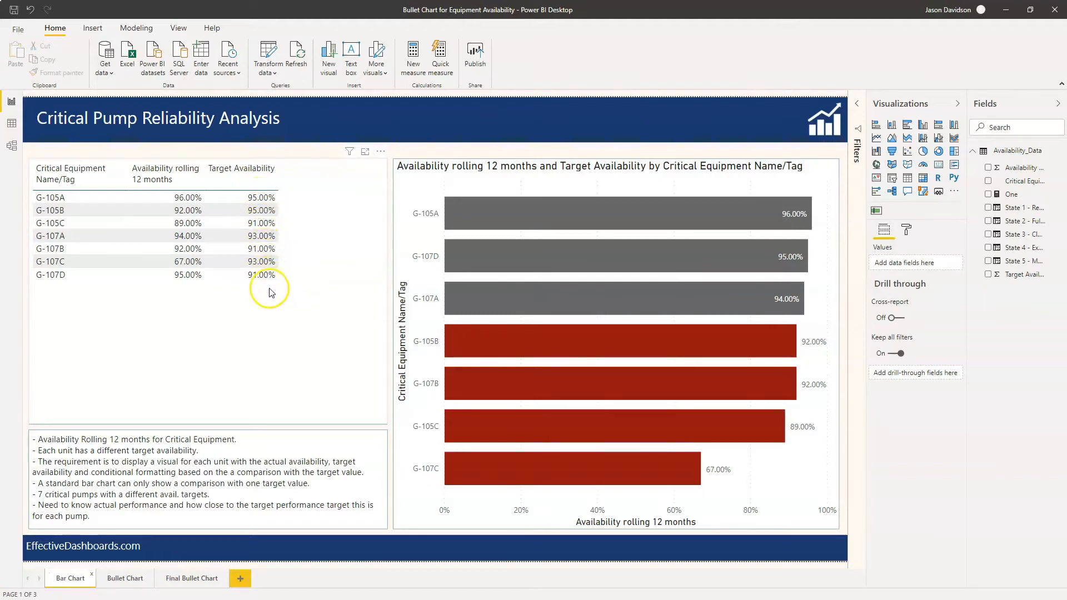
mouse_move(265, 300)
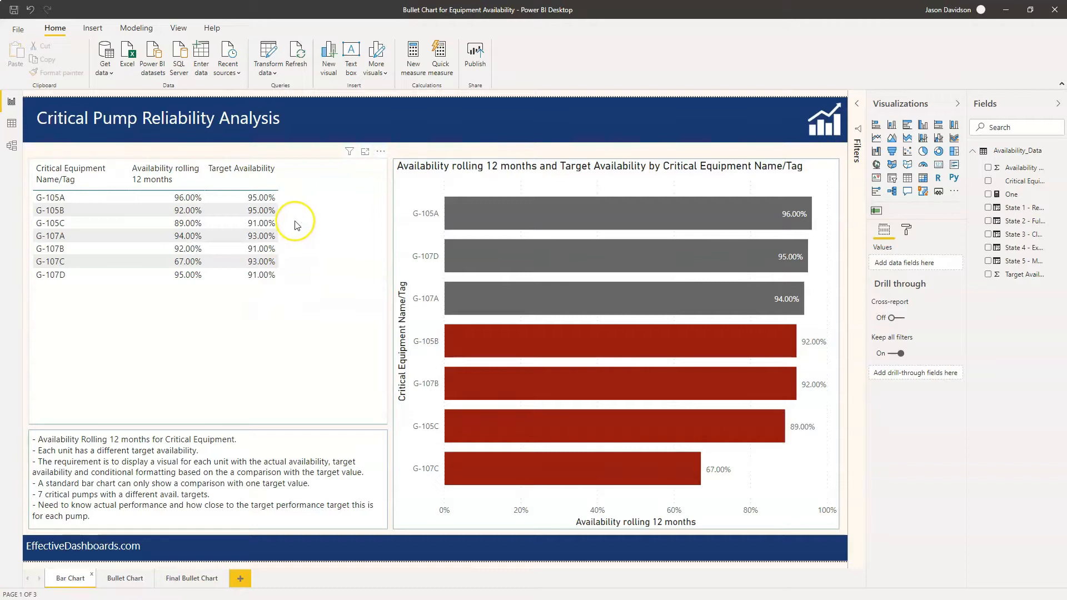
mouse_move(416, 183)
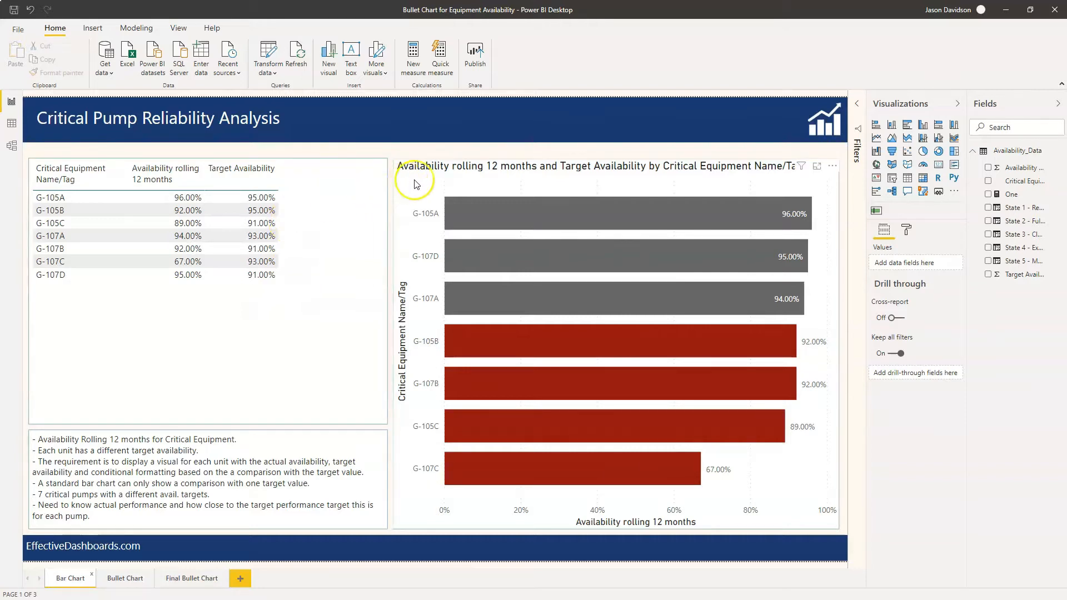
mouse_move(487, 281)
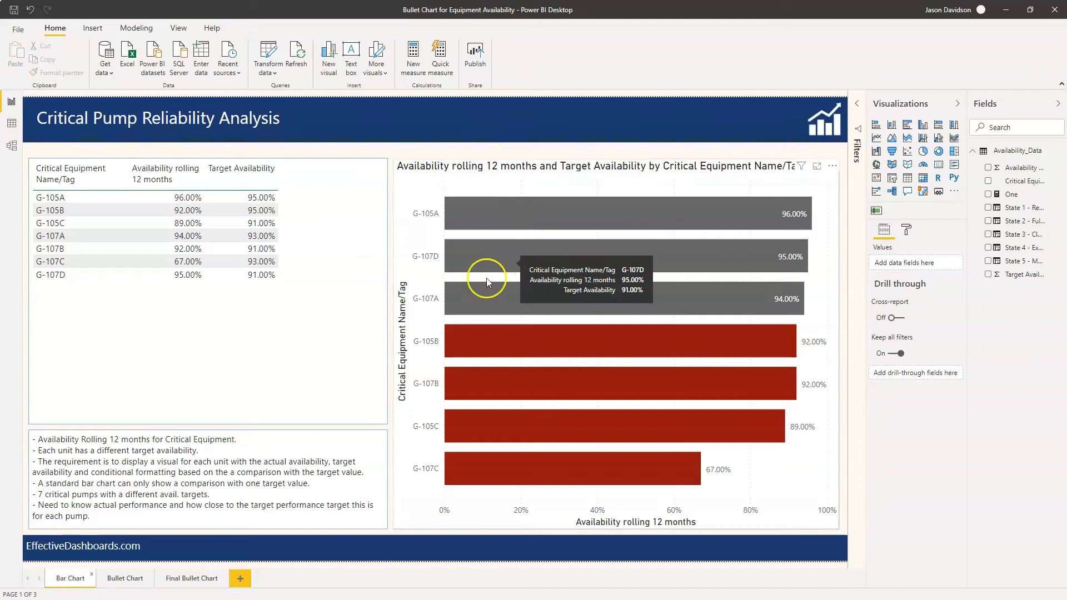
mouse_move(352, 231)
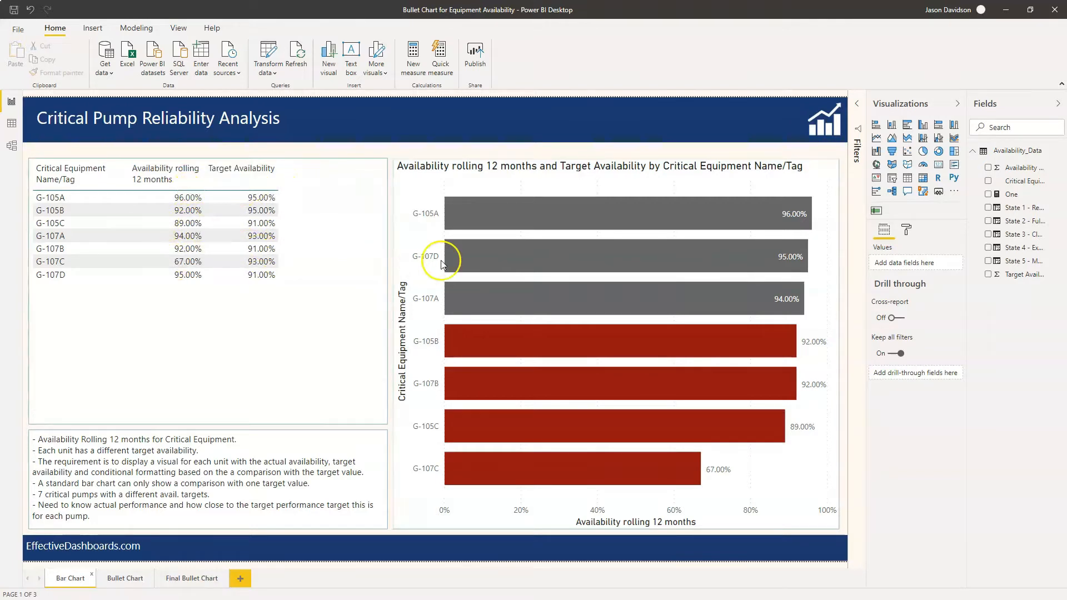
mouse_move(615, 471)
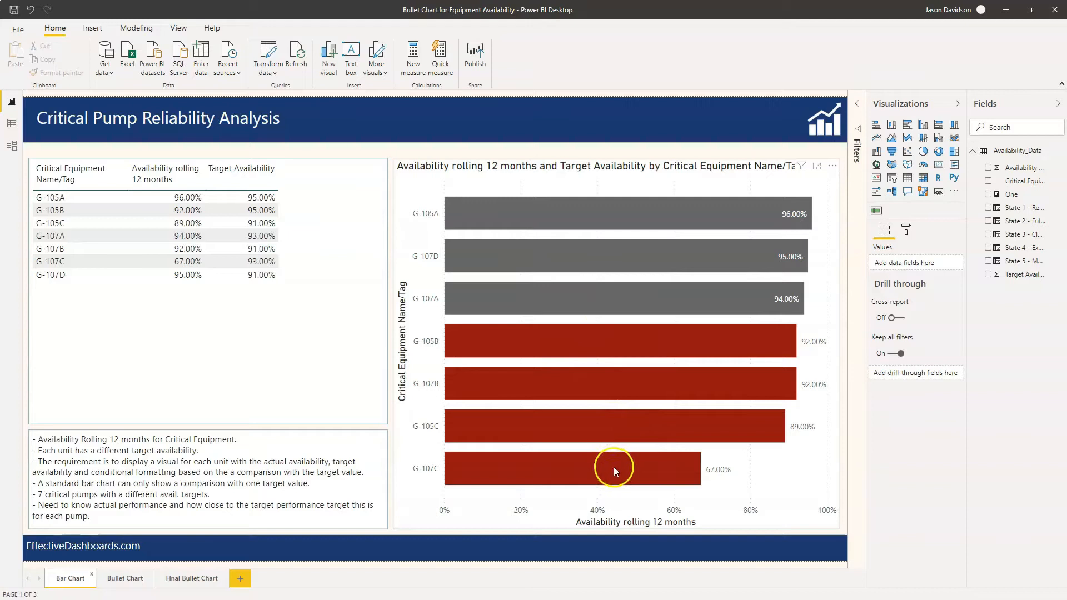
mouse_move(586, 369)
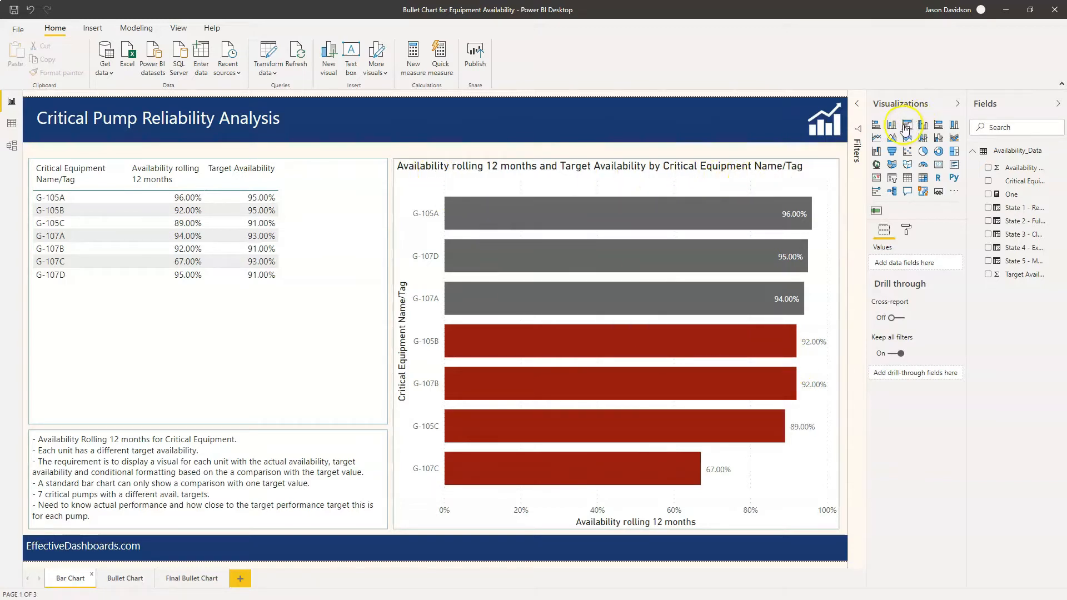
mouse_move(907, 126)
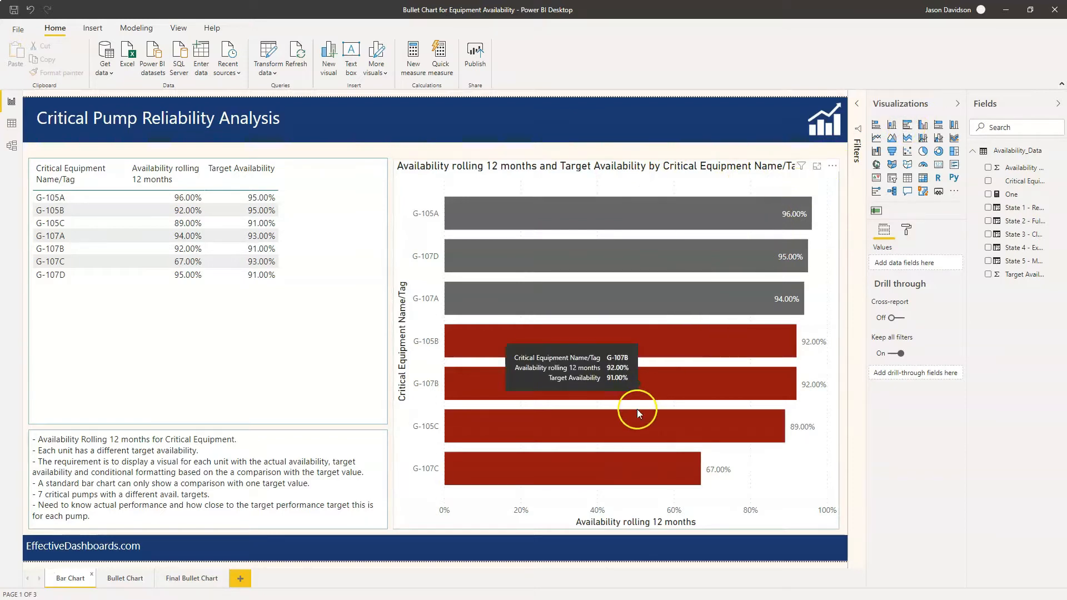
mouse_move(642, 454)
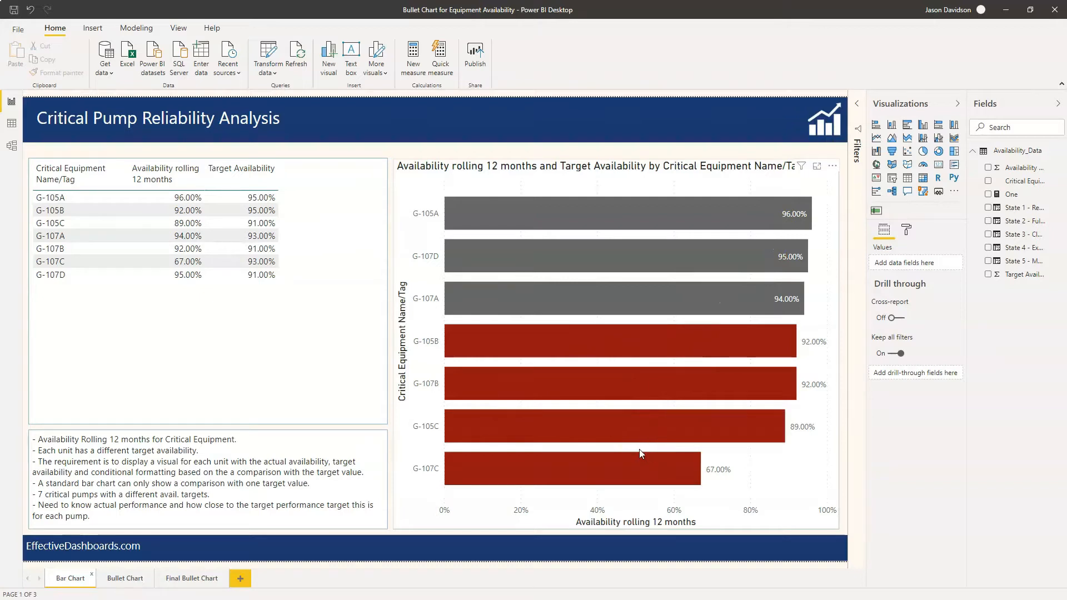
mouse_move(648, 271)
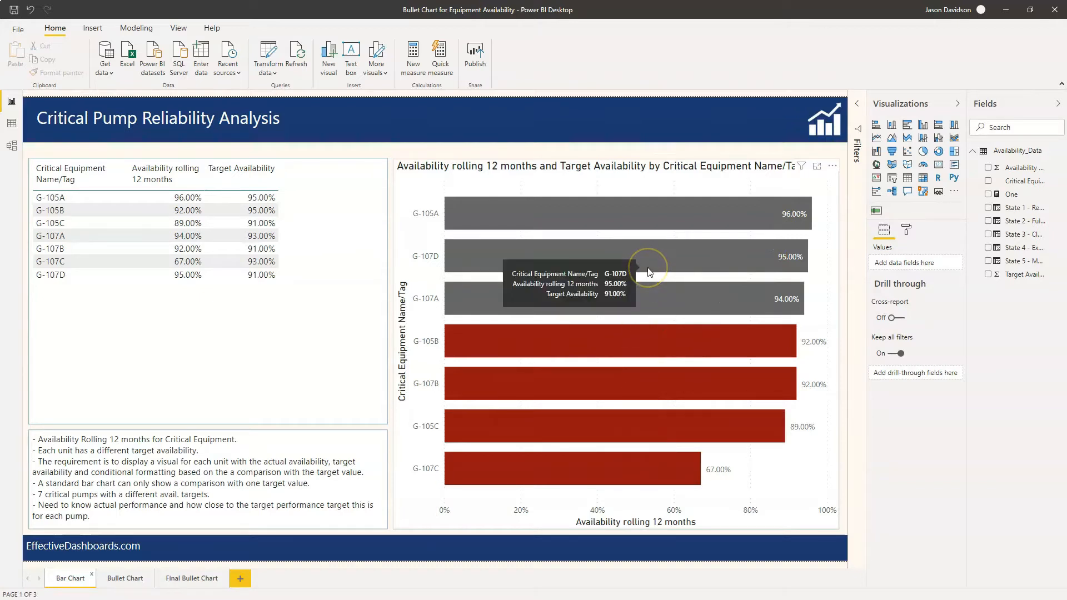
mouse_move(649, 272)
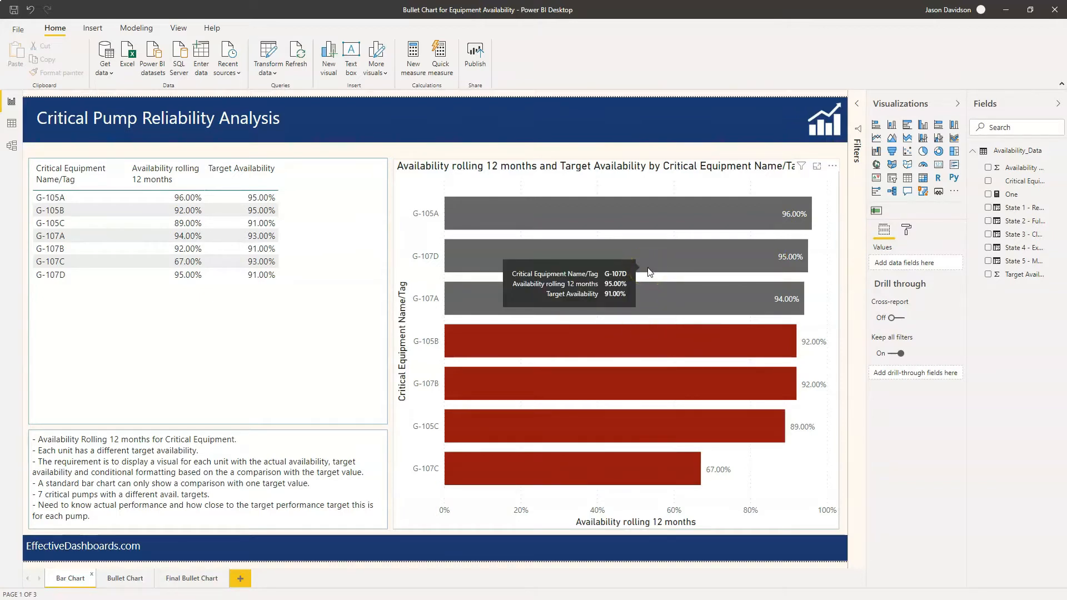
mouse_move(663, 219)
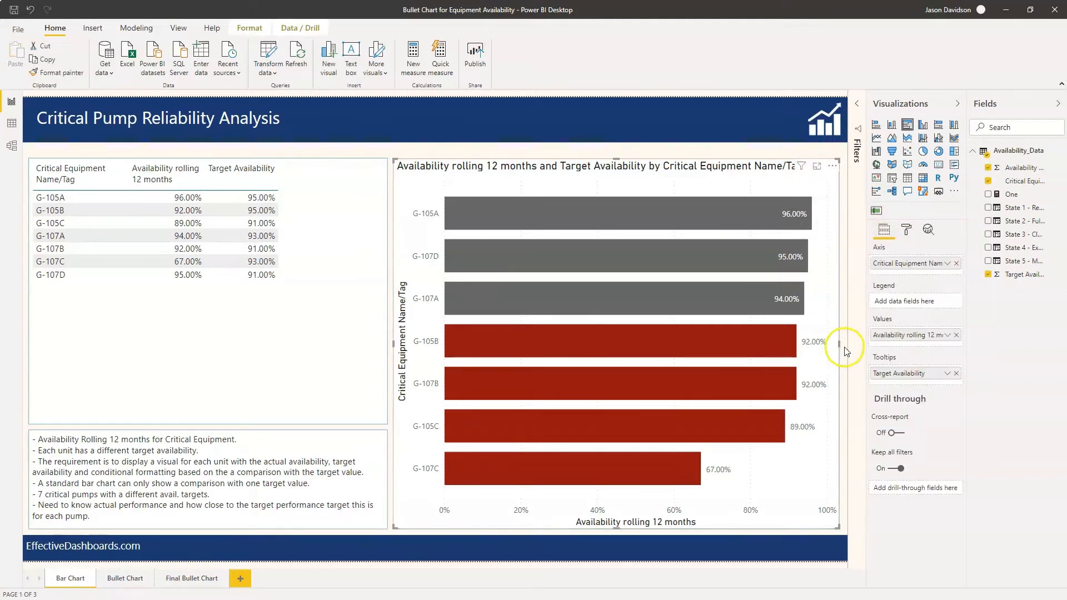
mouse_move(890, 377)
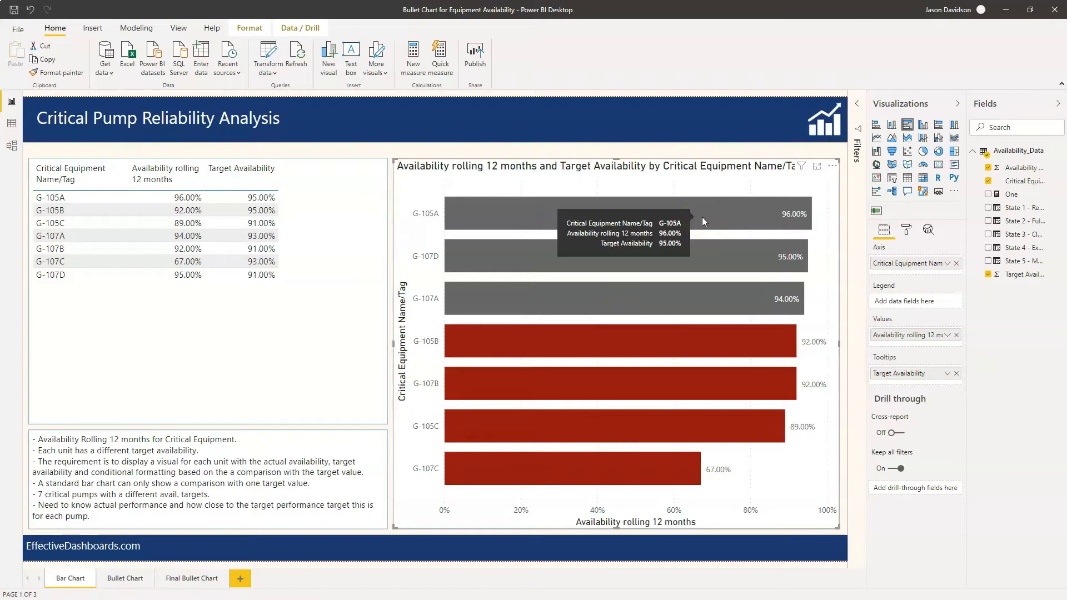
mouse_move(735, 232)
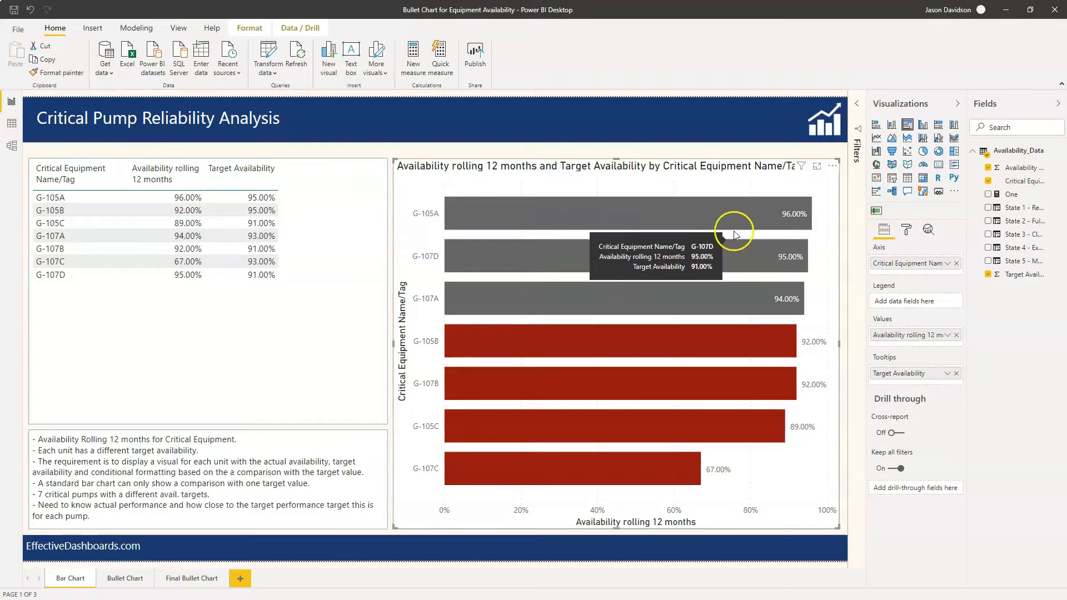
mouse_move(771, 219)
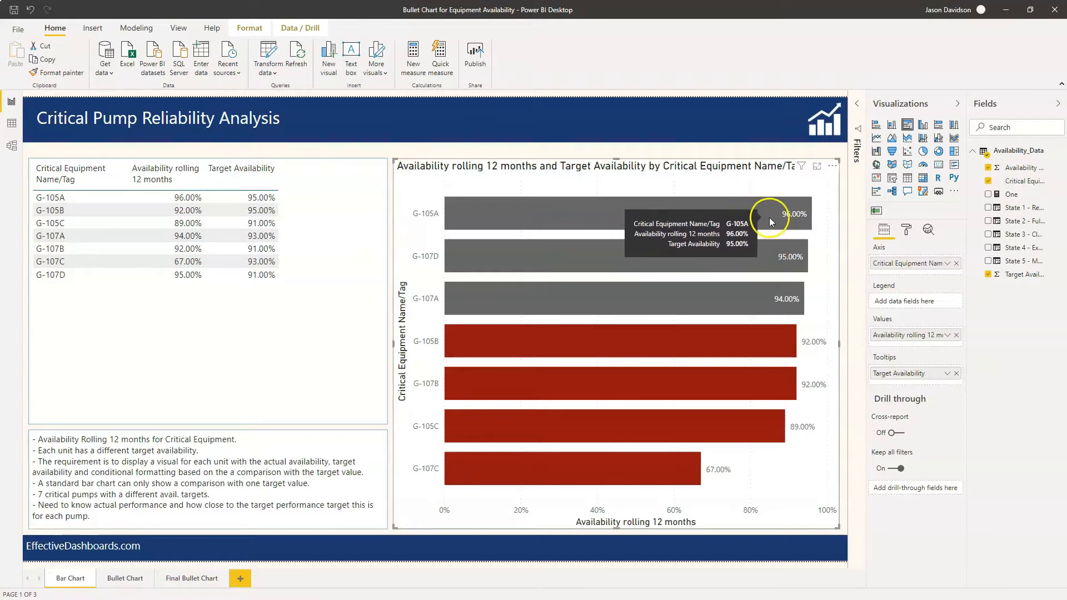
mouse_move(763, 264)
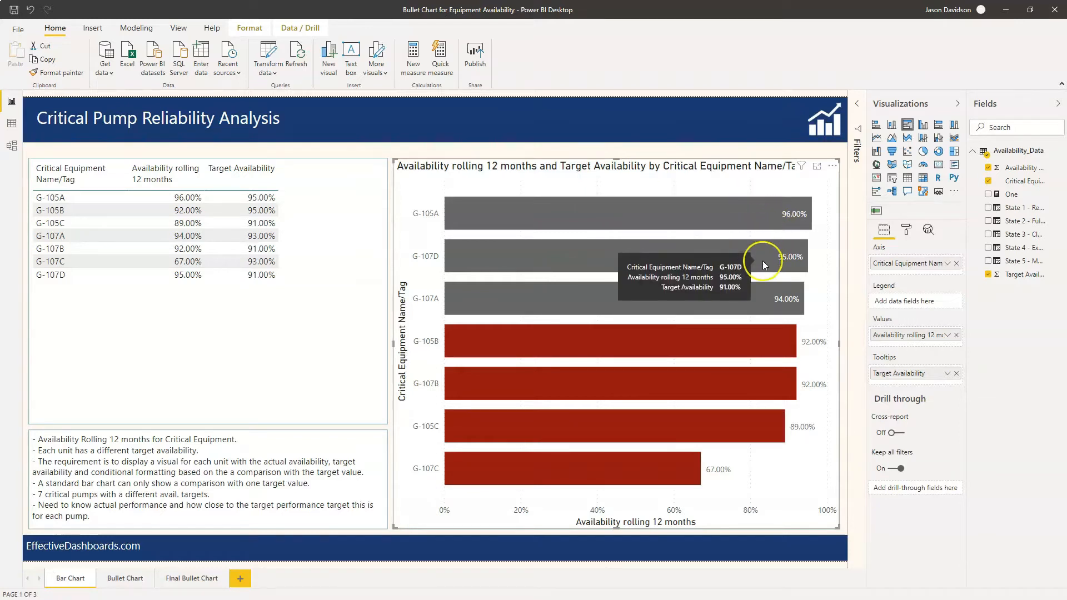
mouse_move(761, 319)
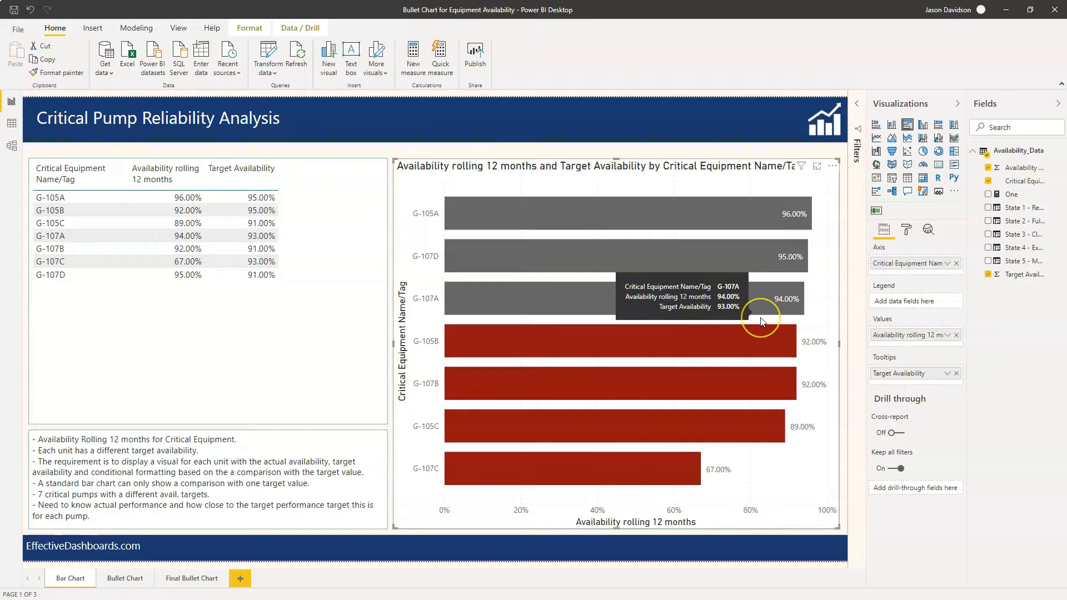
mouse_move(763, 329)
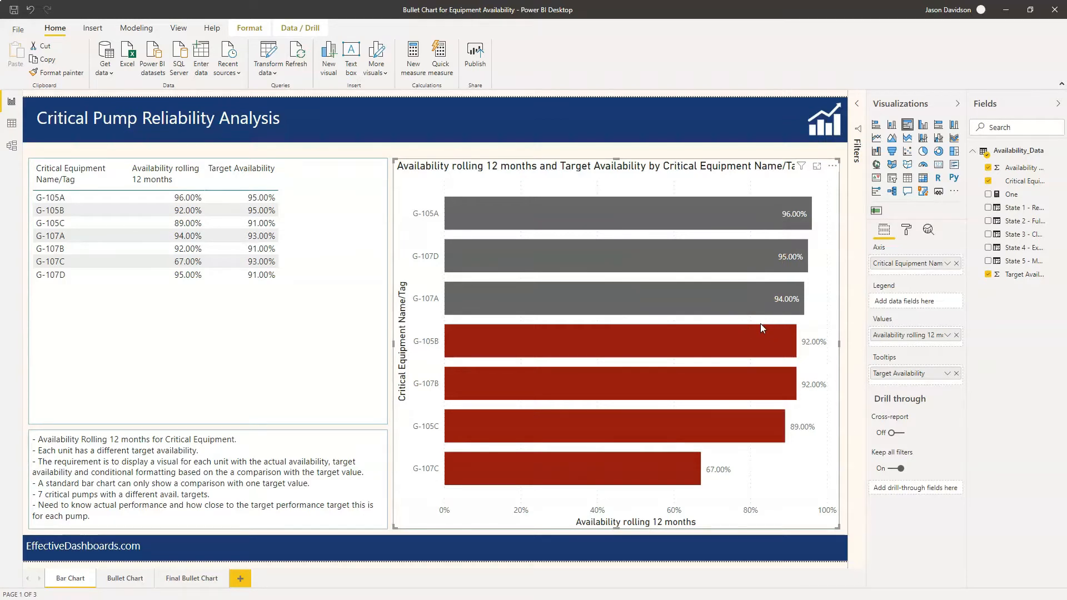
mouse_move(761, 224)
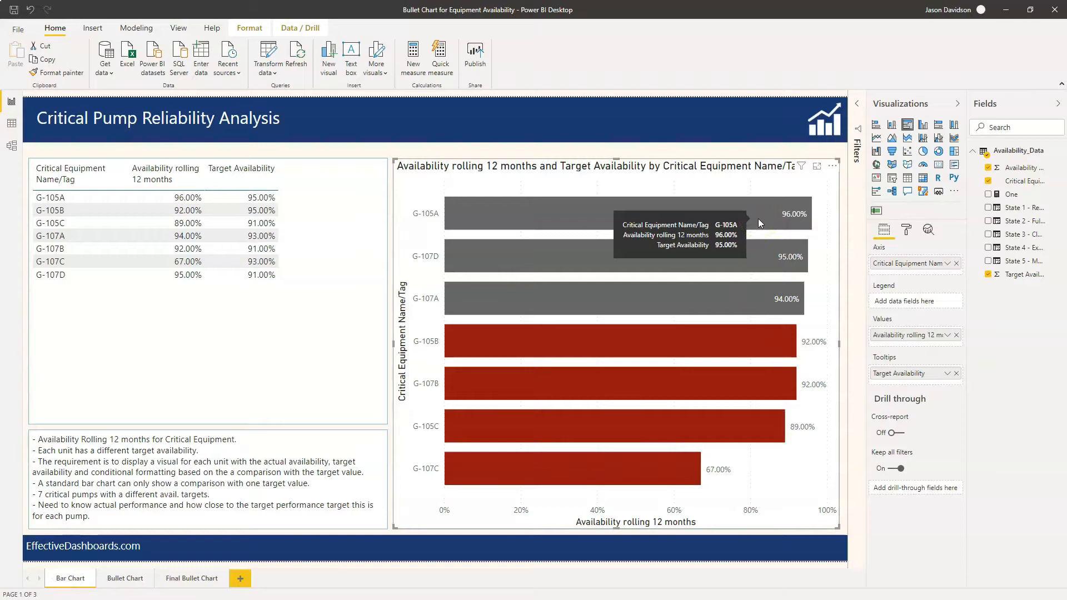
mouse_move(760, 225)
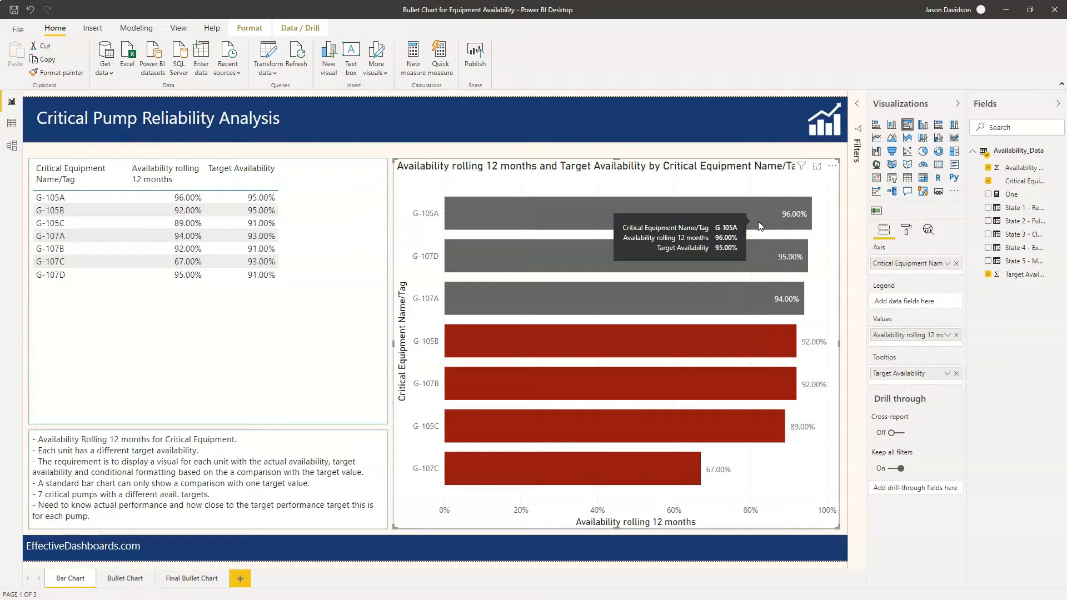
mouse_move(755, 272)
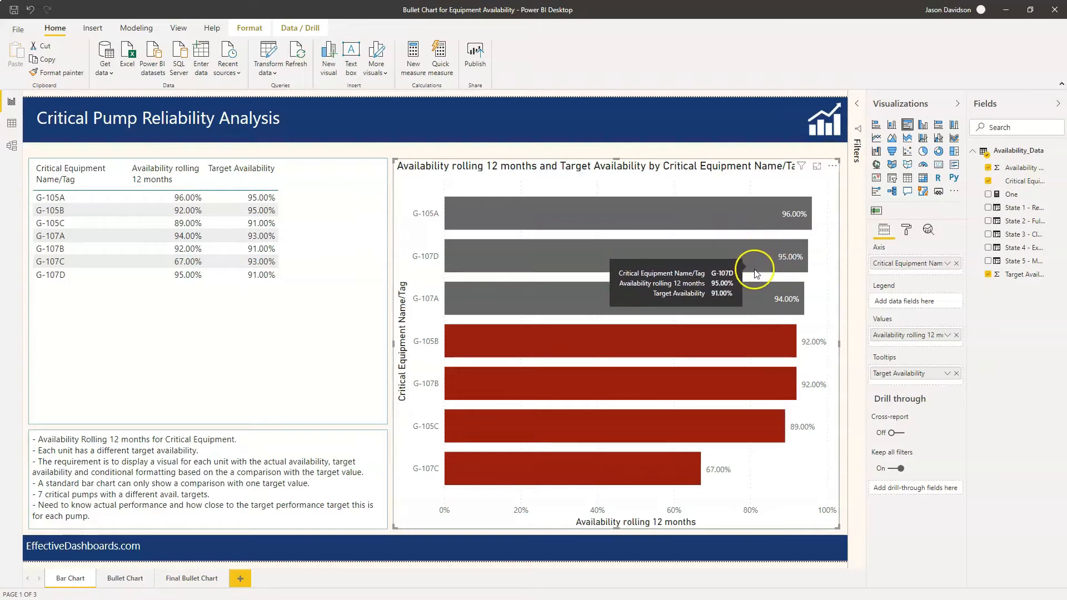
mouse_move(764, 342)
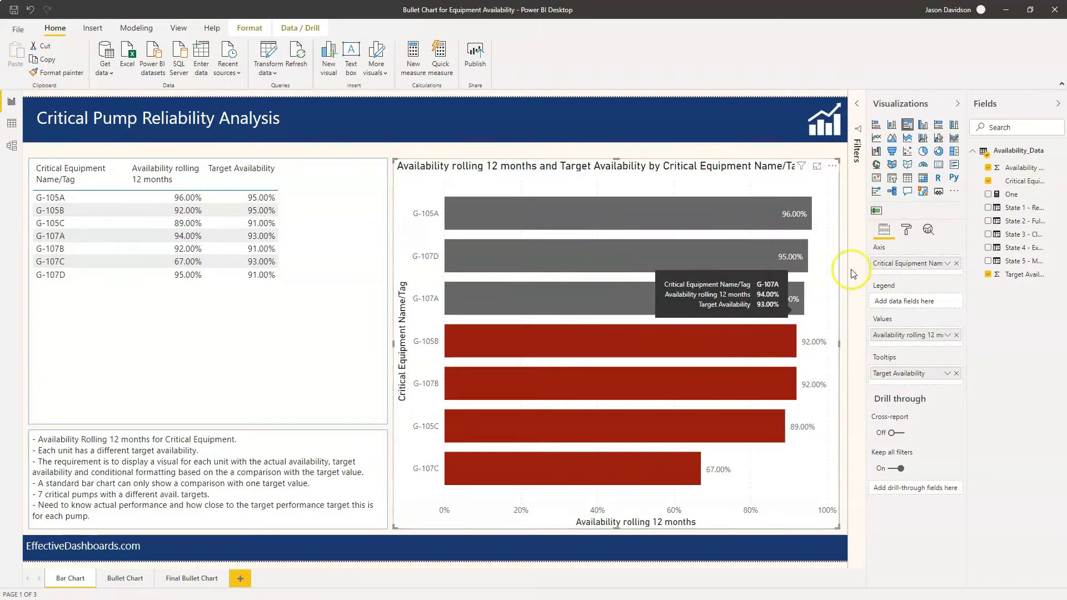
click(906, 229)
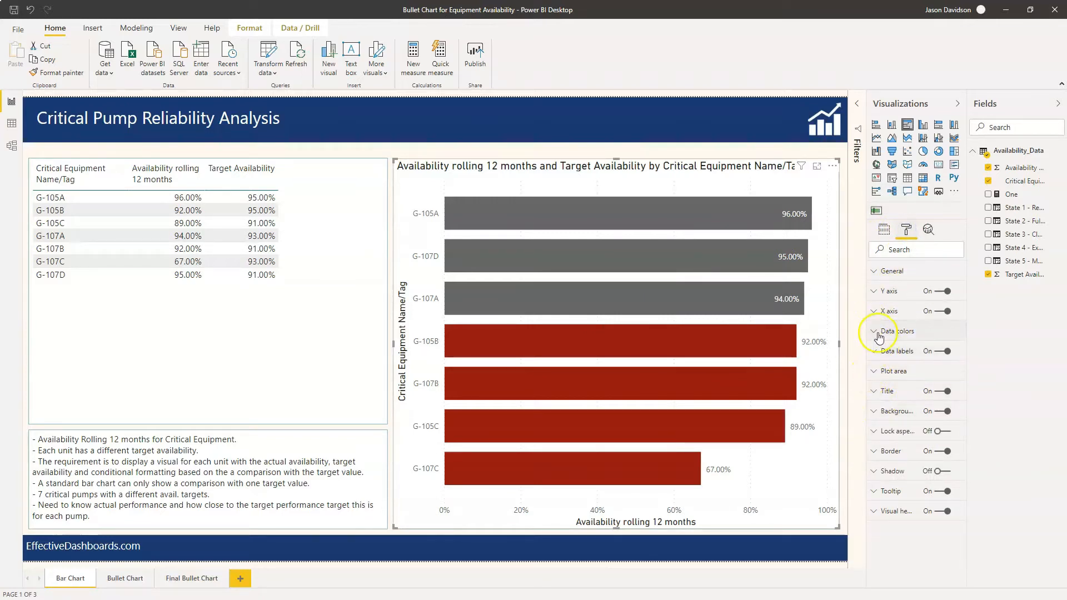
click(874, 332)
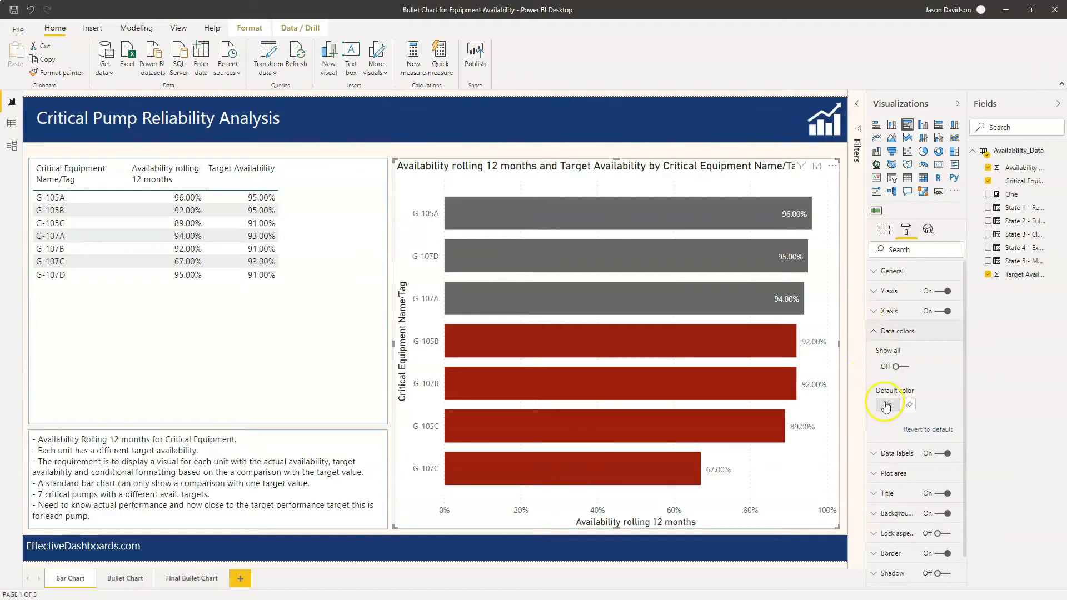
click(888, 405)
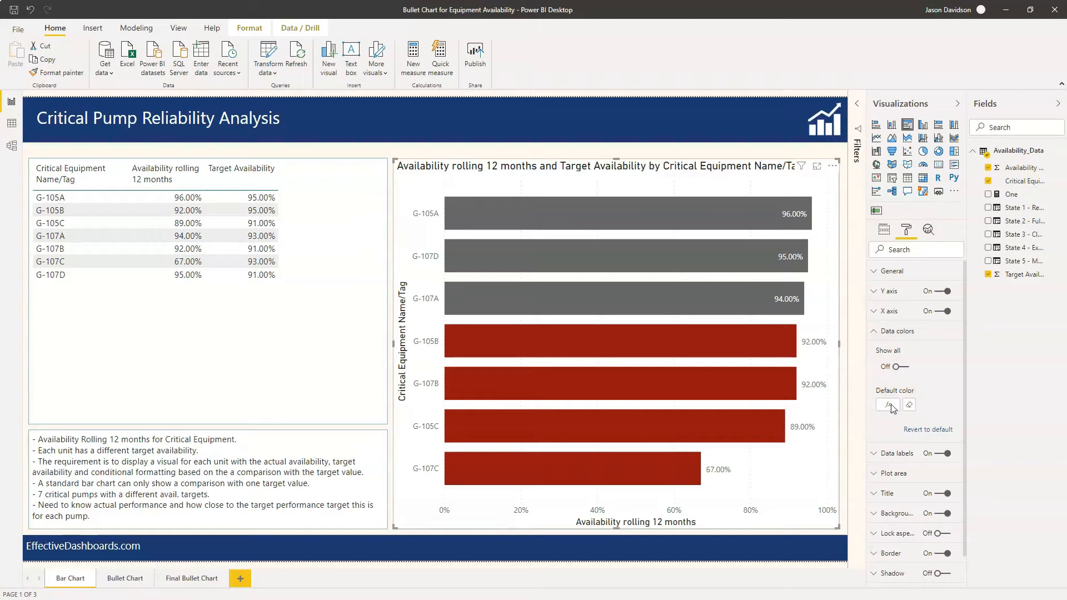
click(887, 405)
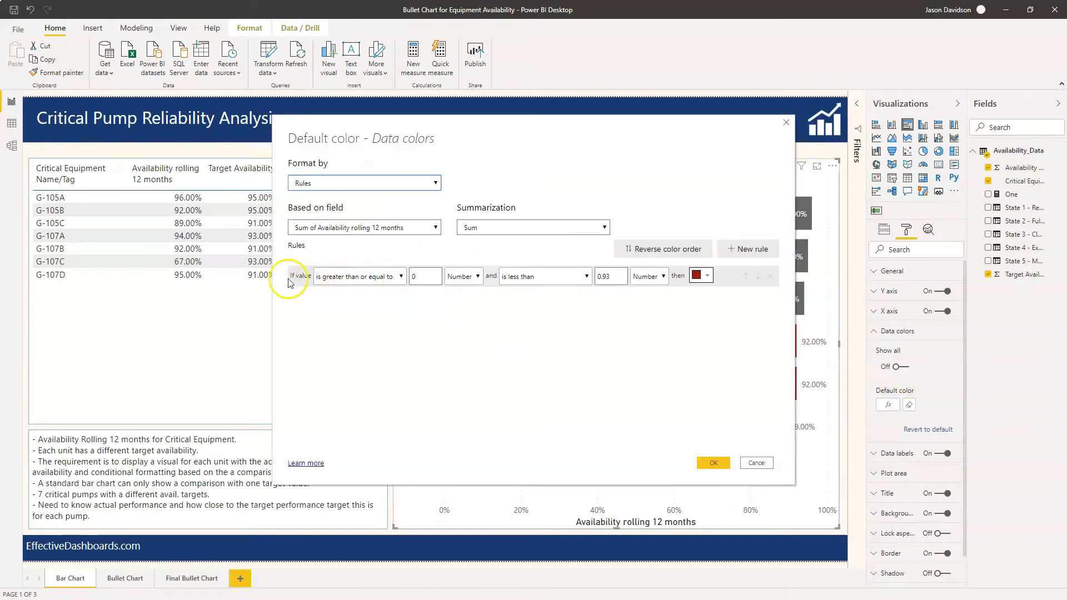
mouse_move(663, 276)
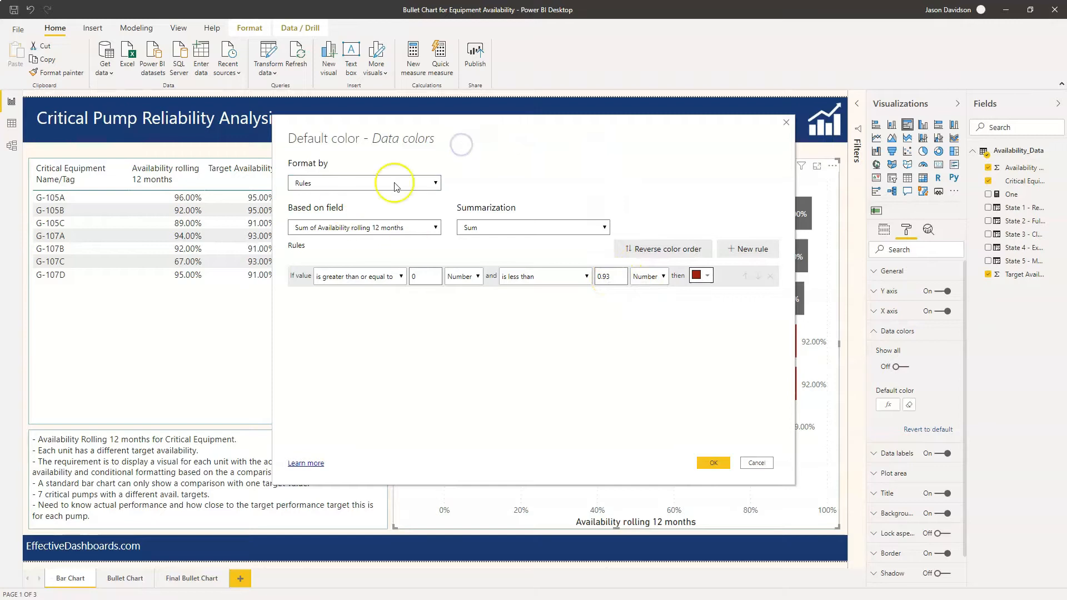
mouse_move(551, 315)
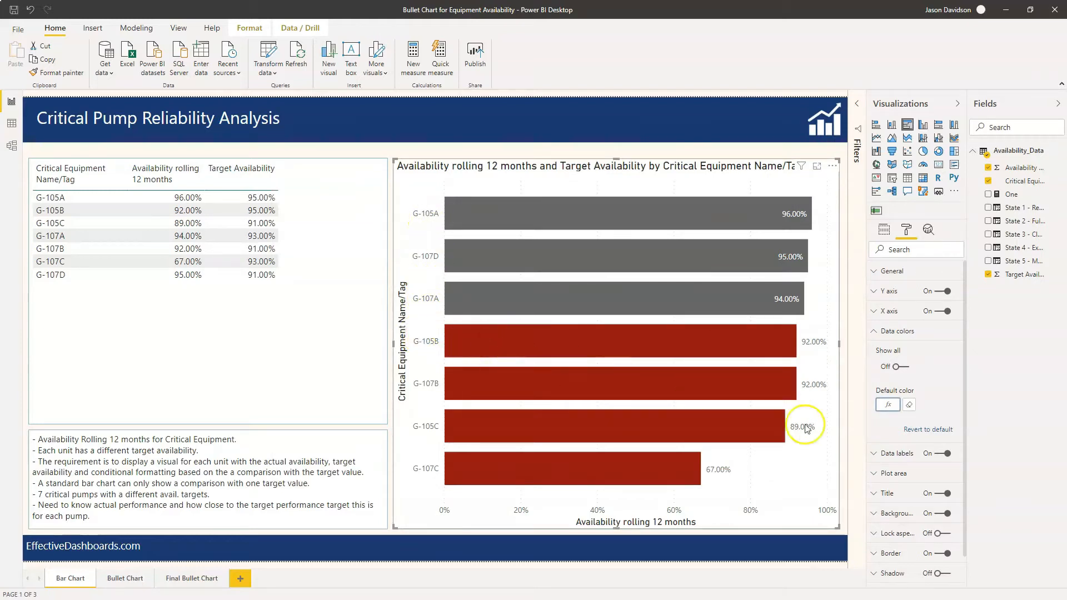
click(888, 405)
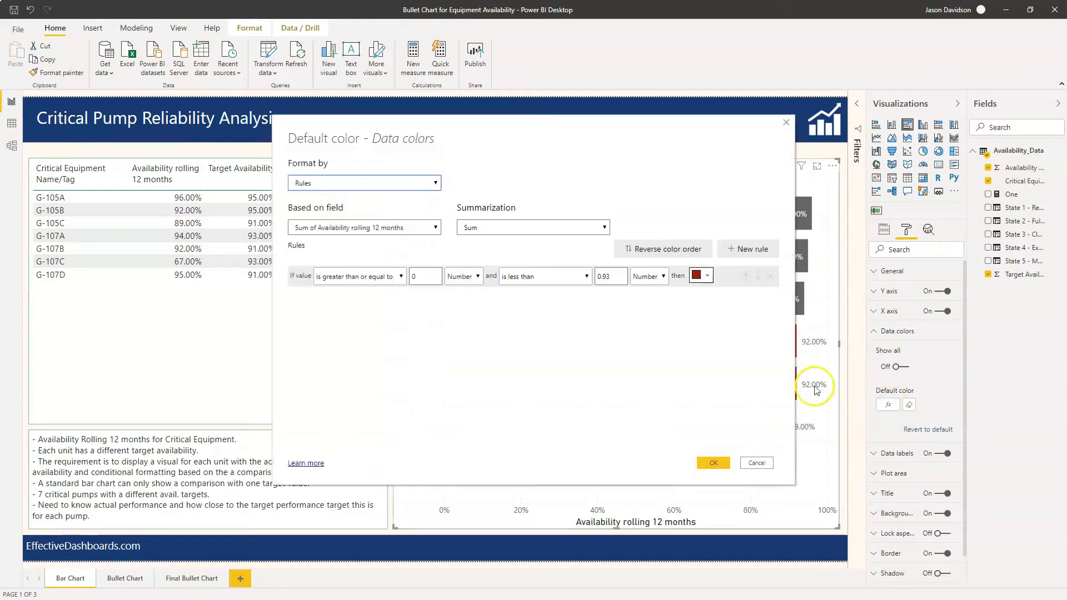
click(364, 183)
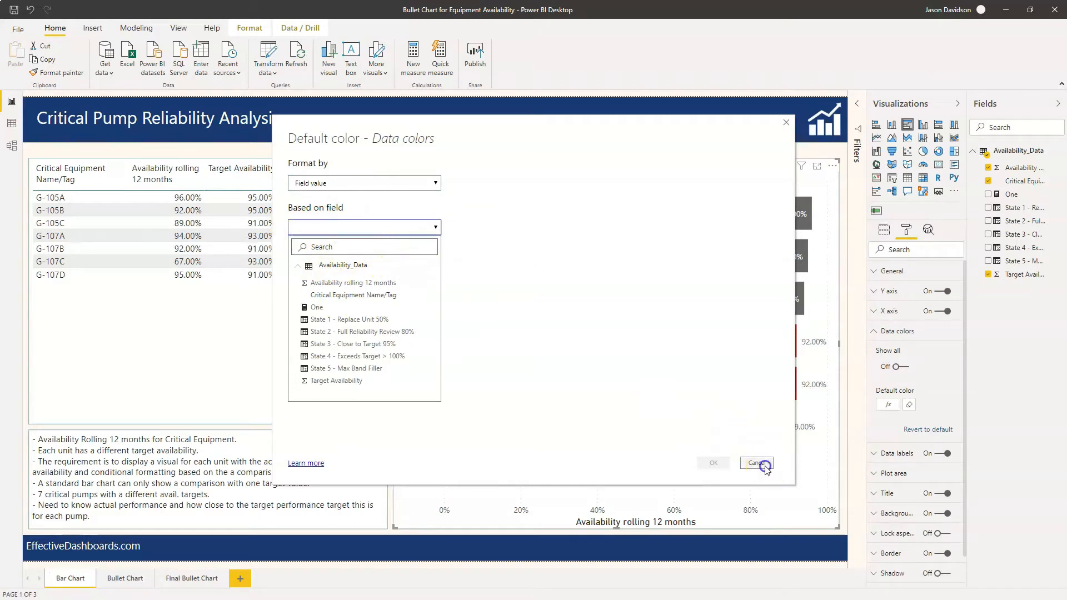
click(757, 463)
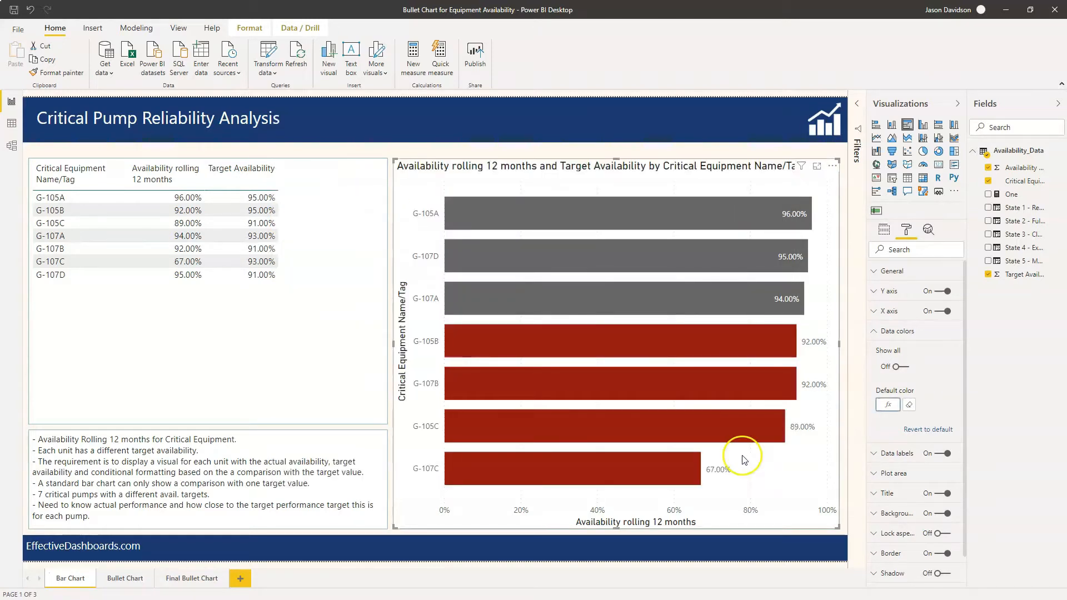
mouse_move(721, 449)
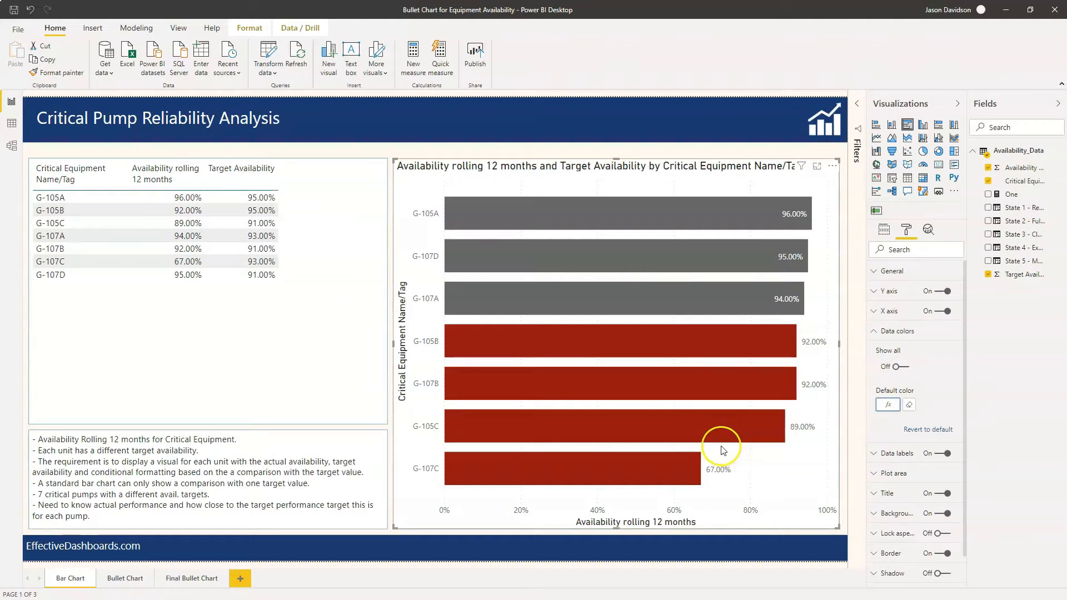
mouse_move(722, 450)
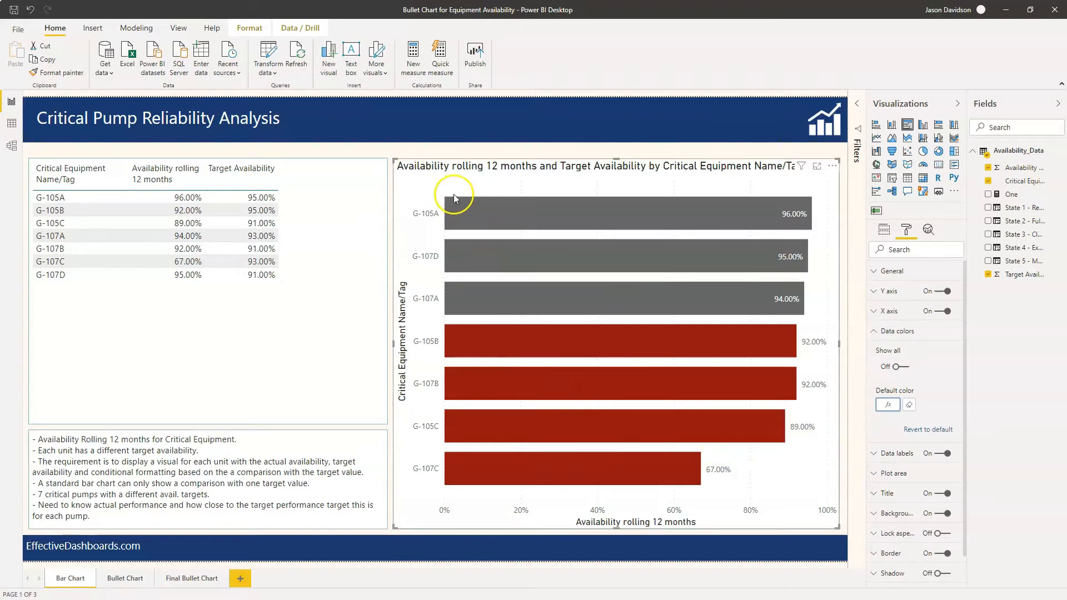
mouse_move(442, 250)
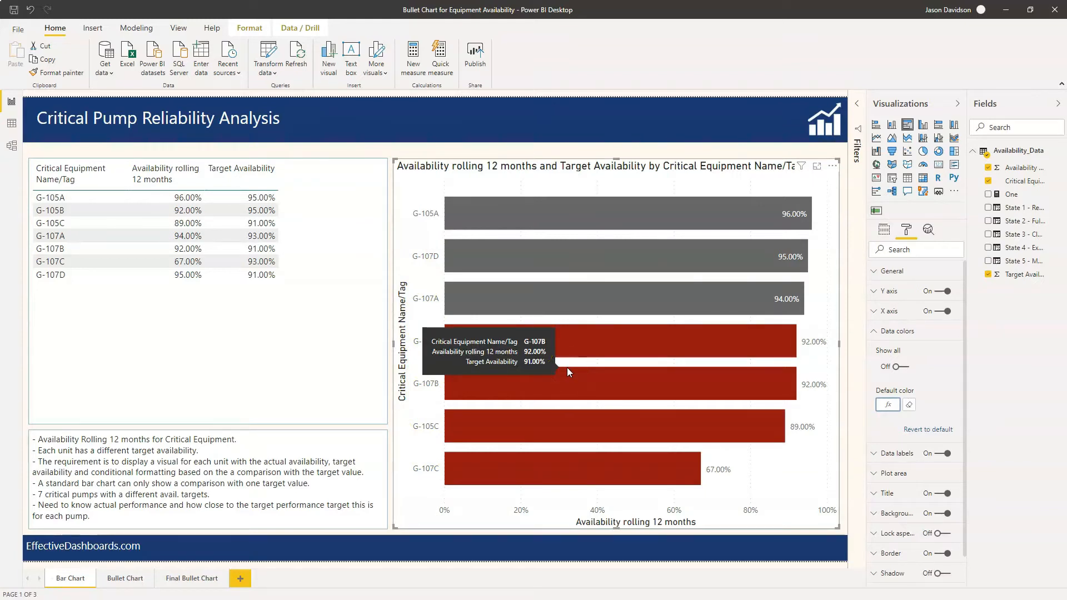
mouse_move(27, 589)
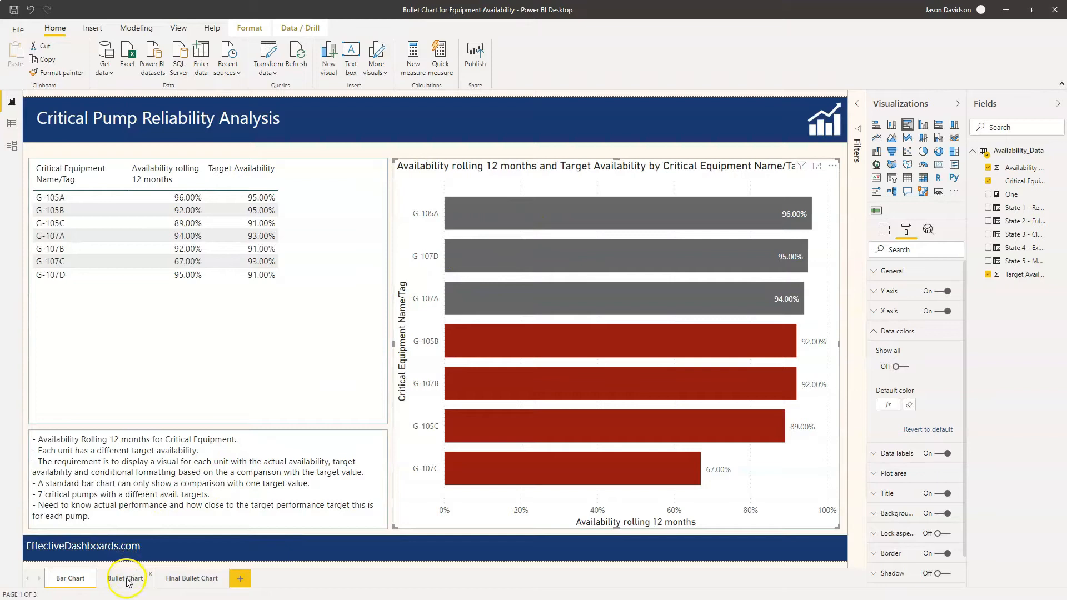
- From the Bullet Chart page, add a fourth blank page named Bullet
click(69, 579)
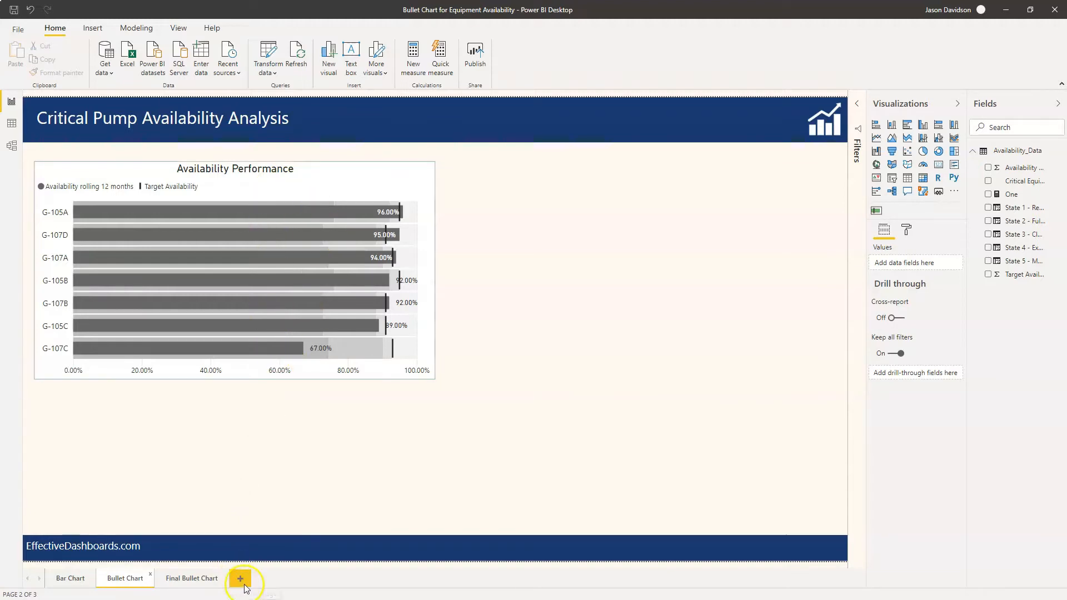
click(240, 578)
text(Bullet)
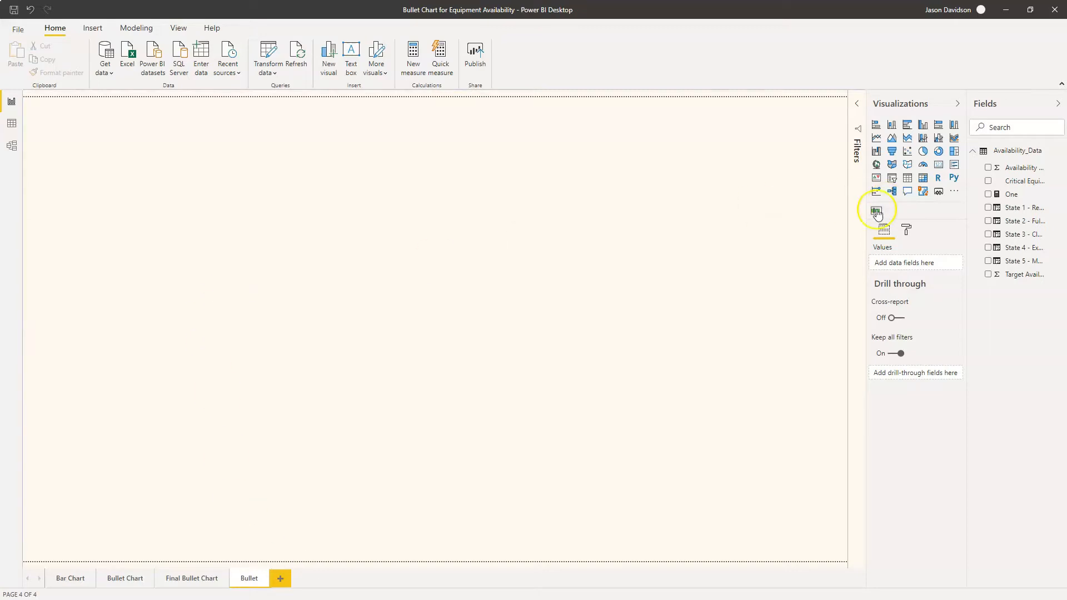
click(955, 191)
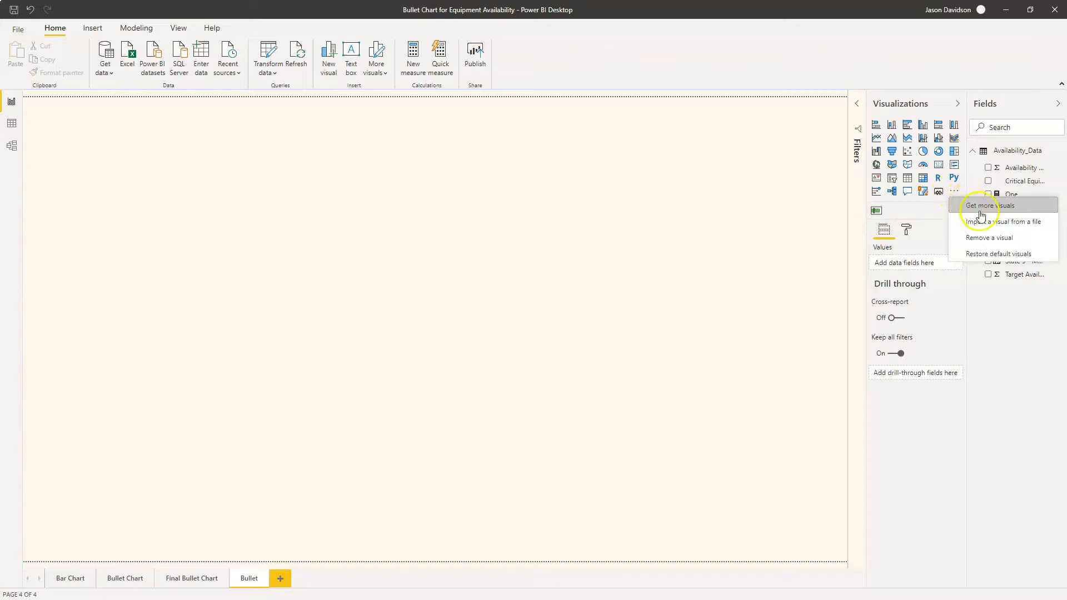
mouse_move(954, 126)
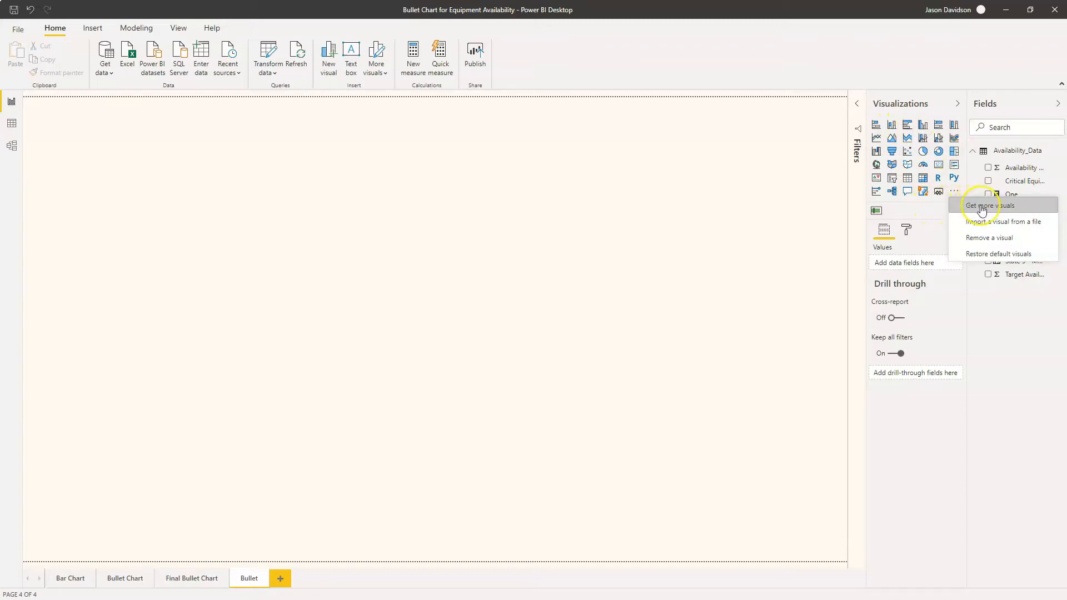
mouse_move(983, 227)
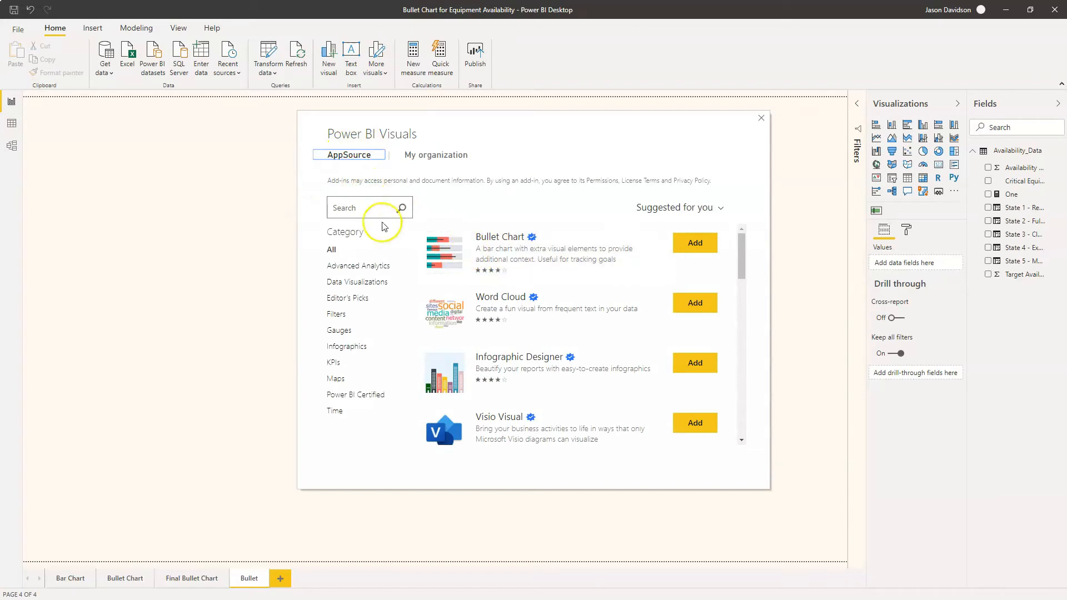
mouse_move(504, 253)
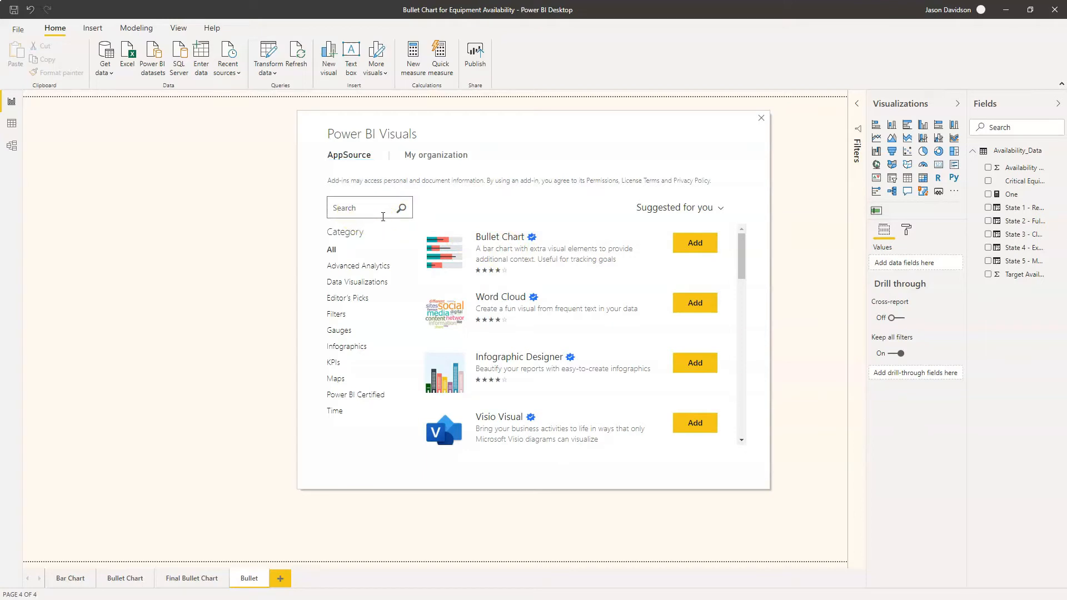
- Search AppSource for 'bullet', view Bullet Chart by OKViz, and close the marketplace
text(bullet)
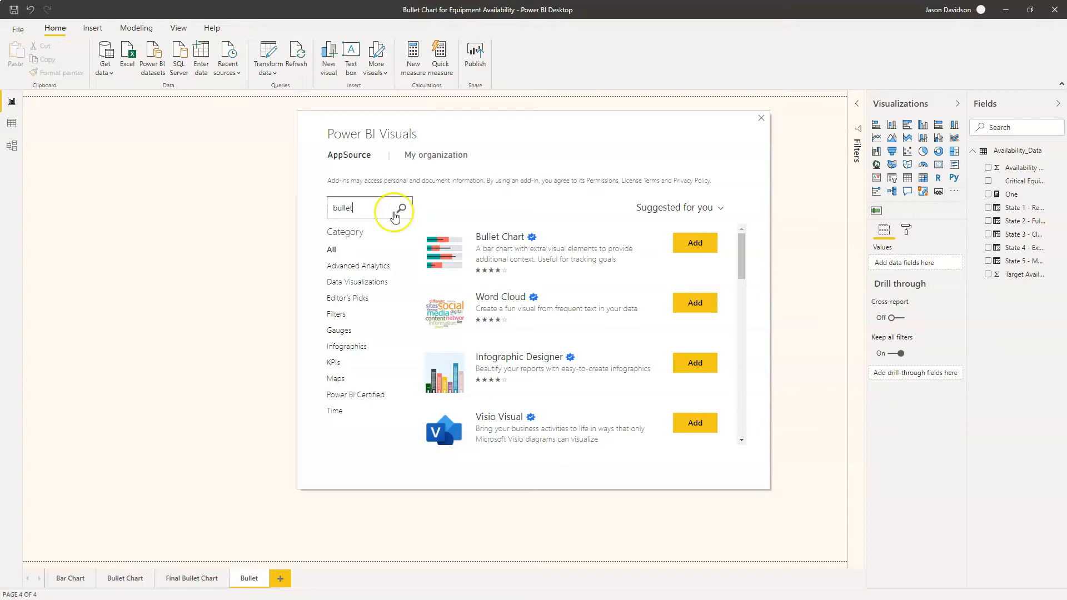
click(401, 207)
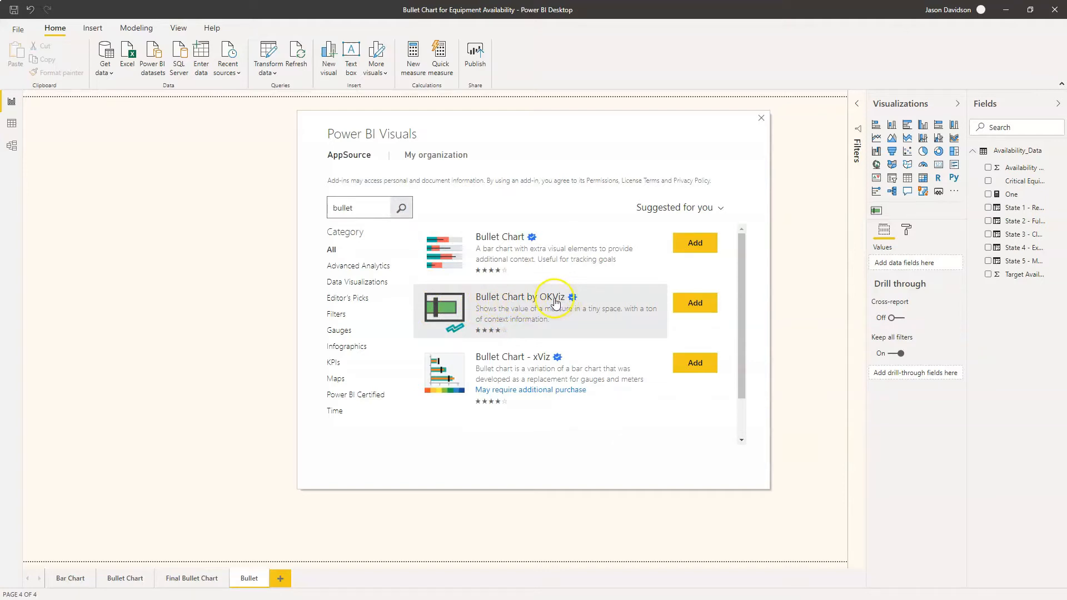
mouse_move(764, 147)
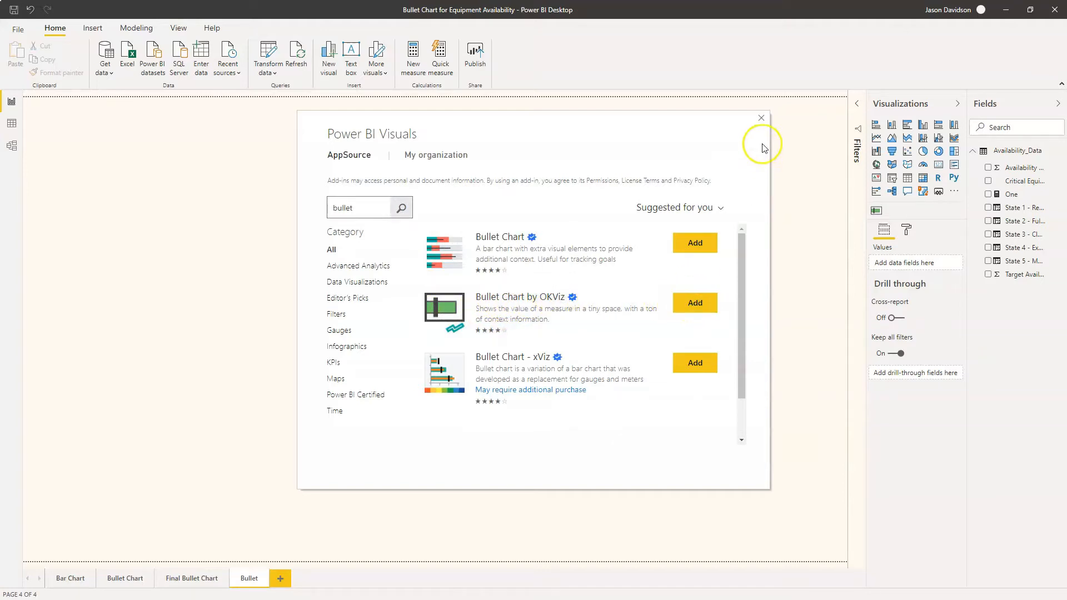
click(761, 118)
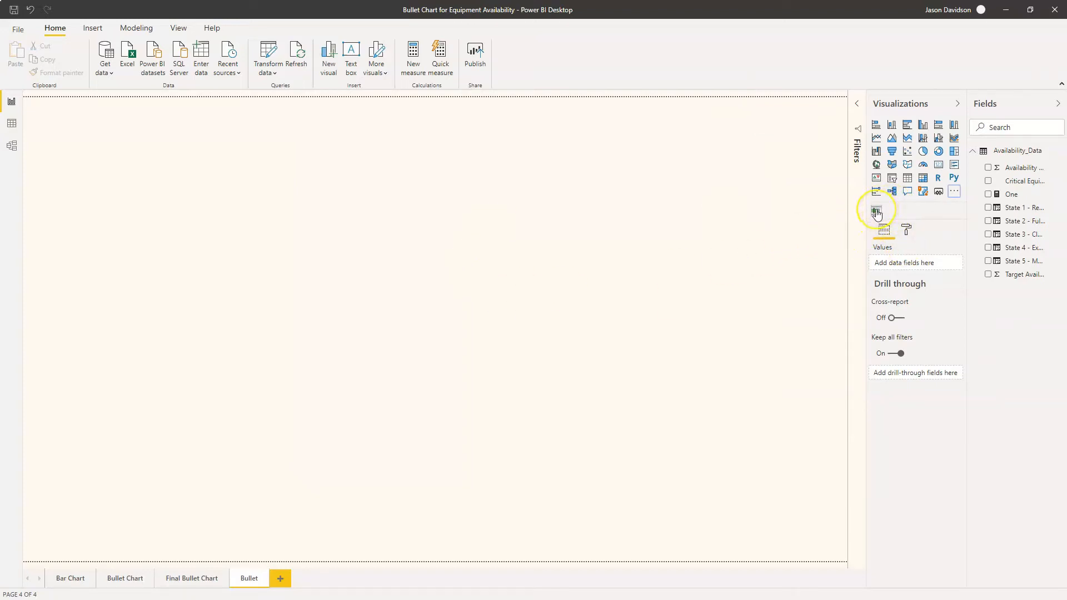
mouse_move(876, 211)
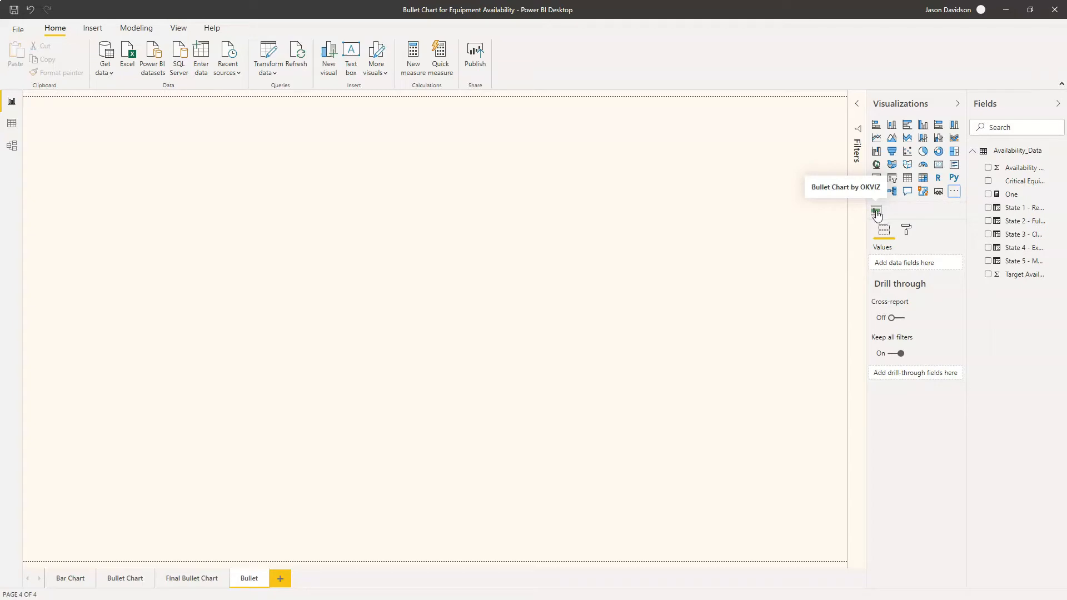
- Add a Bullet Chart by OKViz visual, move it down and right, and widen it
click(877, 212)
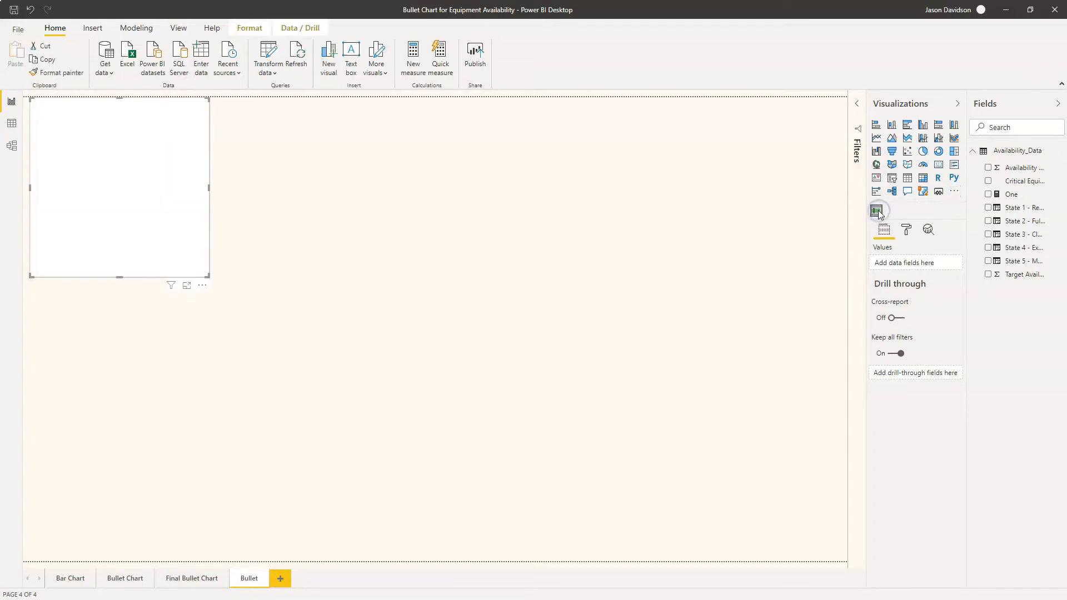
click(877, 211)
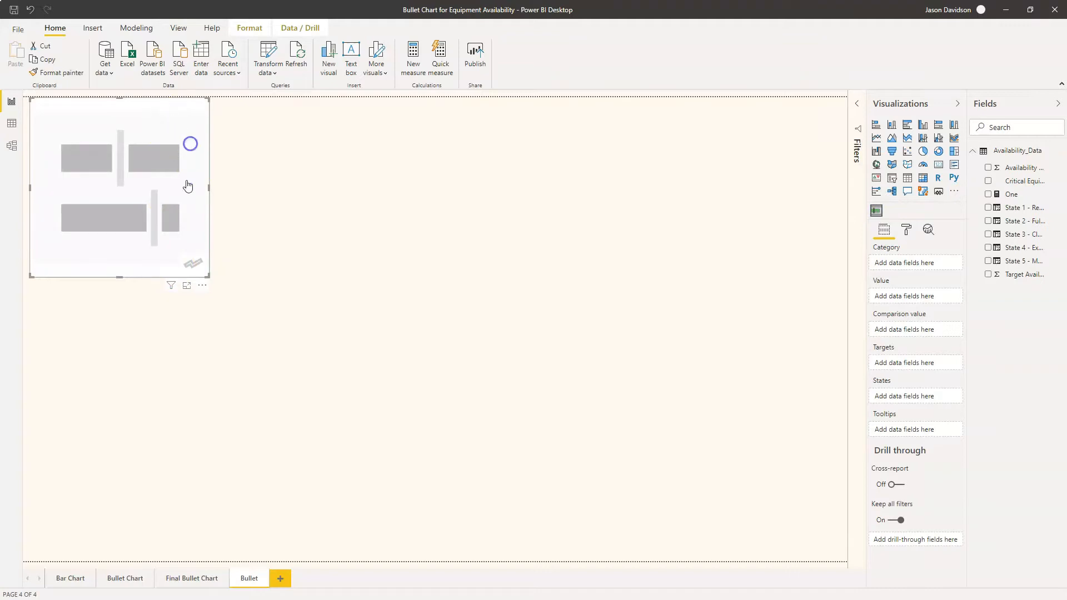
drag(207, 274, 234, 313)
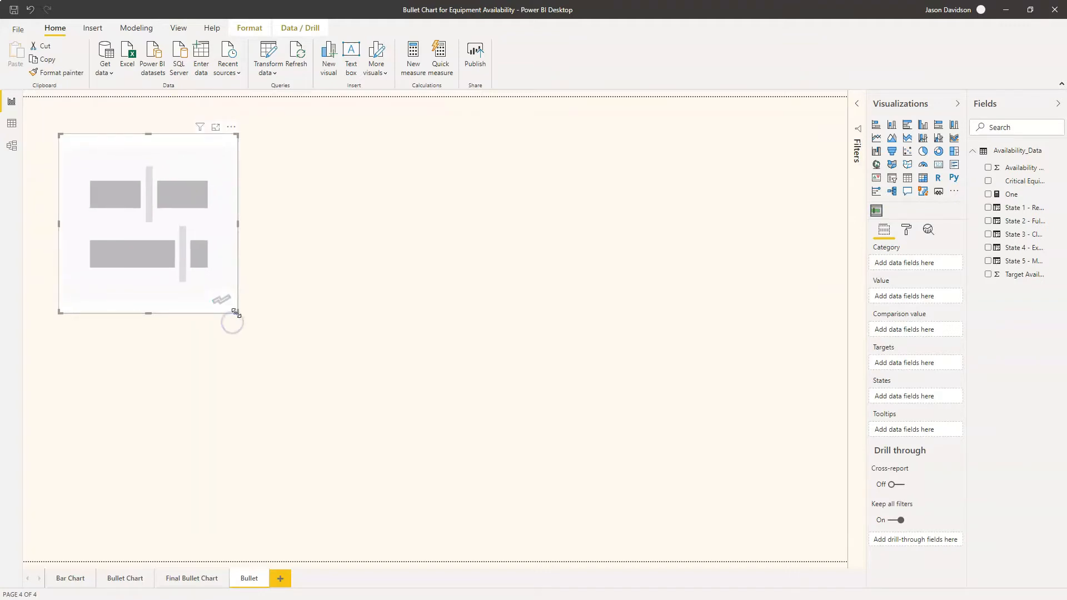
drag(233, 315, 436, 347)
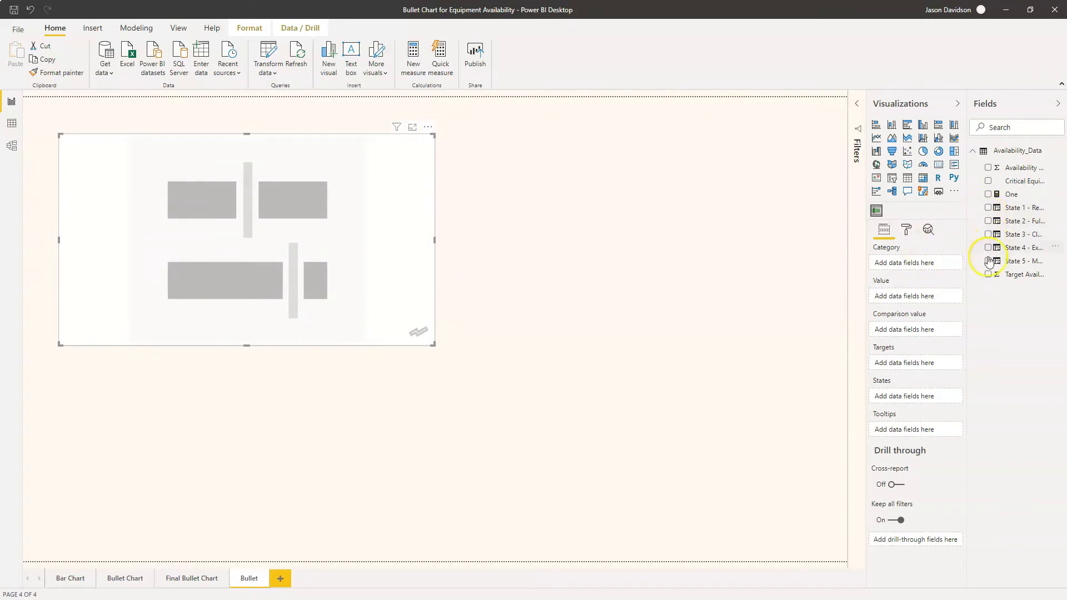
mouse_move(890, 296)
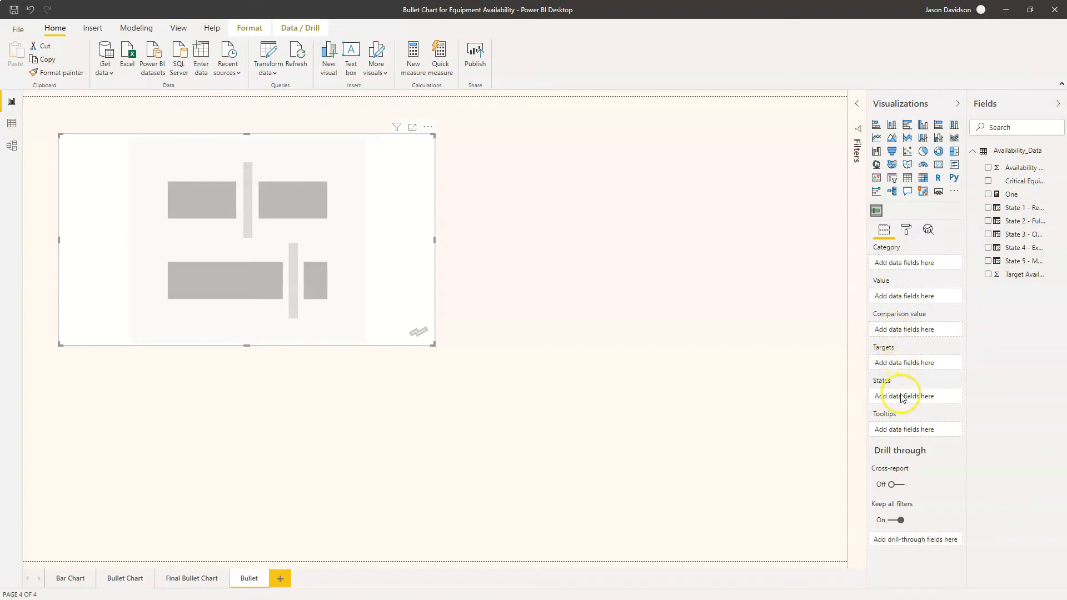
mouse_move(899, 433)
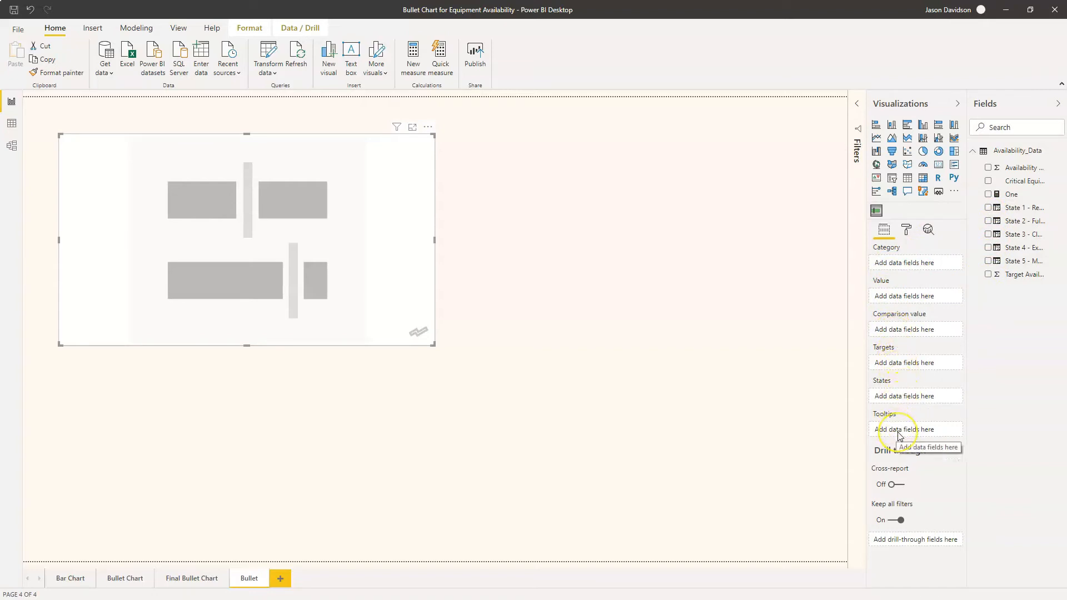
mouse_move(897, 416)
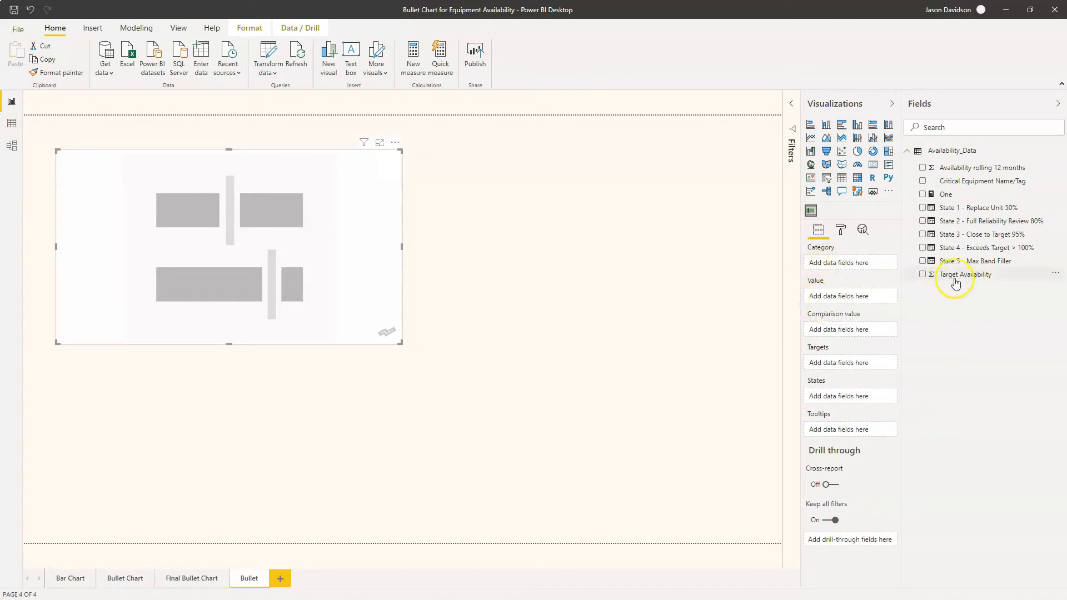
mouse_move(965, 274)
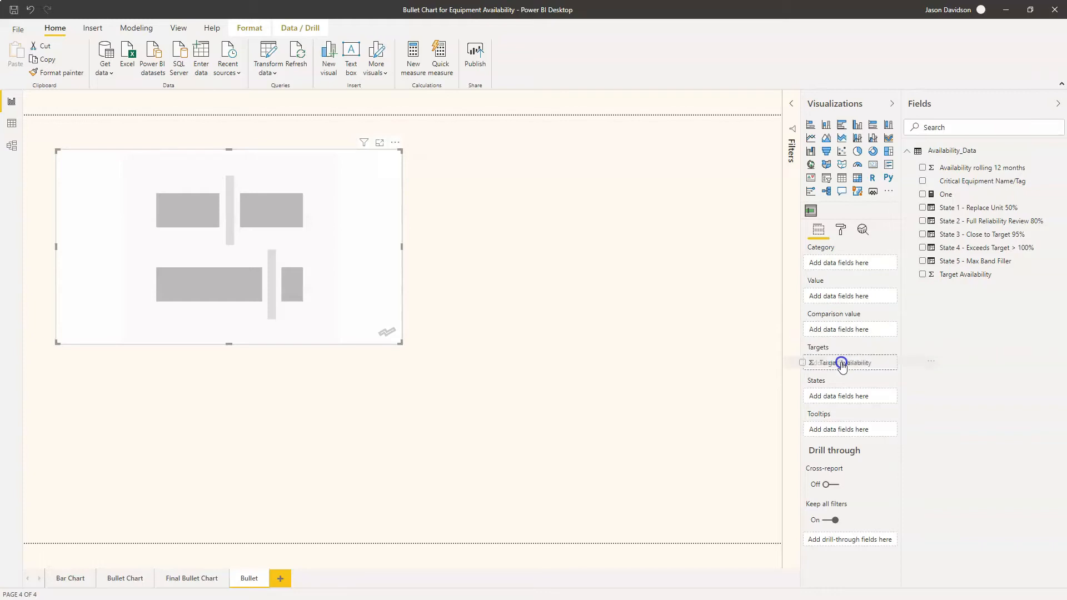
- Use Target Availability as Targets and Availability rolling 12 months as Value
click(923, 275)
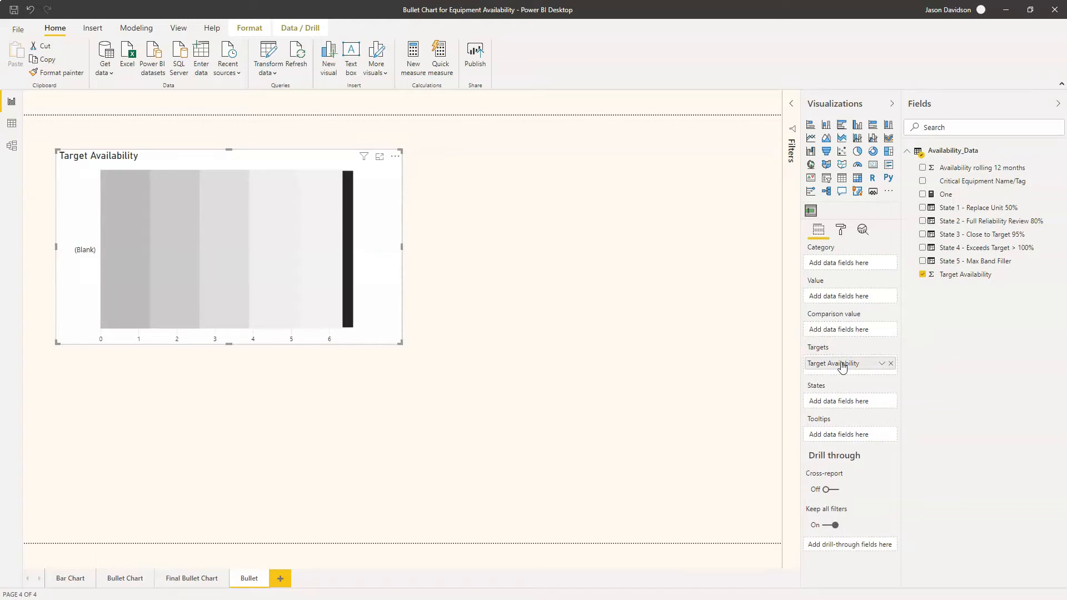
mouse_move(847, 247)
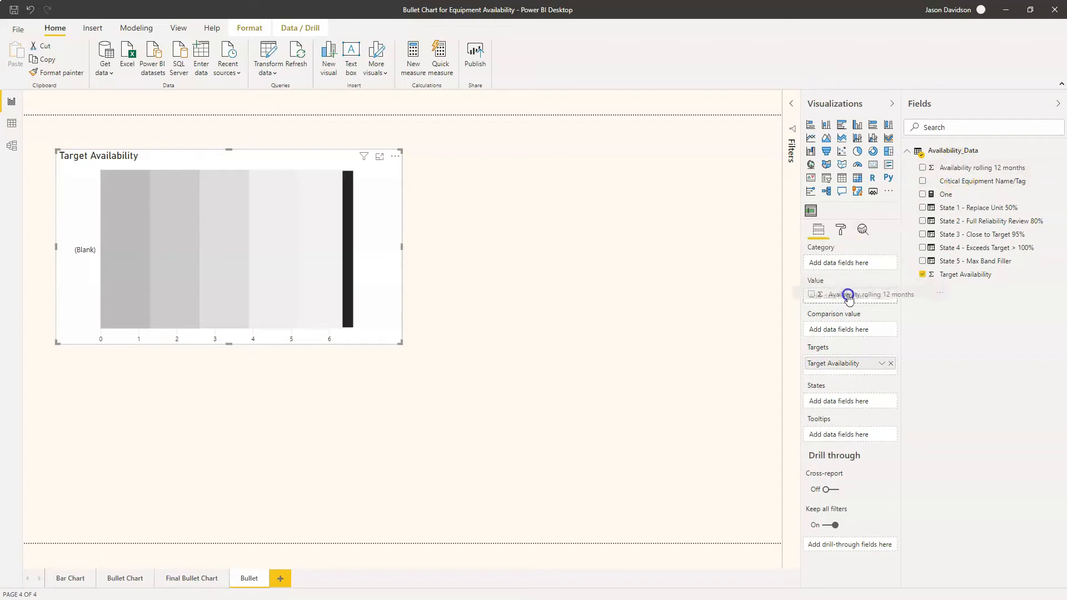
click(923, 167)
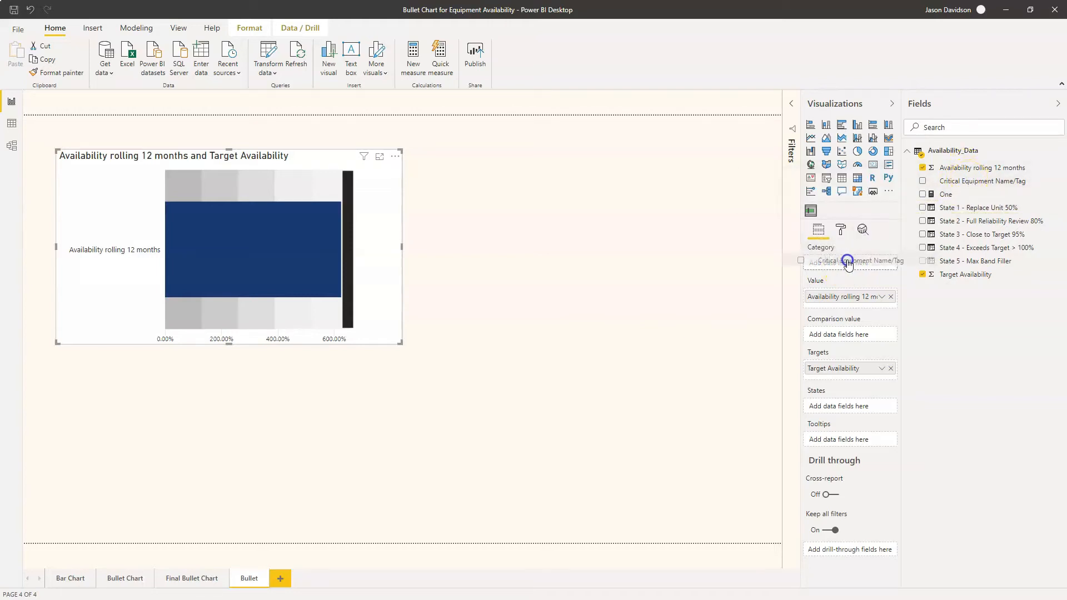
- Split the bullet chart by Critical Equipment Name/Tag and bring up its formatting options
click(923, 180)
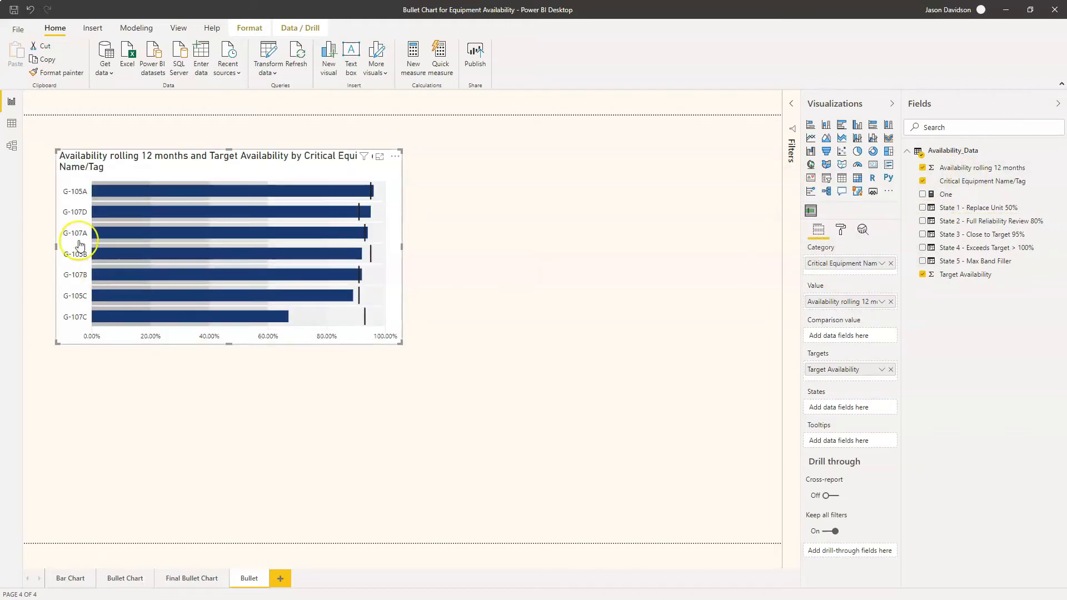
mouse_move(111, 205)
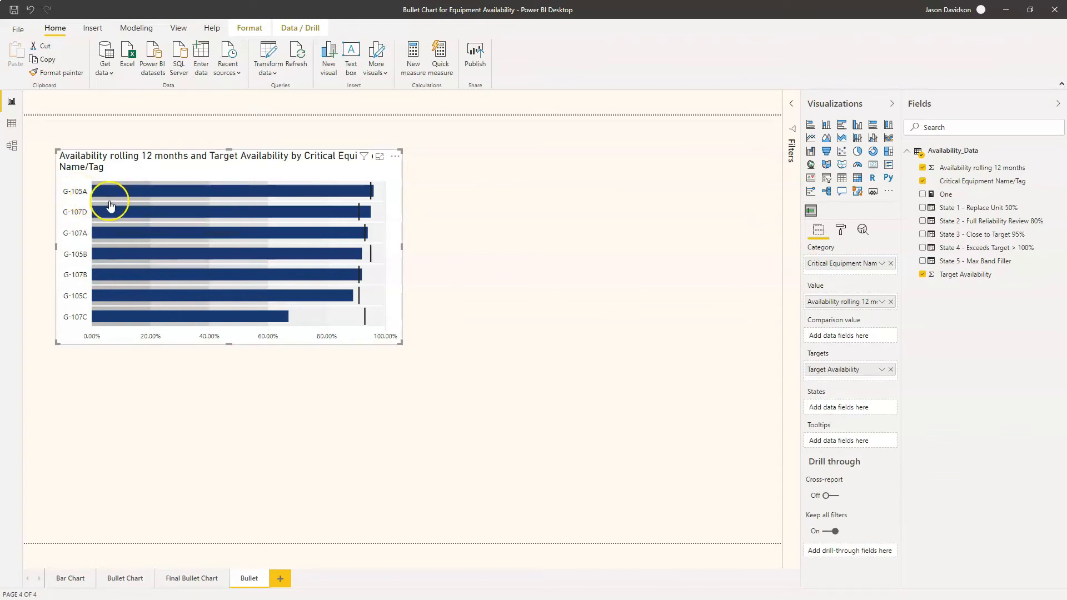
mouse_move(78, 275)
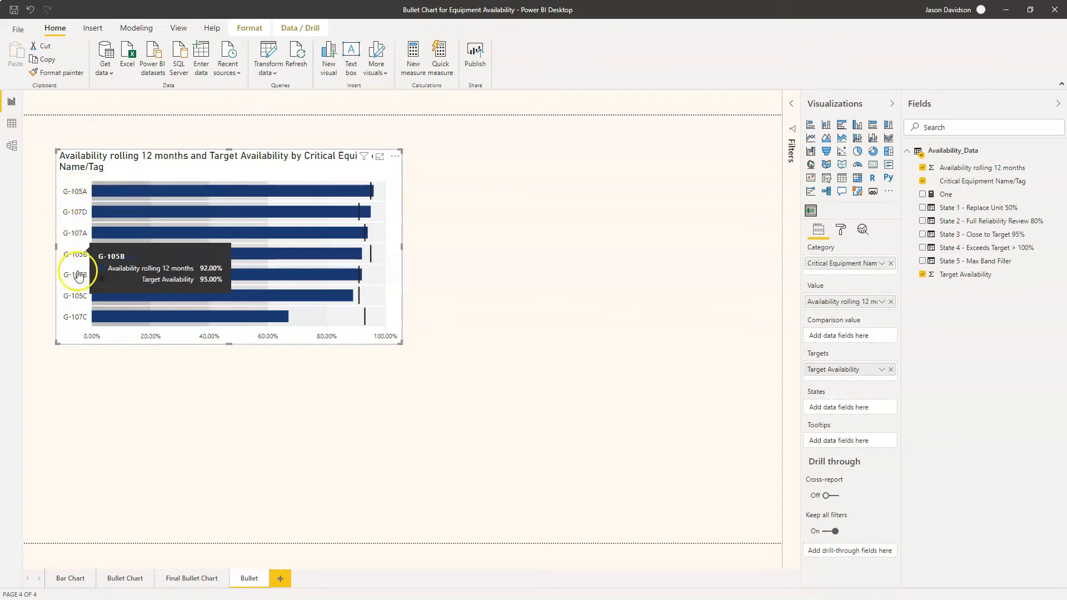
mouse_move(77, 184)
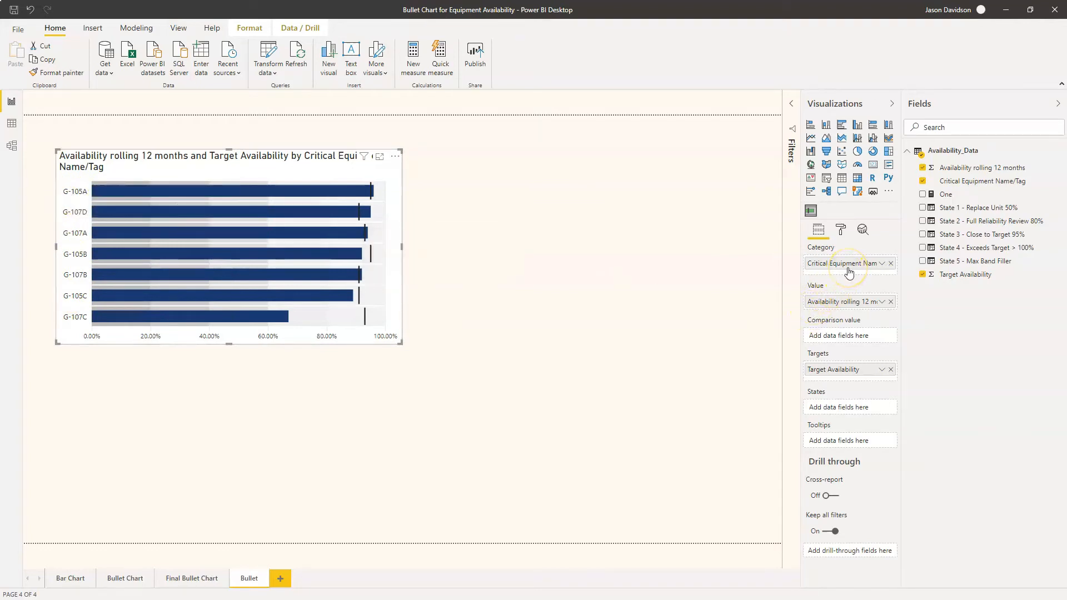
mouse_move(850, 266)
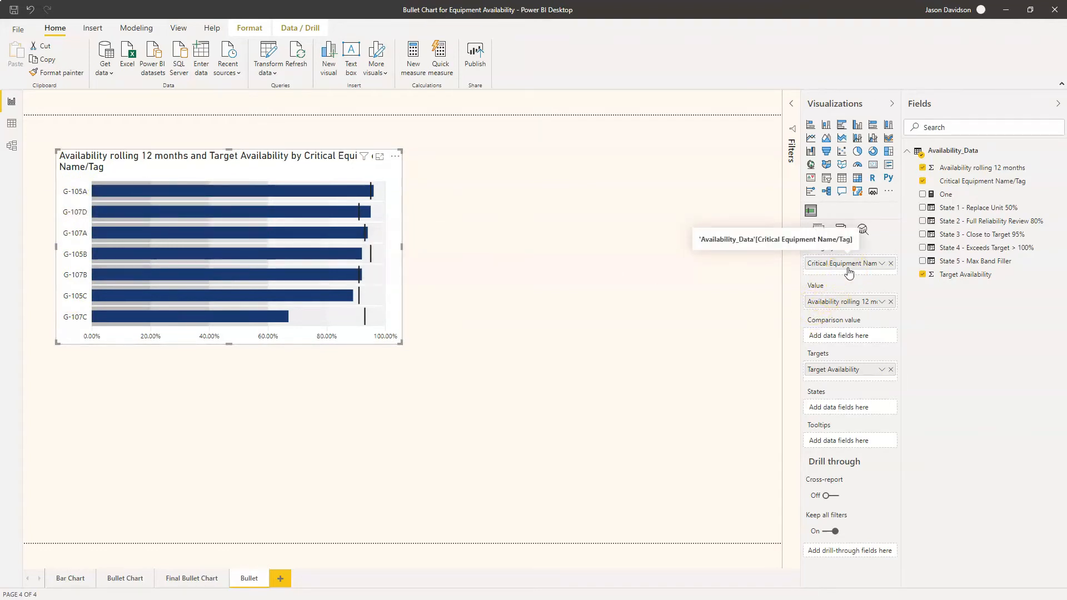
mouse_move(682, 239)
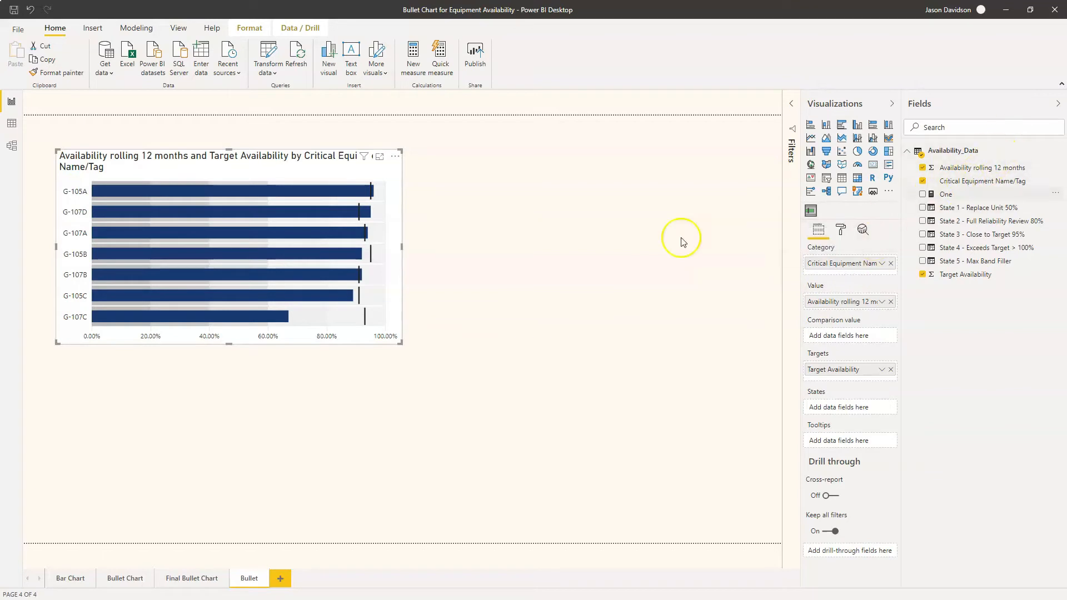
mouse_move(351, 302)
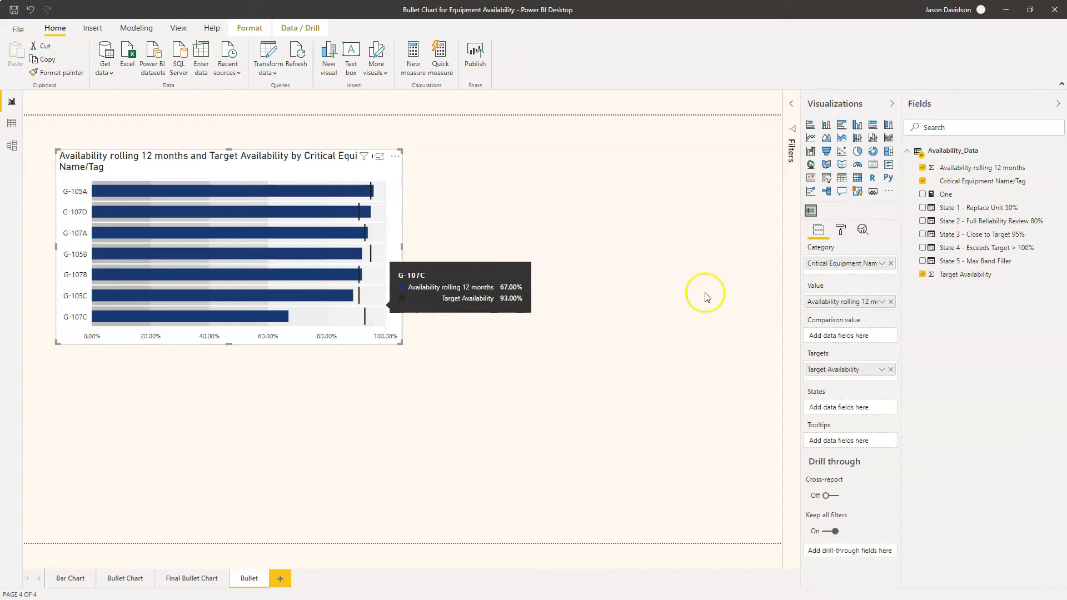
mouse_move(97, 215)
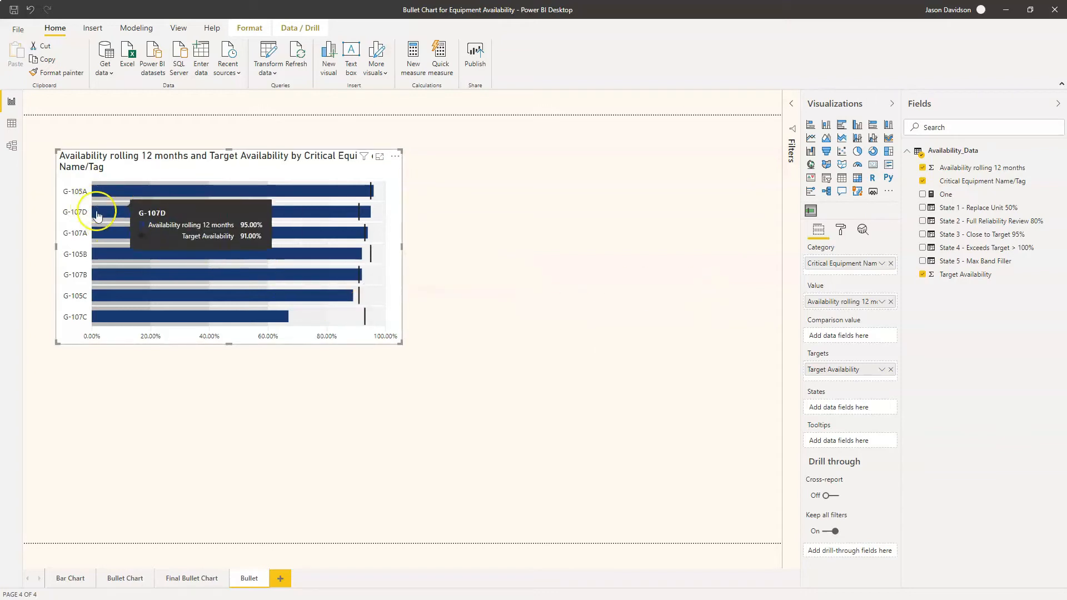
mouse_move(68, 223)
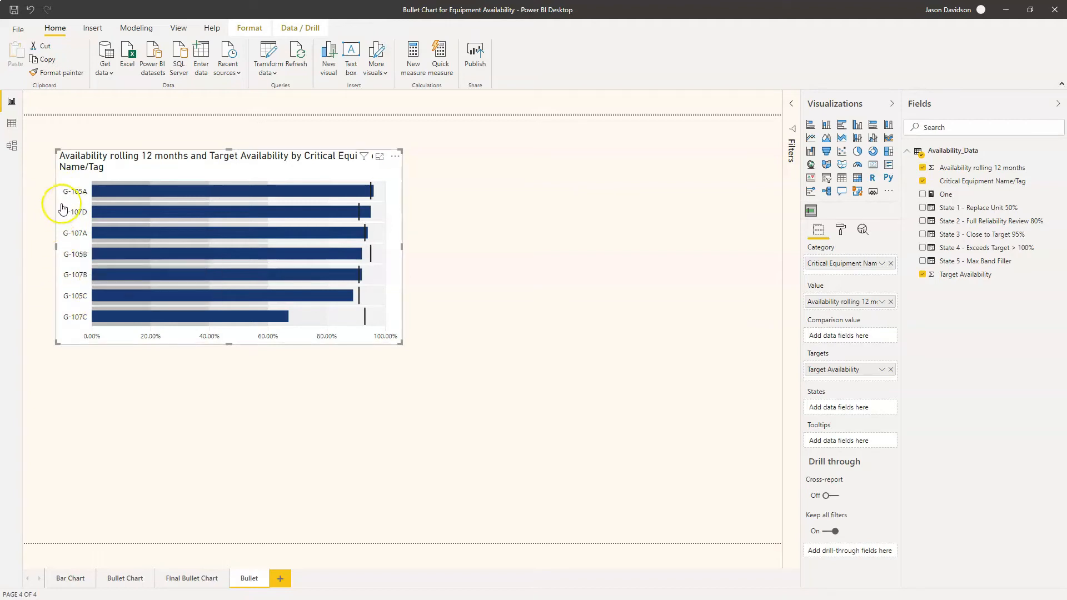
mouse_move(77, 244)
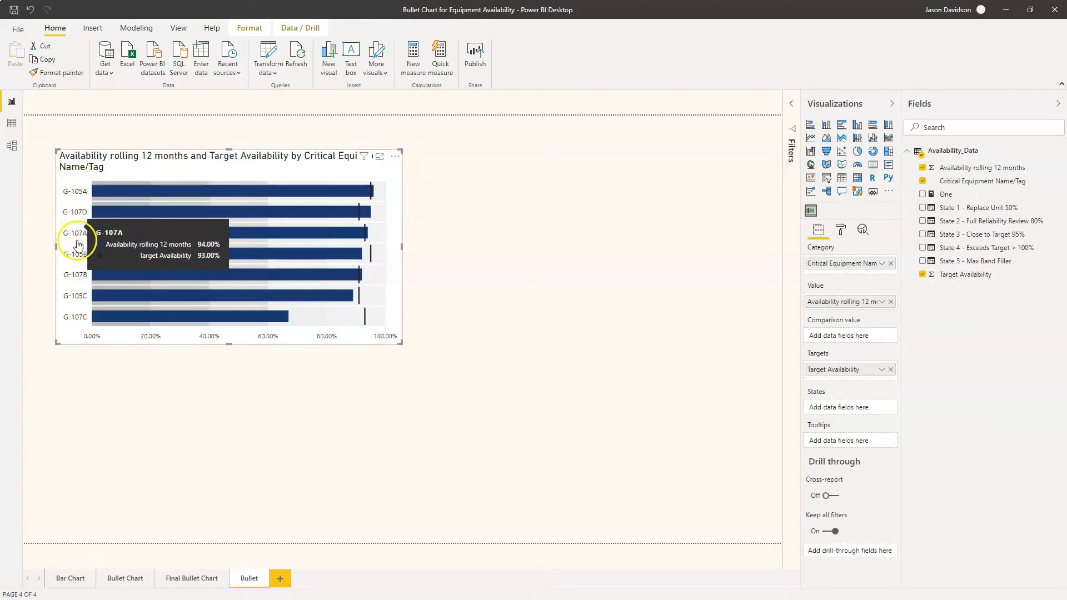
mouse_move(382, 264)
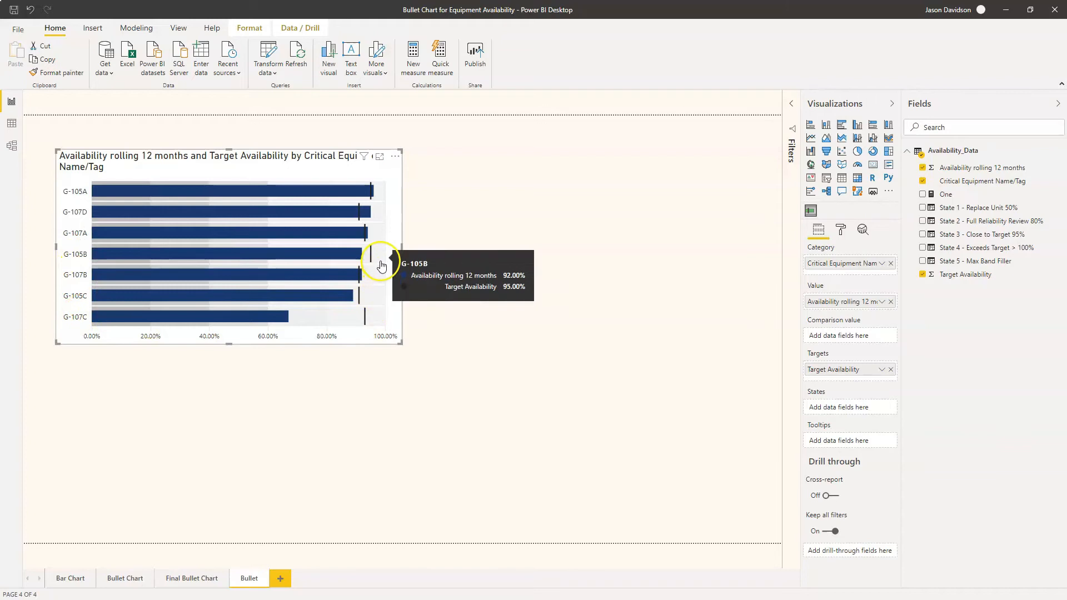
mouse_move(424, 317)
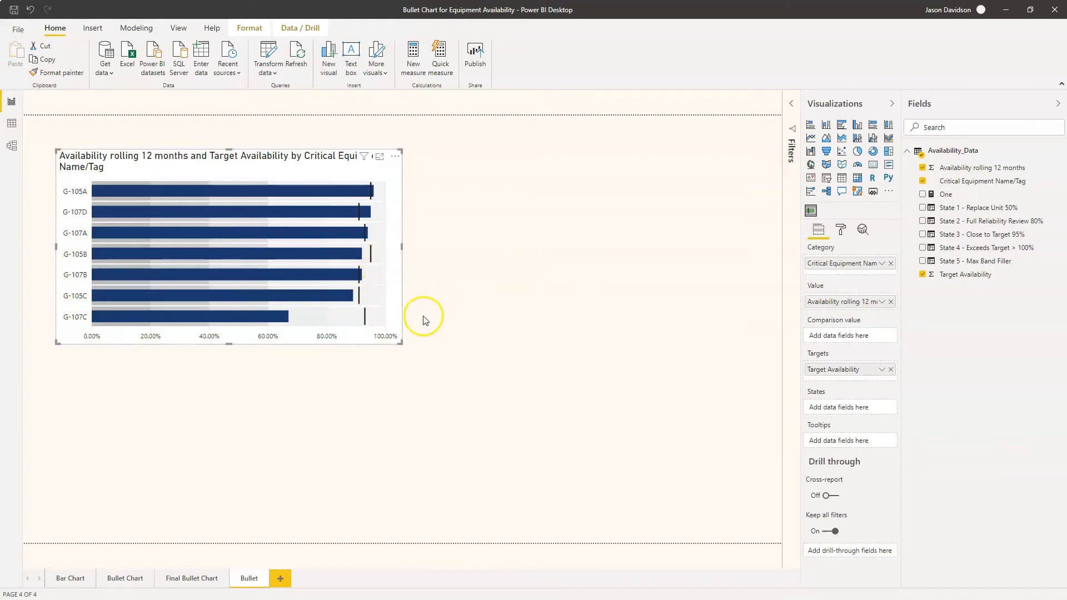
mouse_move(335, 197)
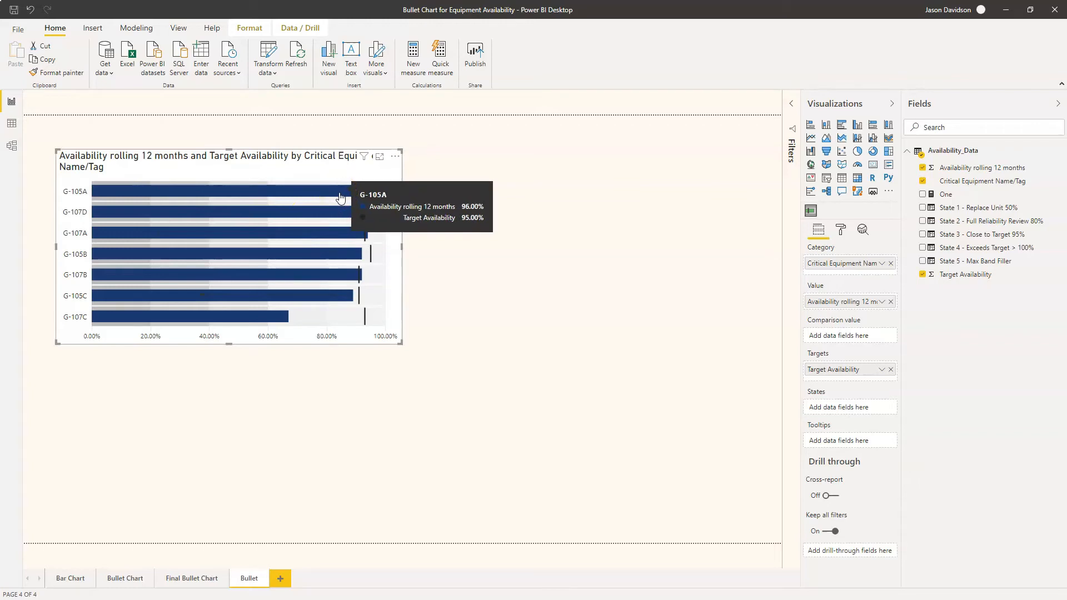
click(841, 229)
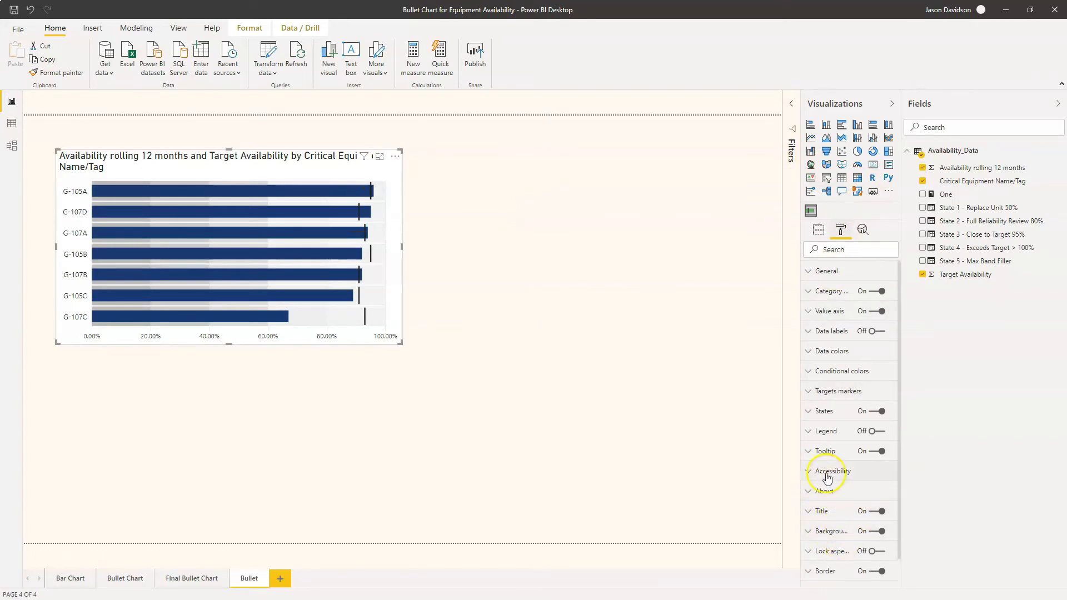
- Turn tooltips off, and try Vertical orientation before reverting to Horizontal
click(881, 452)
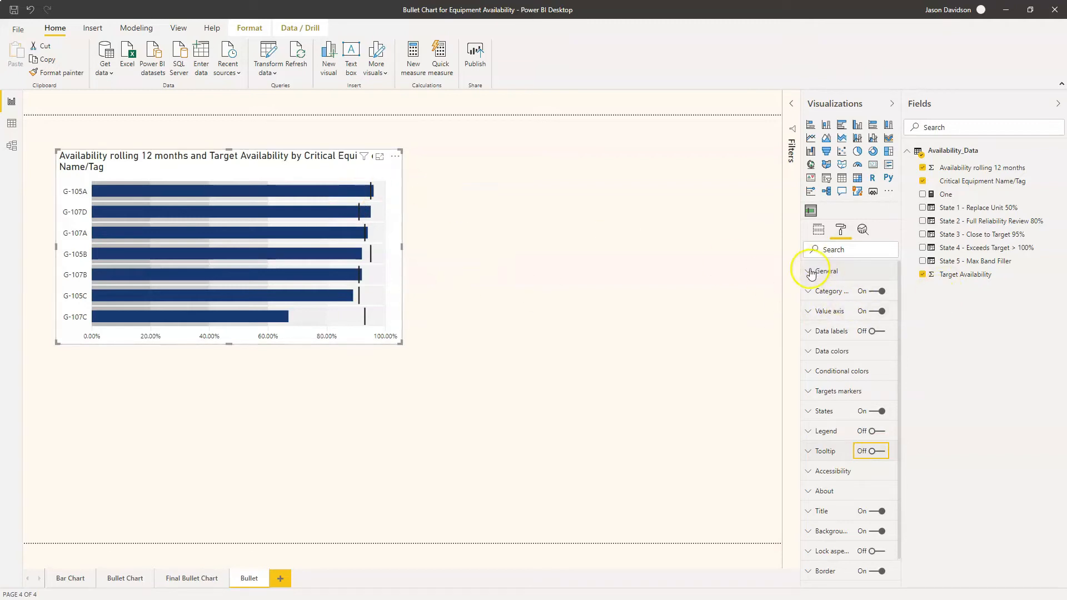
click(808, 271)
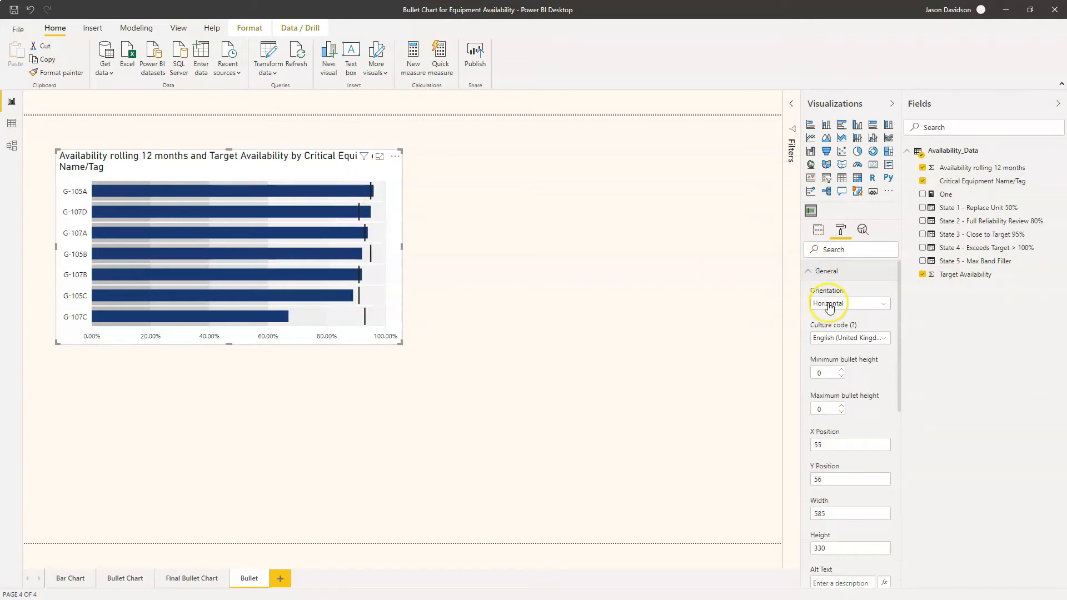
click(850, 480)
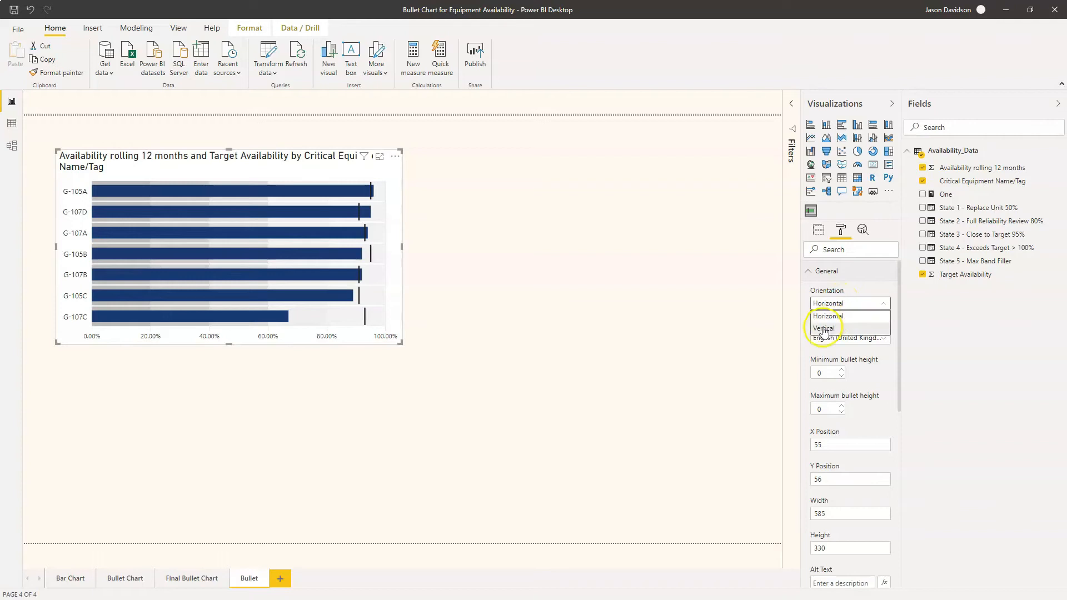
click(824, 329)
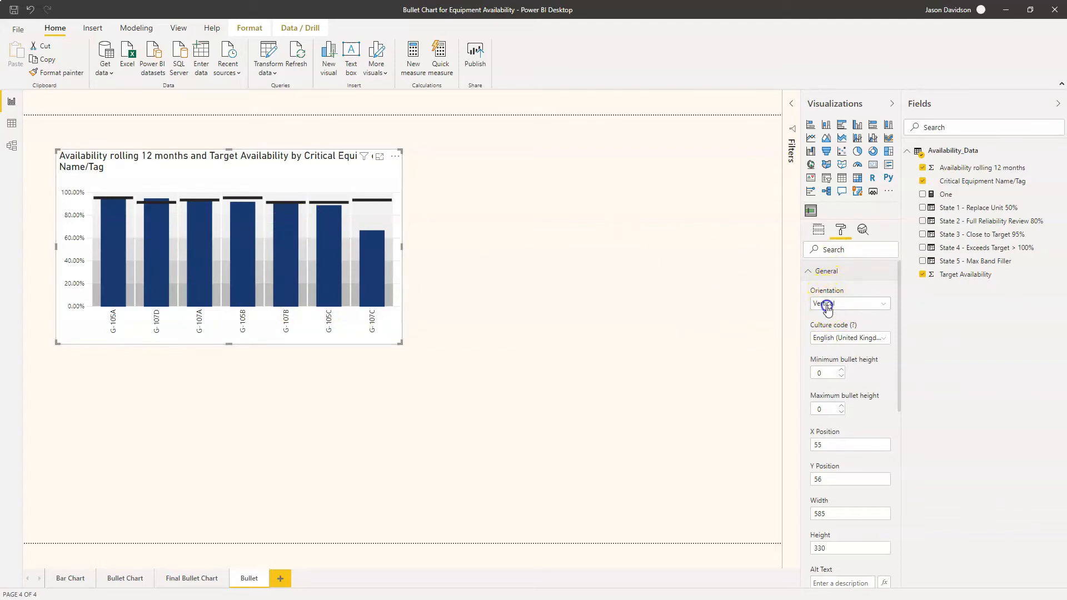
click(850, 303)
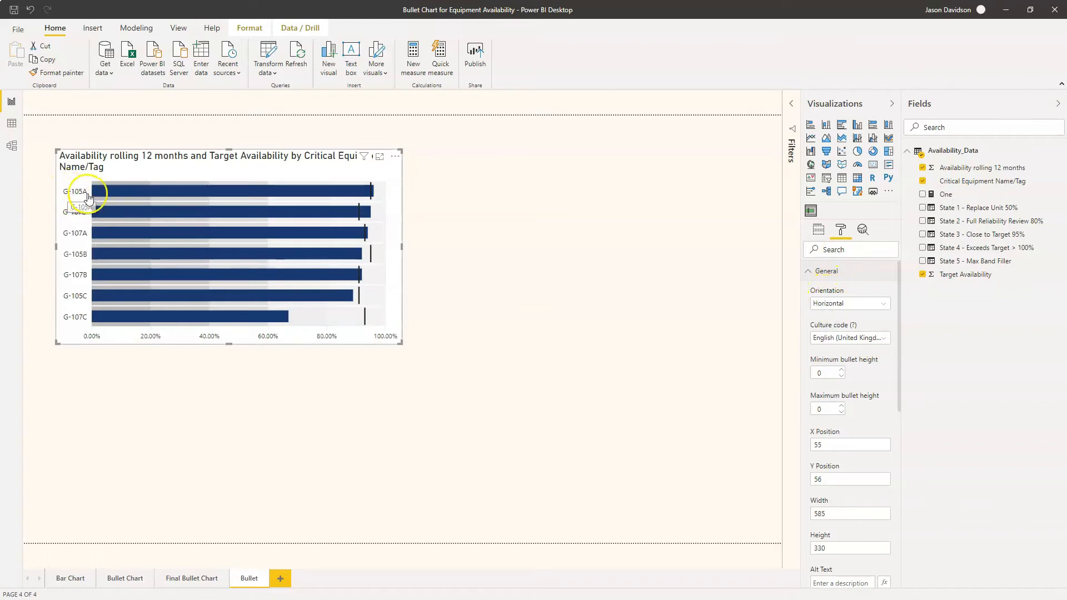
mouse_move(86, 263)
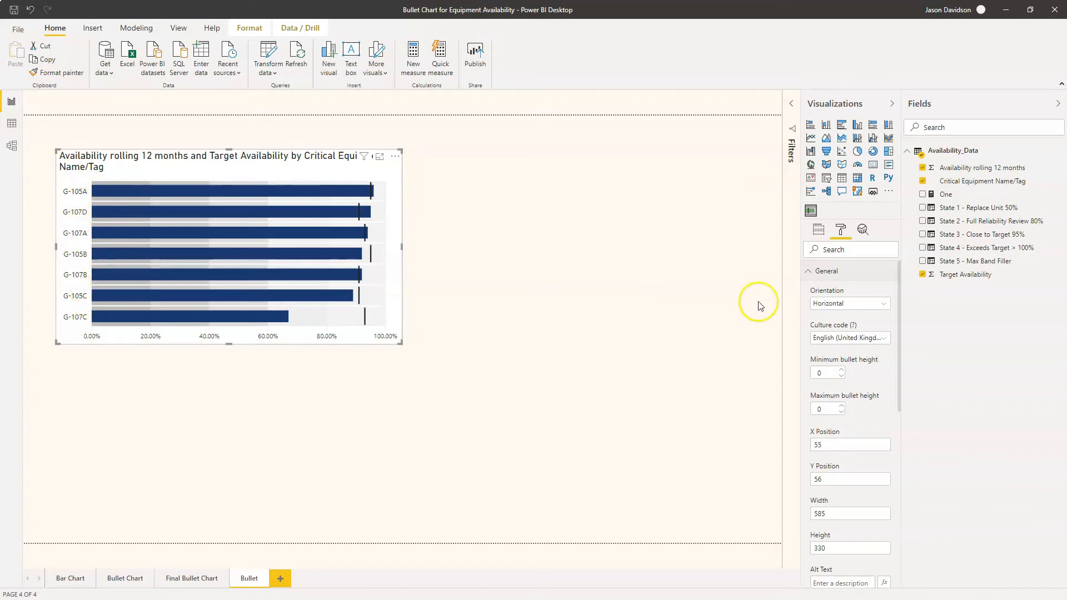
mouse_move(801, 301)
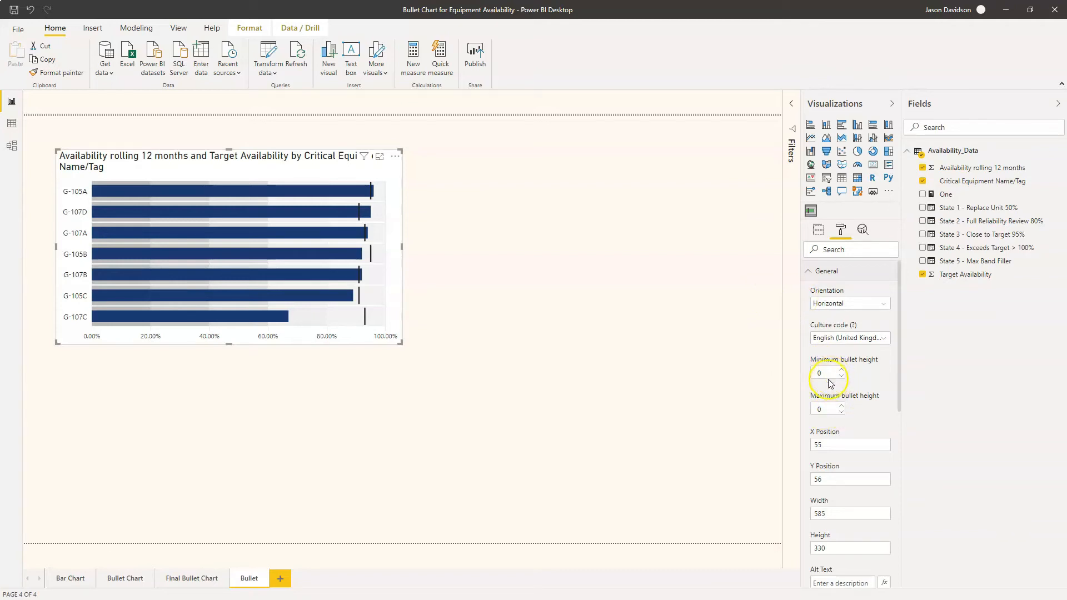
mouse_move(399, 343)
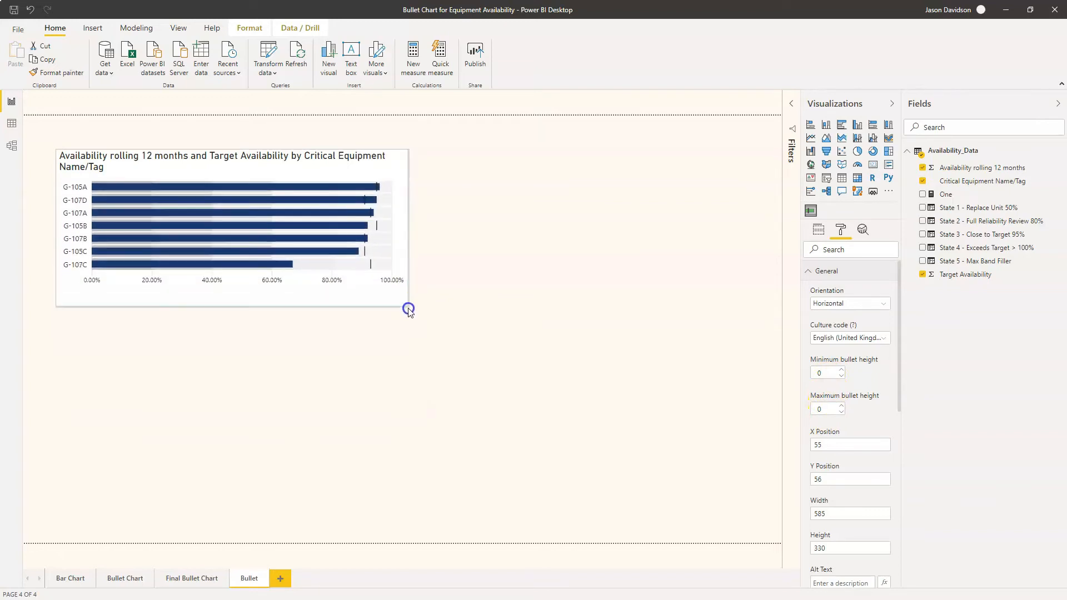
- Resize the bullet chart to about 550×365 so the 0.00%–100.00% axis fits
drag(409, 308, 406, 353)
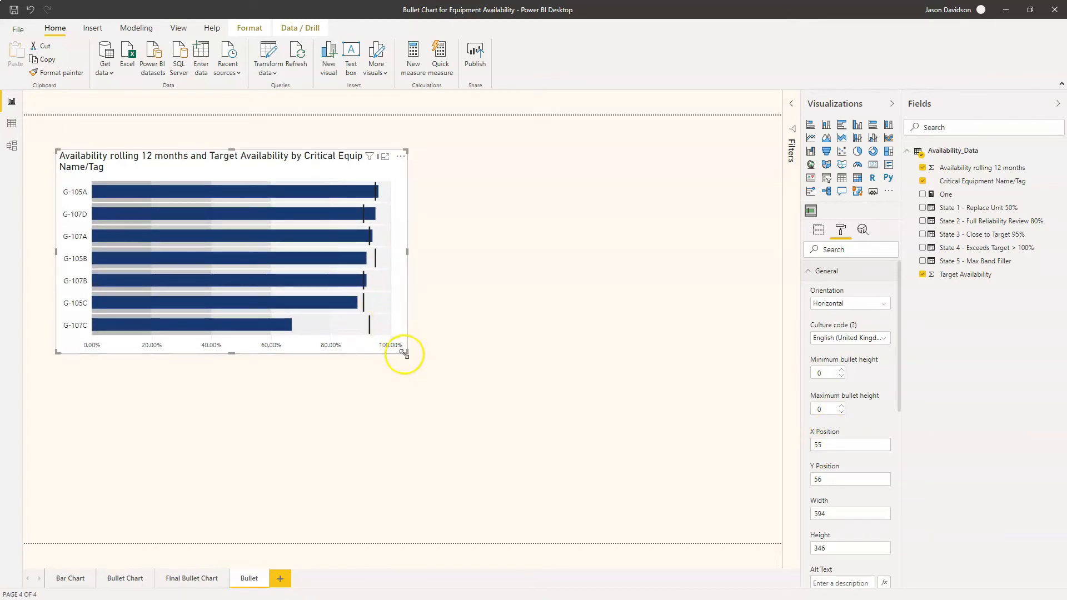
drag(403, 349, 430, 478)
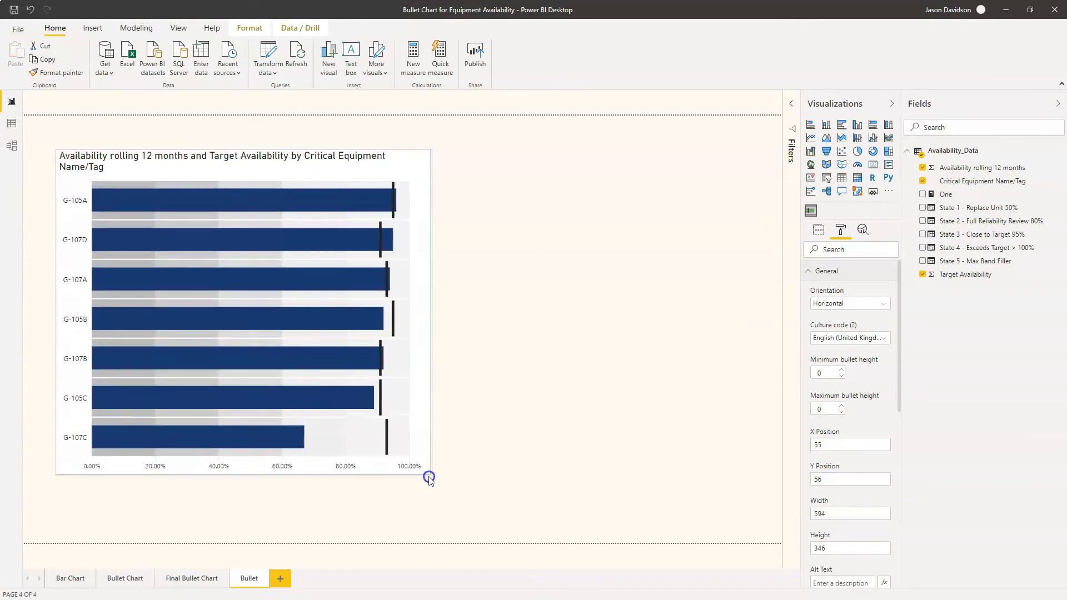
drag(429, 476, 409, 339)
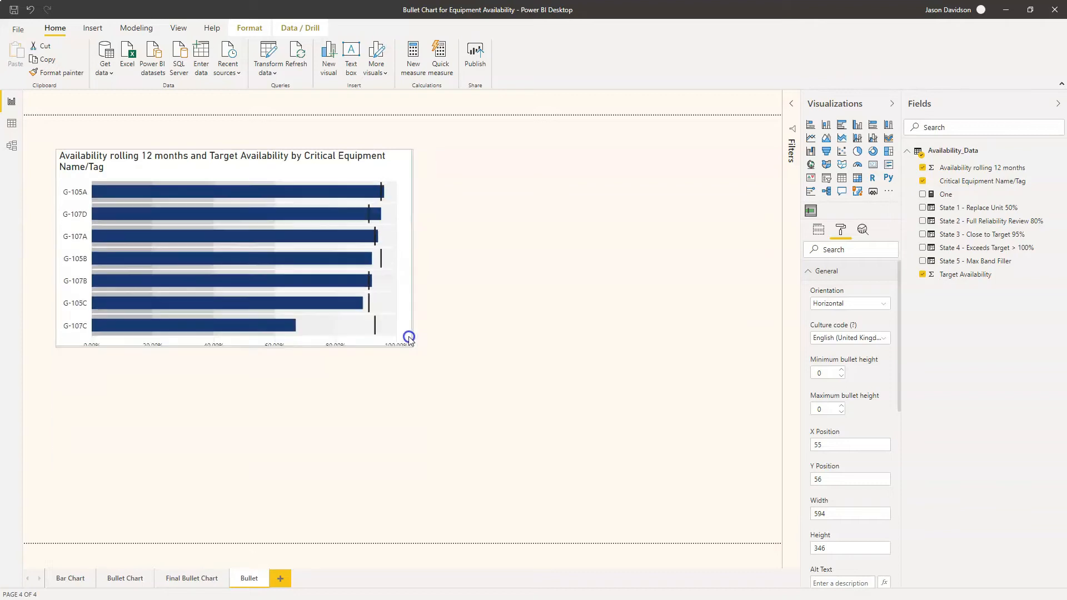
drag(409, 338, 384, 364)
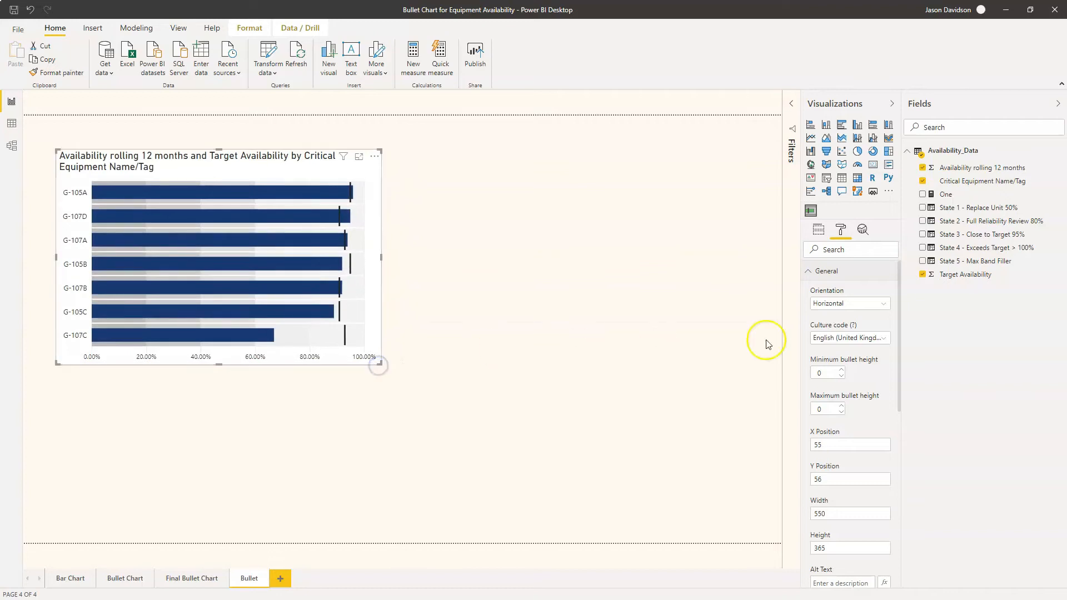
click(807, 271)
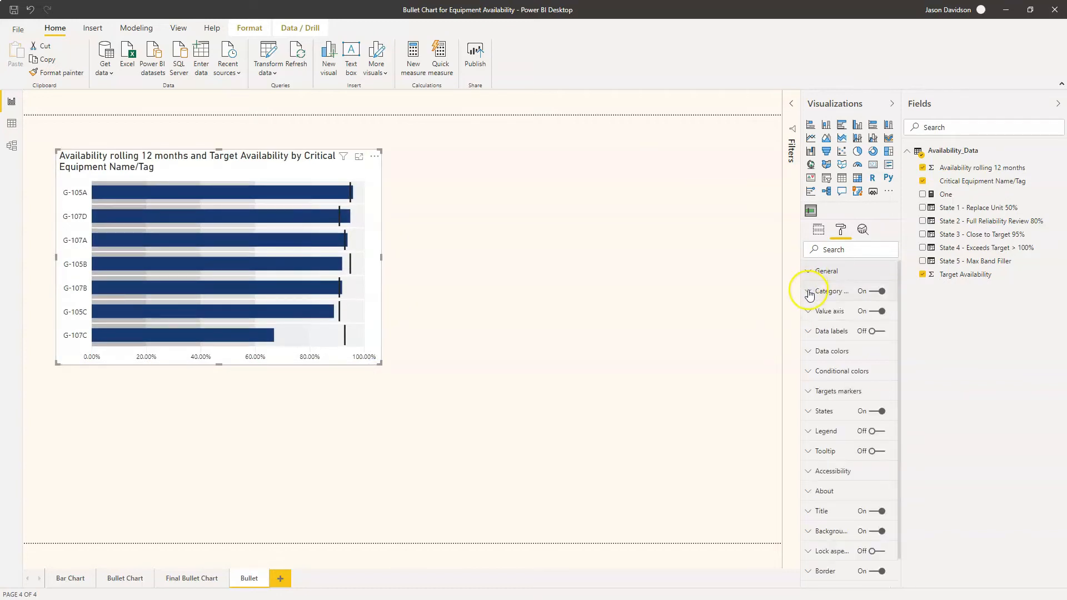
- Review Category labels (auto fit, Segoe UI, size 9), then expand the Value axis settings
click(810, 292)
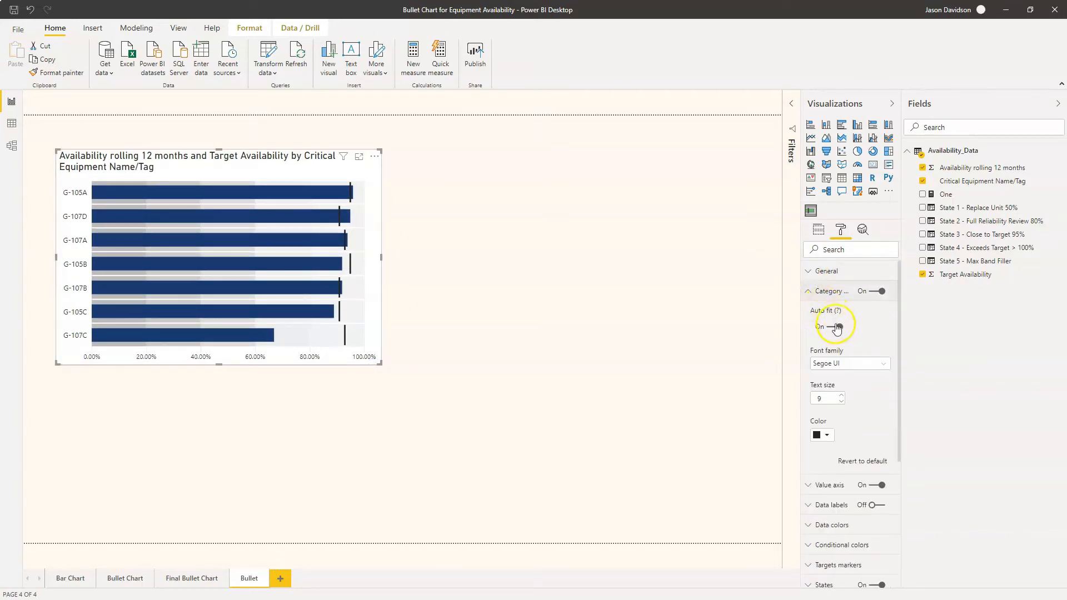
mouse_move(840, 443)
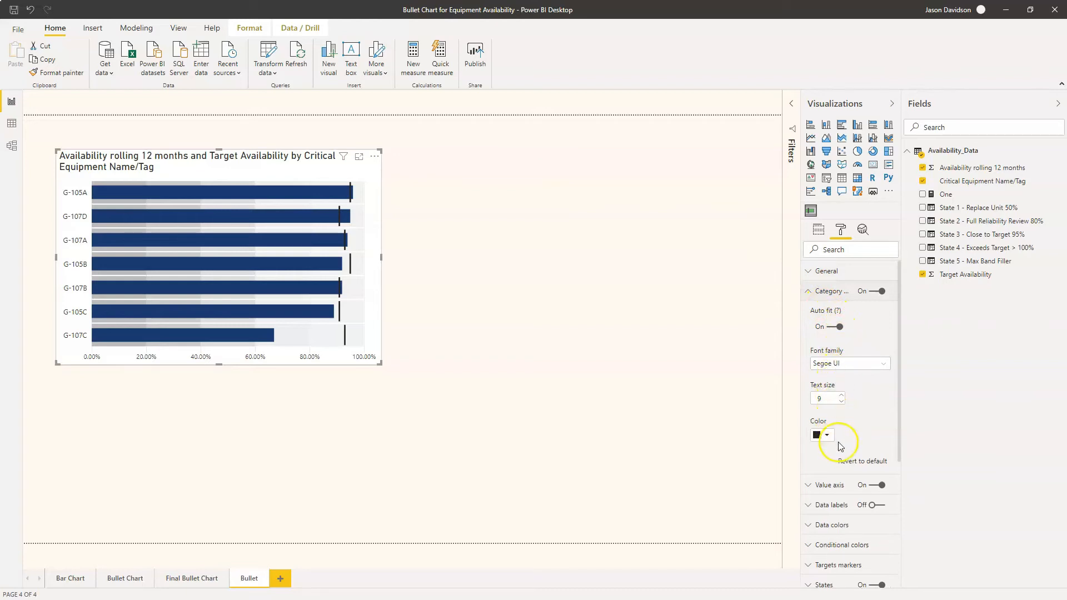
click(809, 292)
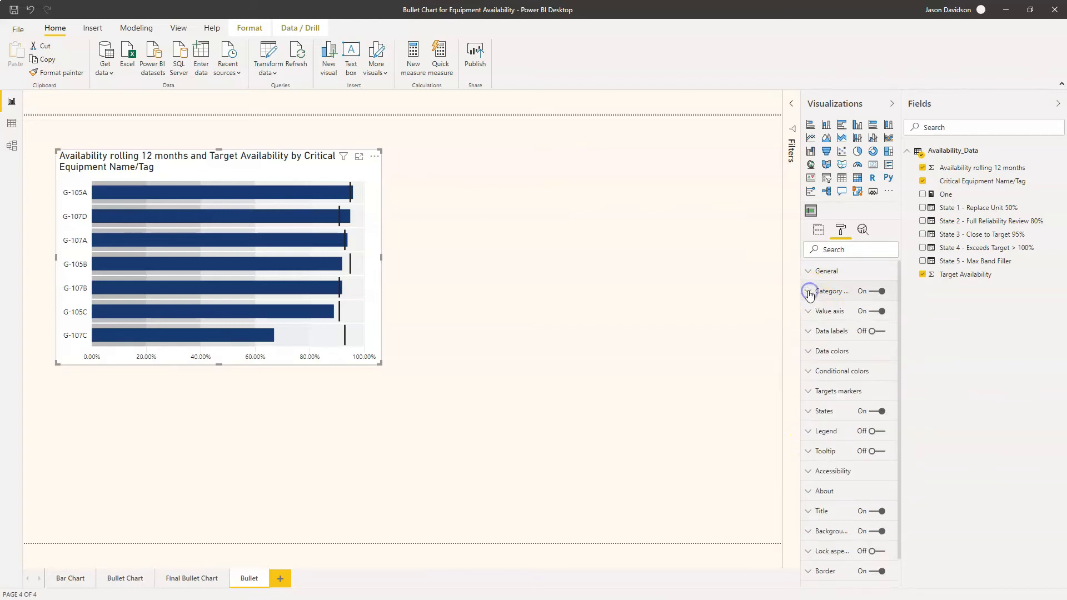
click(808, 310)
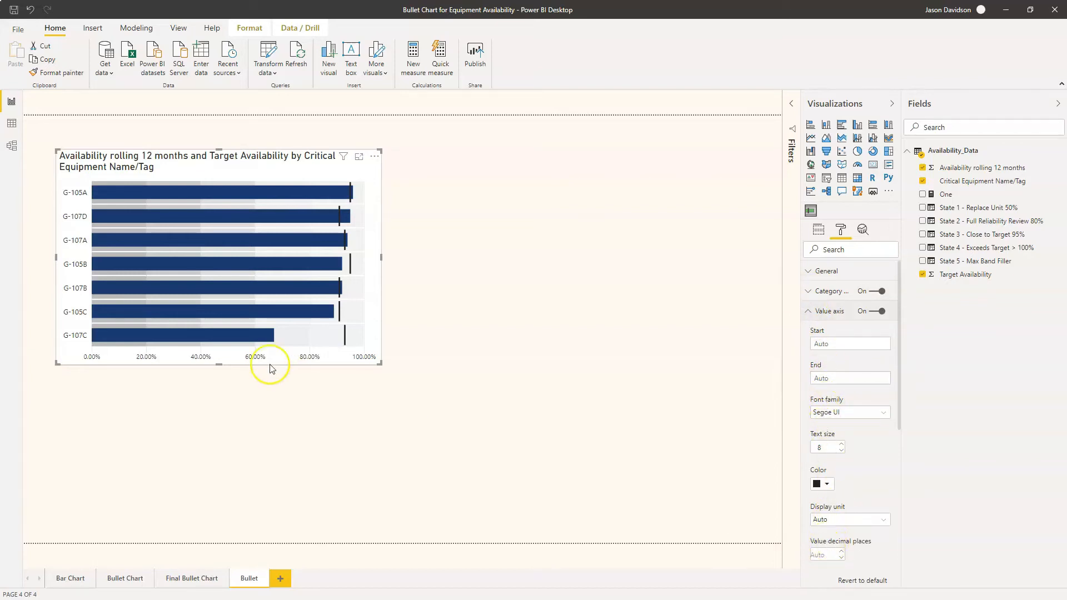
mouse_move(345, 360)
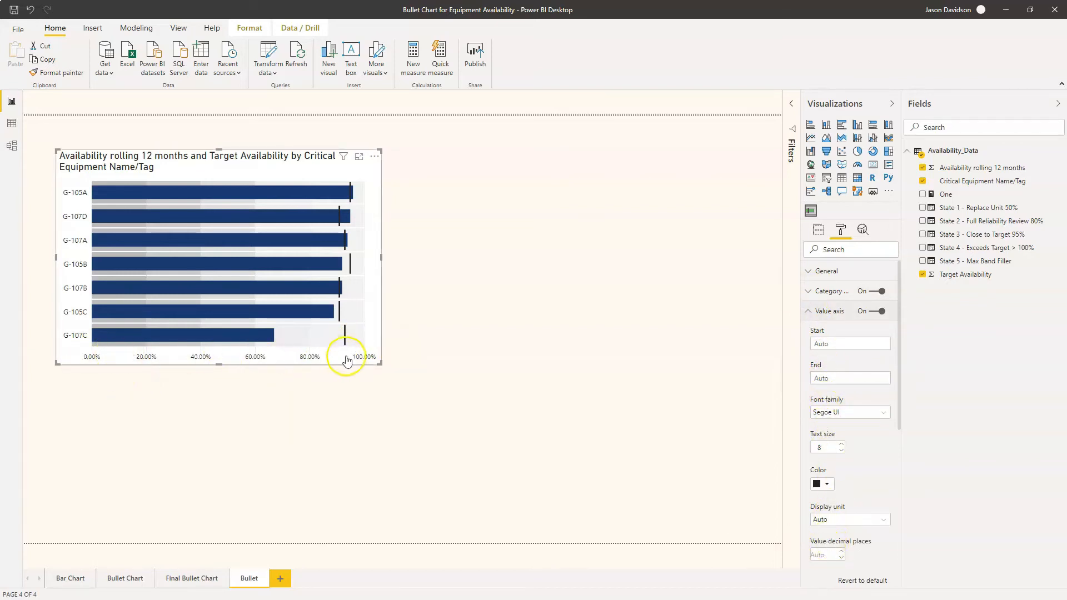
mouse_move(364, 365)
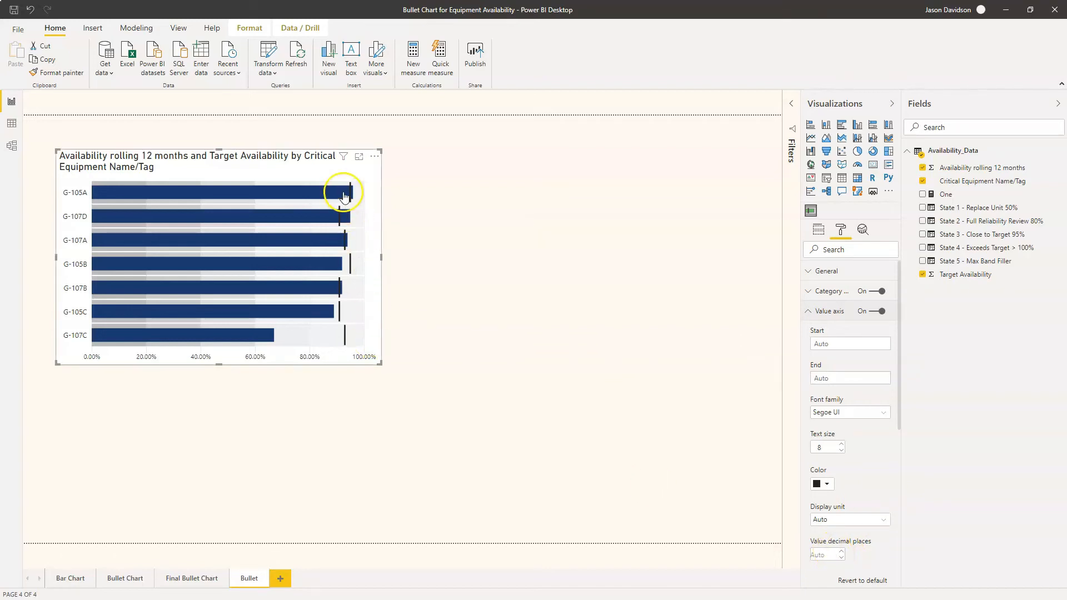
mouse_move(305, 238)
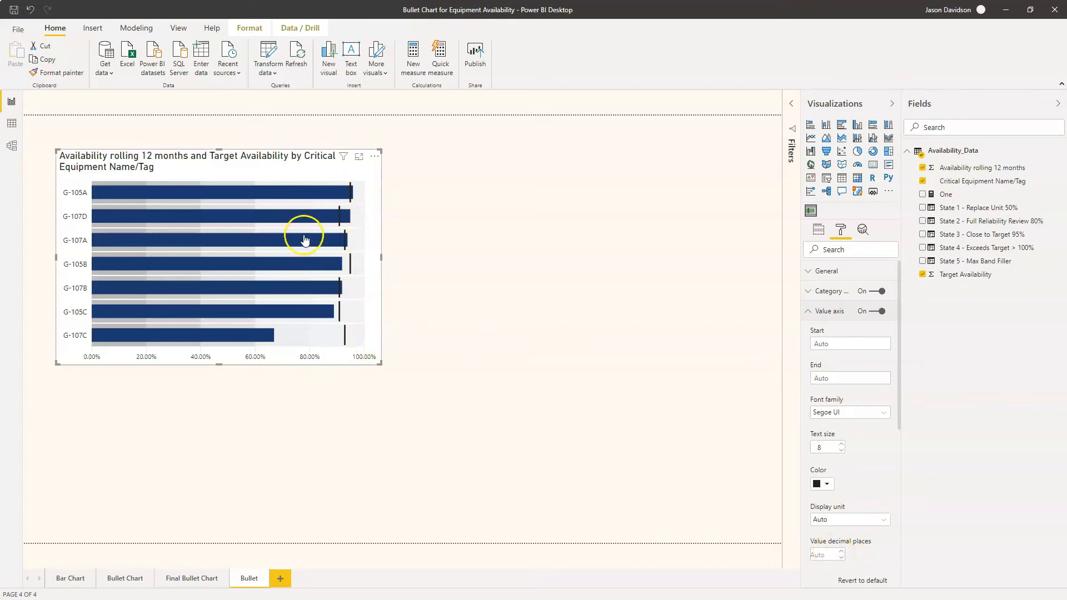
mouse_move(267, 342)
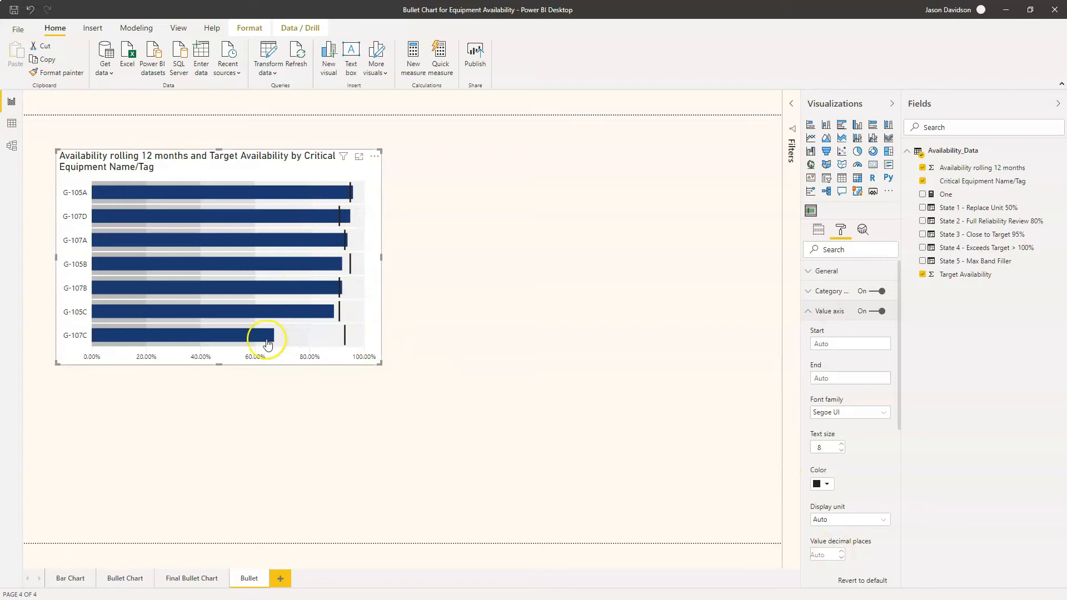
mouse_move(272, 324)
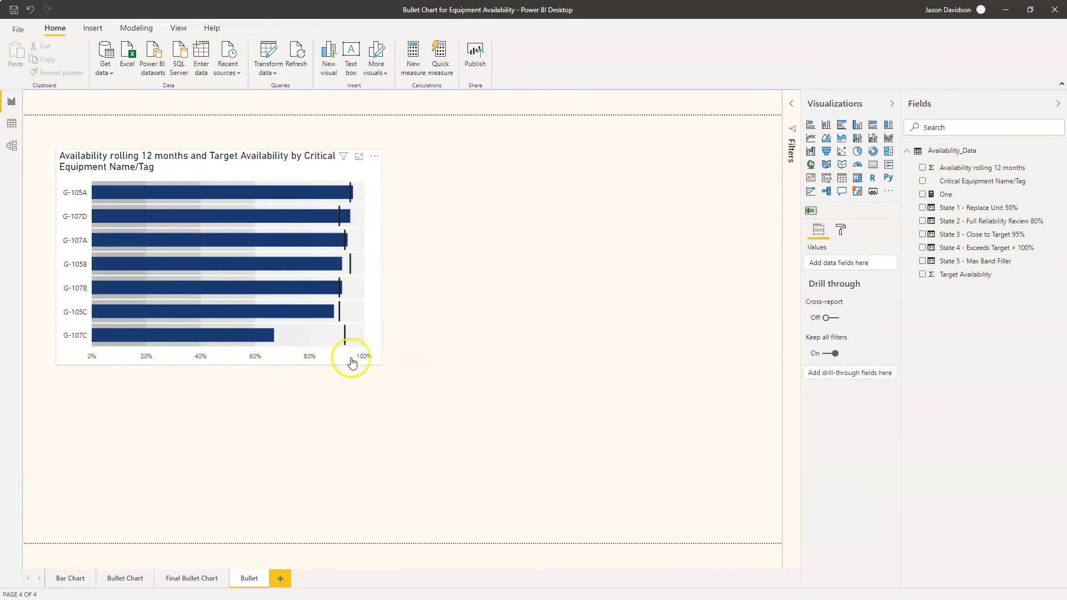
- Turn on data labels for the bullet chart, e.g. 96.00% on G-105A
click(239, 266)
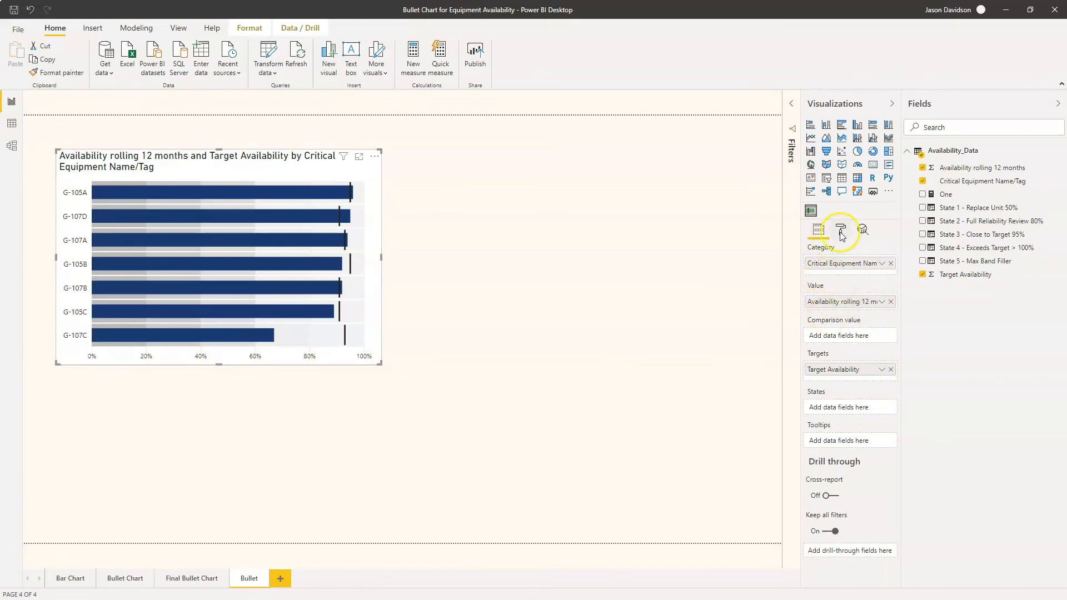
click(841, 231)
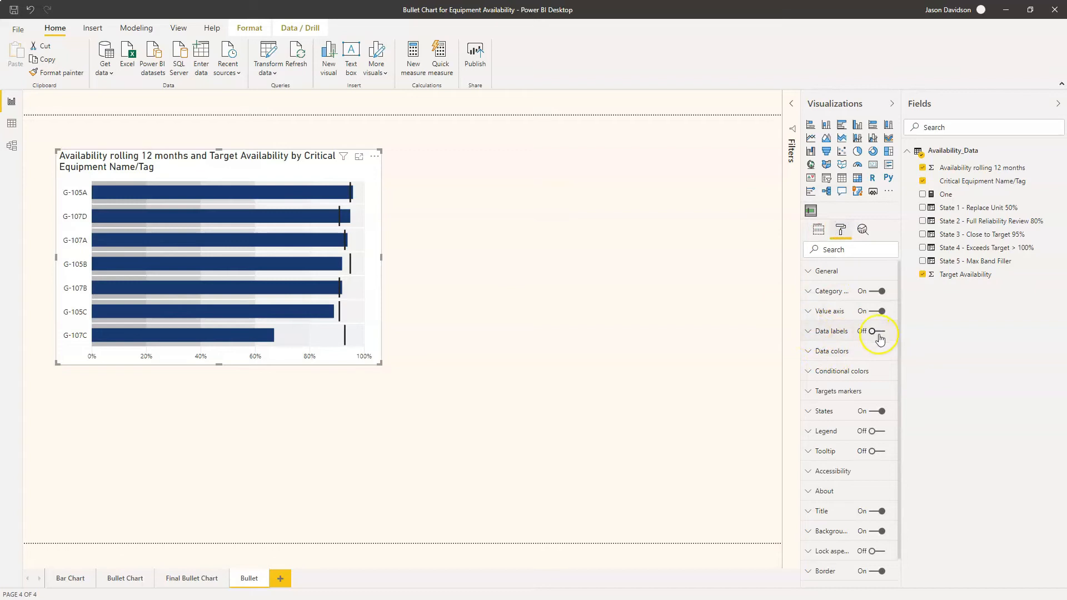
click(873, 331)
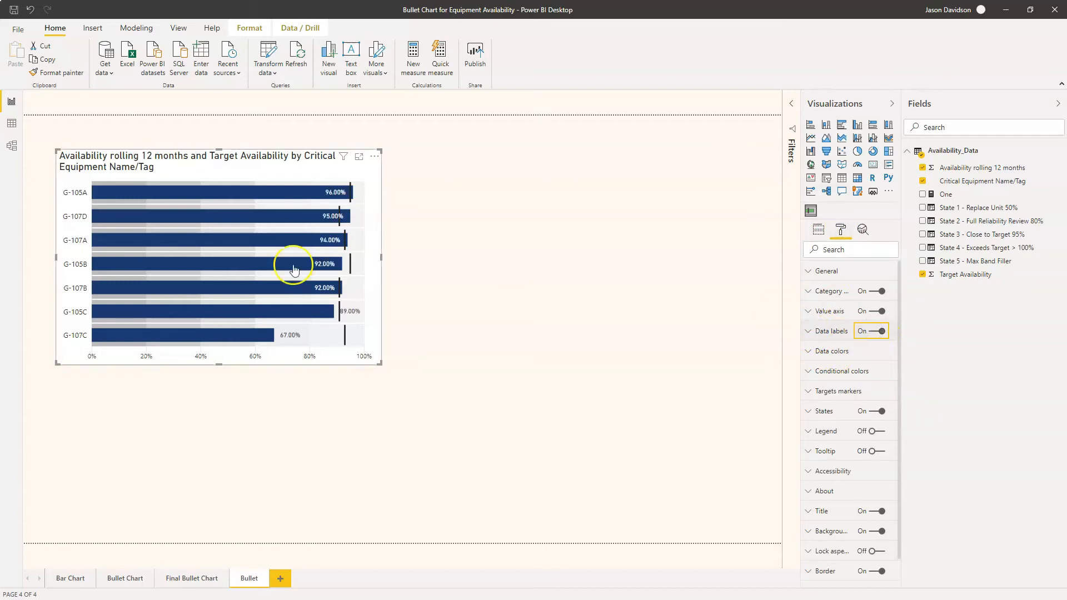
mouse_move(337, 209)
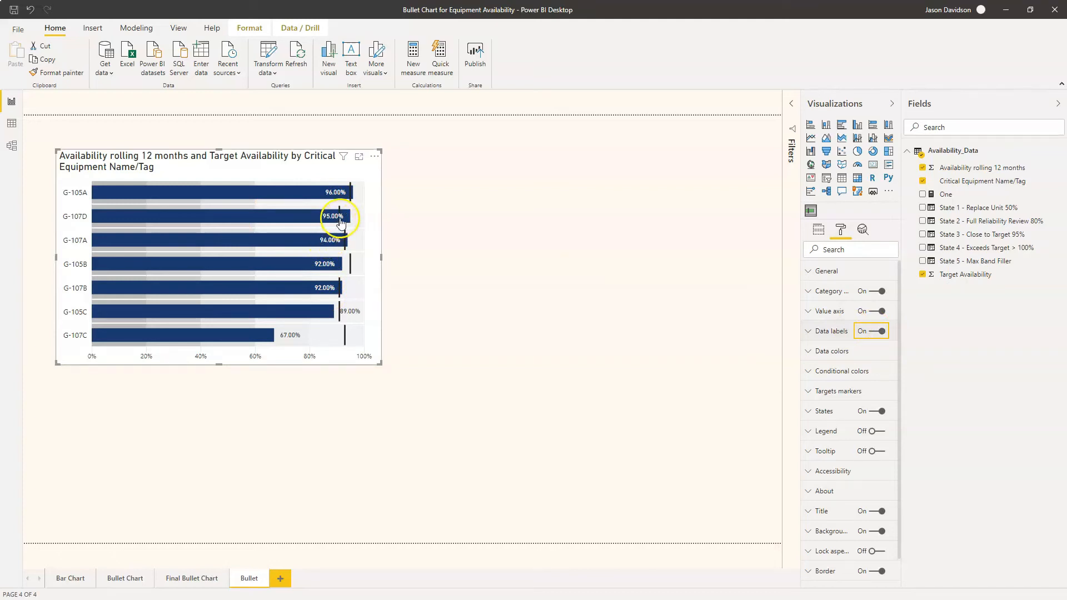
mouse_move(354, 265)
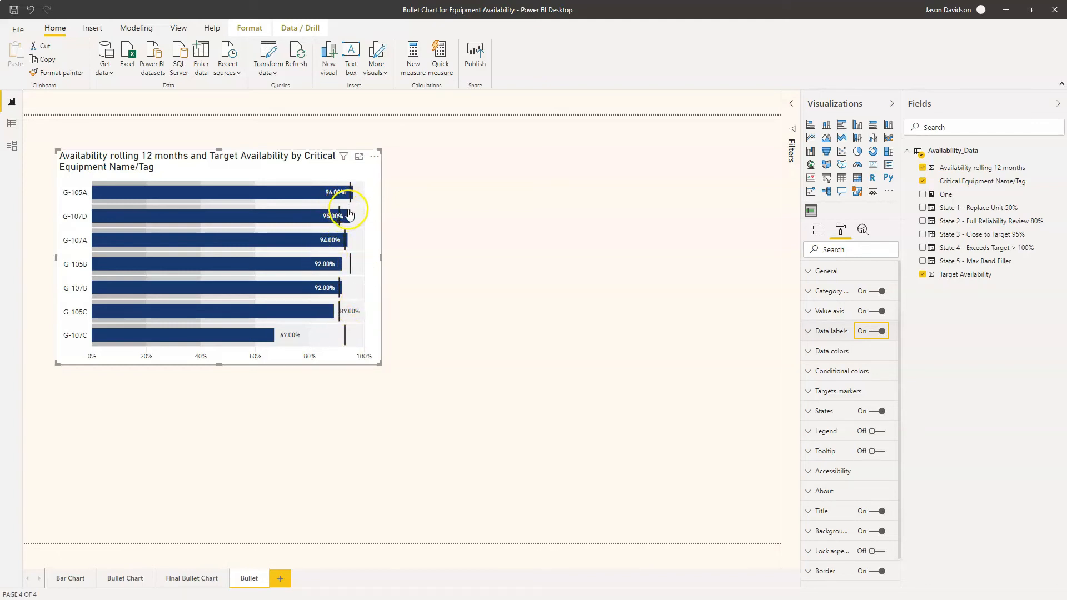
mouse_move(305, 338)
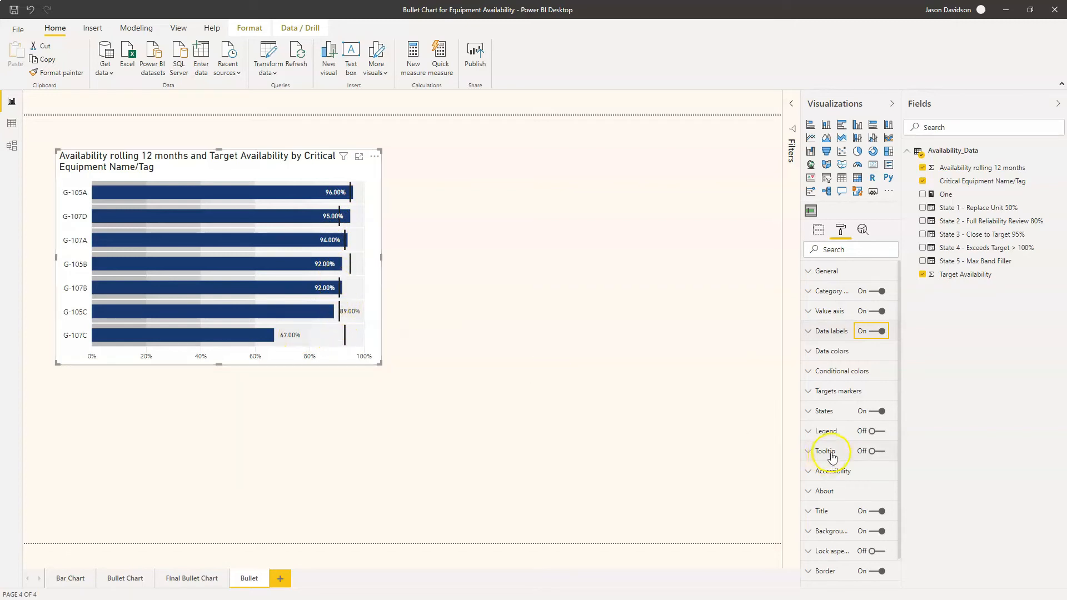
click(808, 331)
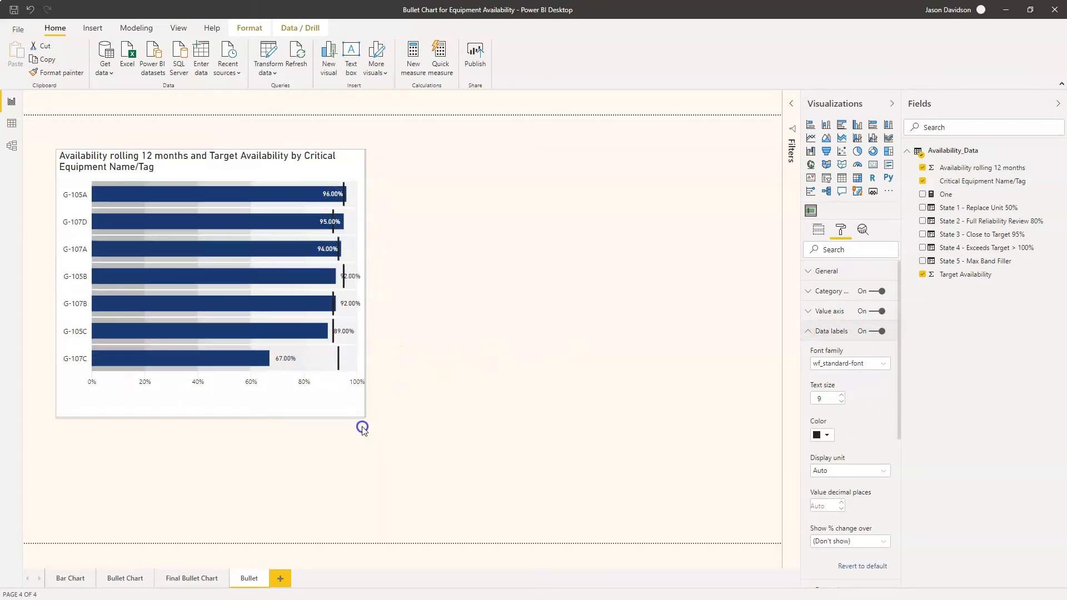
- Enlarge the bullet chart and show only availability percentages on labels, without change versus target
drag(363, 428, 382, 515)
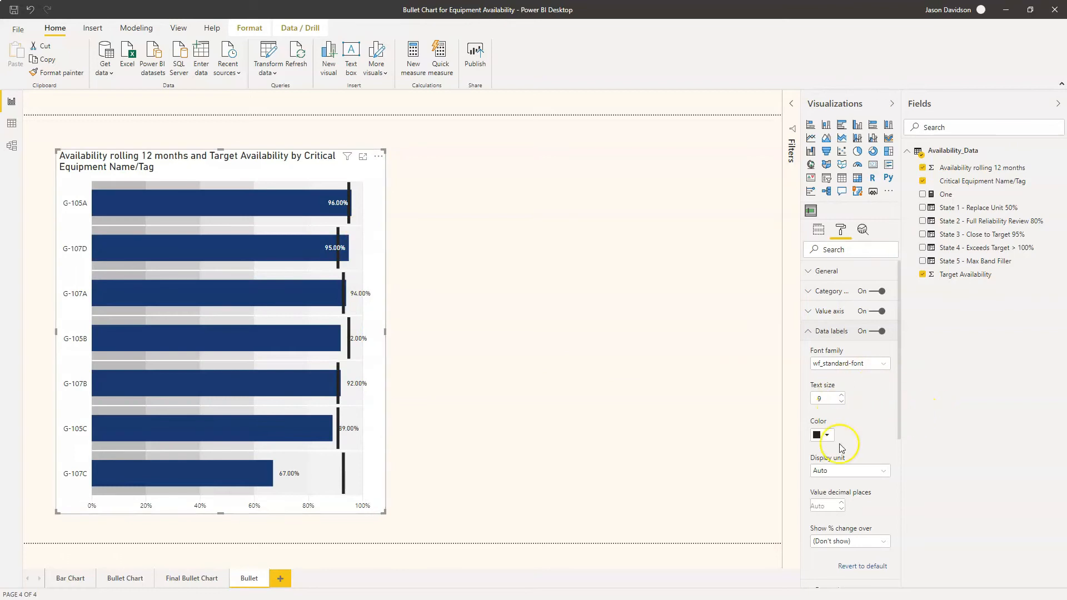
mouse_move(842, 548)
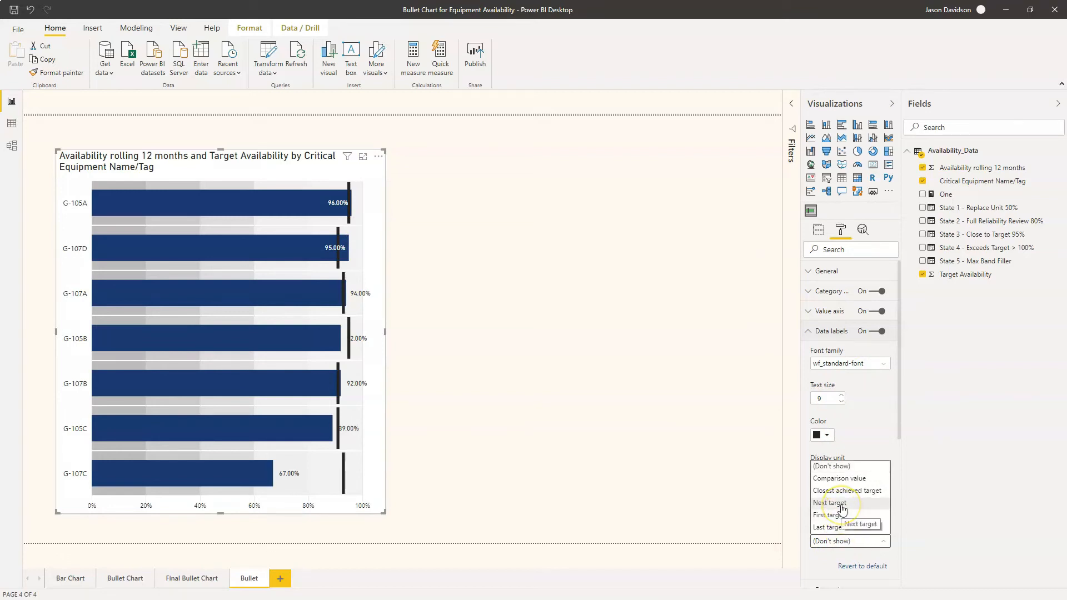
click(831, 503)
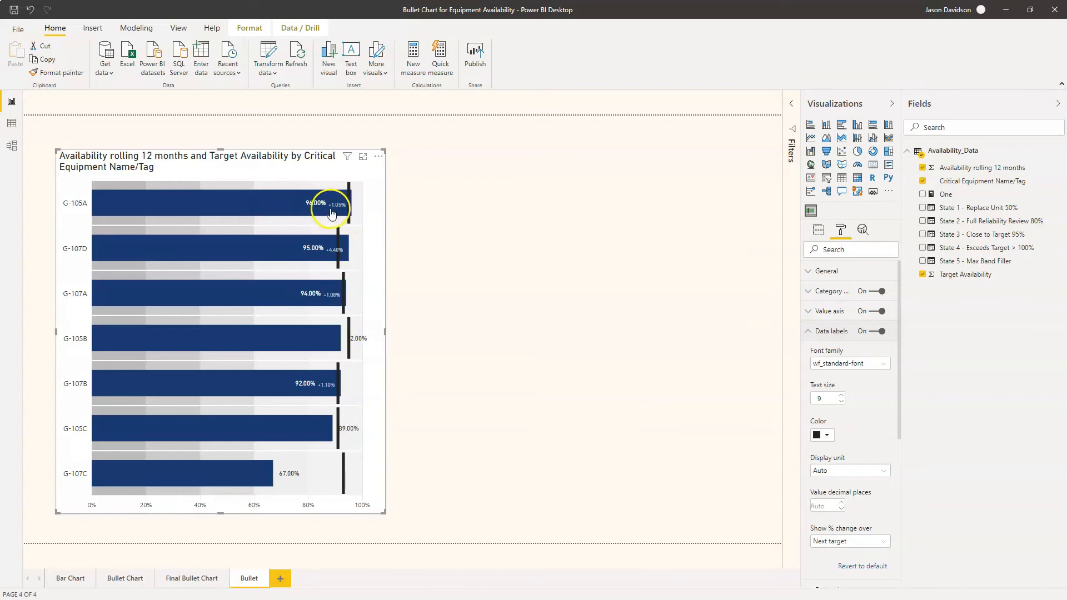
mouse_move(348, 260)
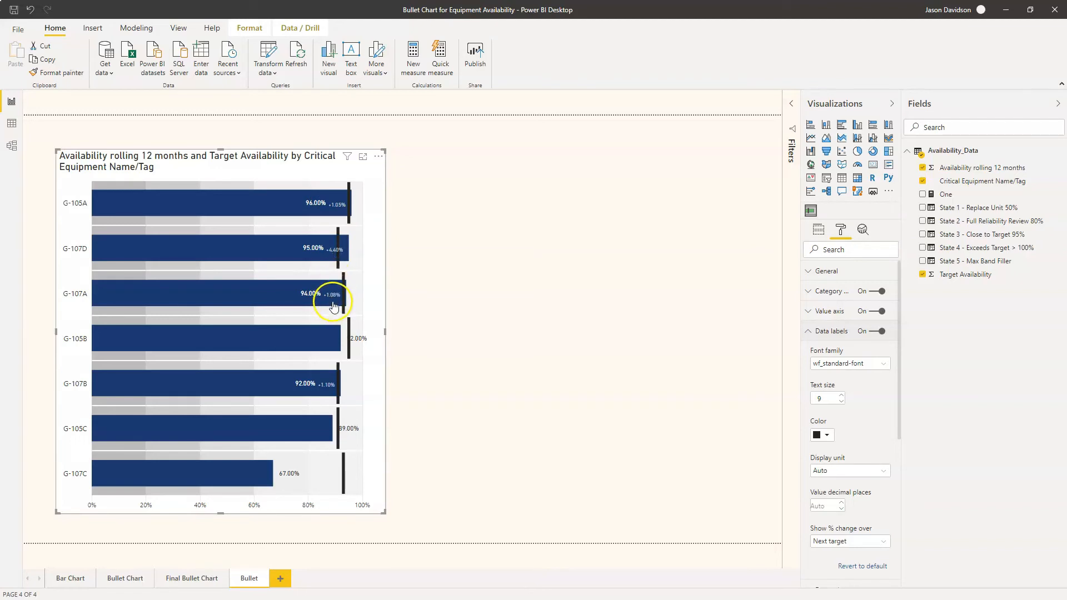
mouse_move(333, 348)
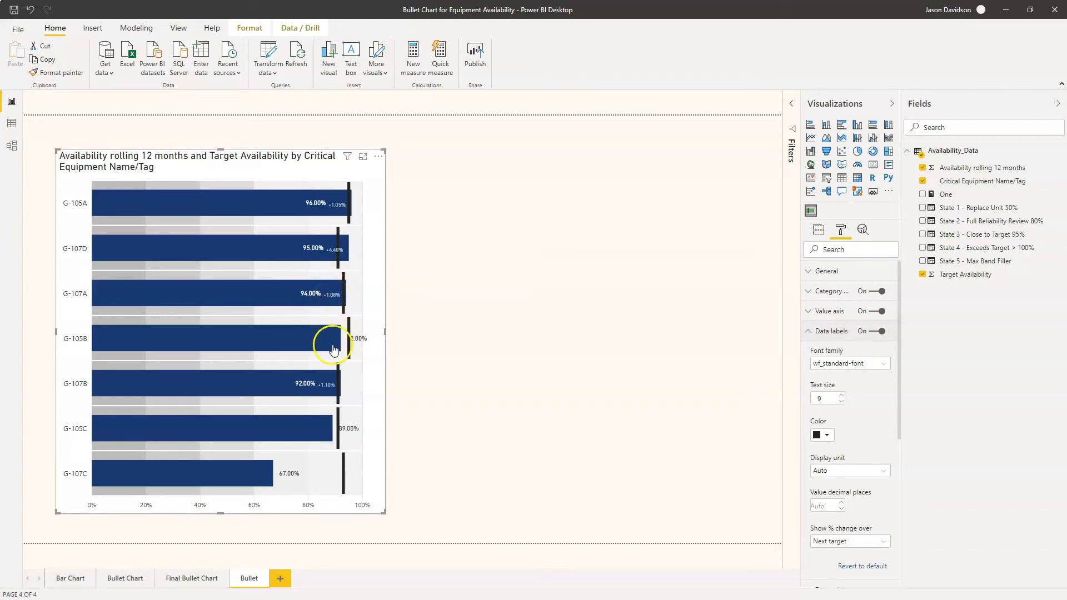
mouse_move(323, 296)
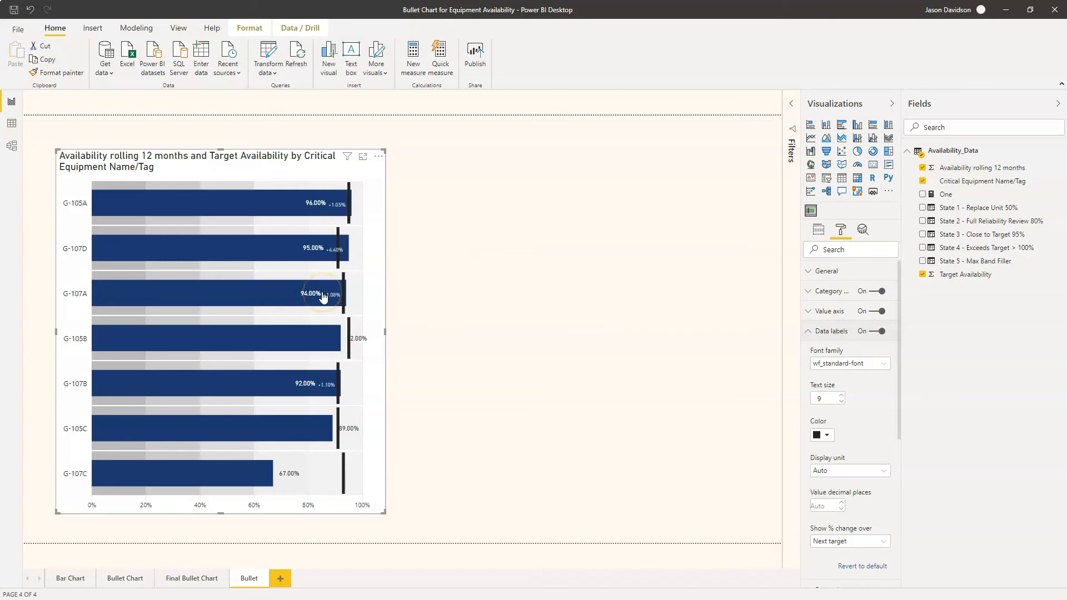
mouse_move(366, 357)
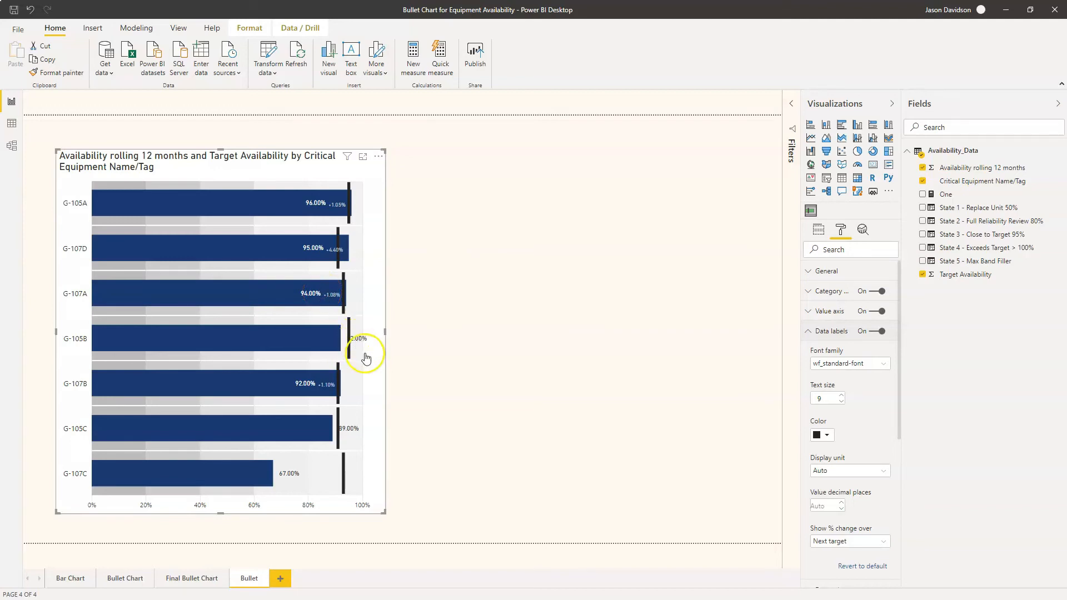
mouse_move(320, 351)
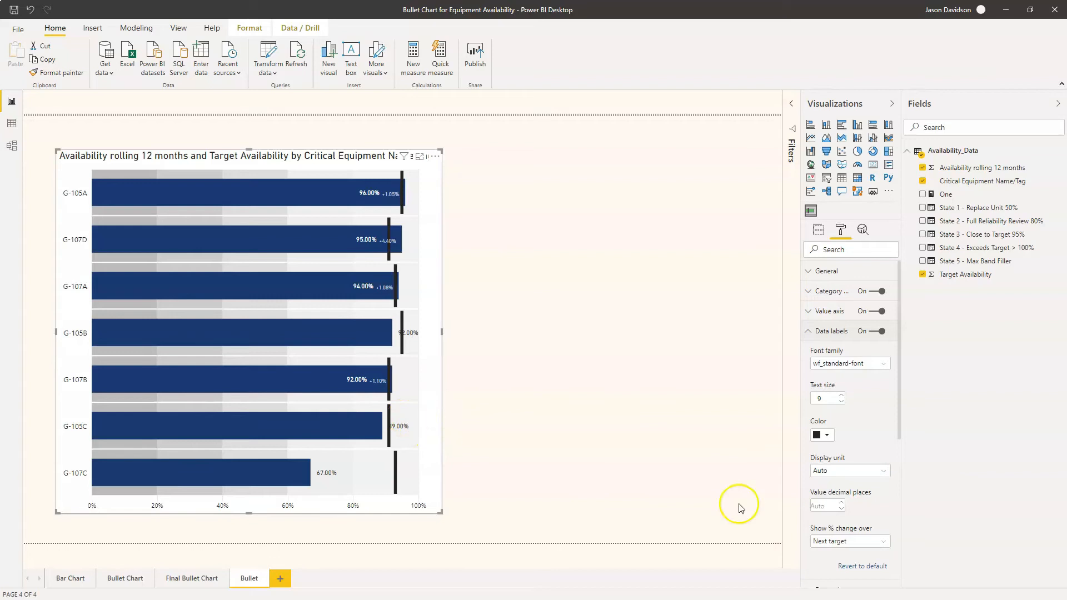
mouse_move(372, 216)
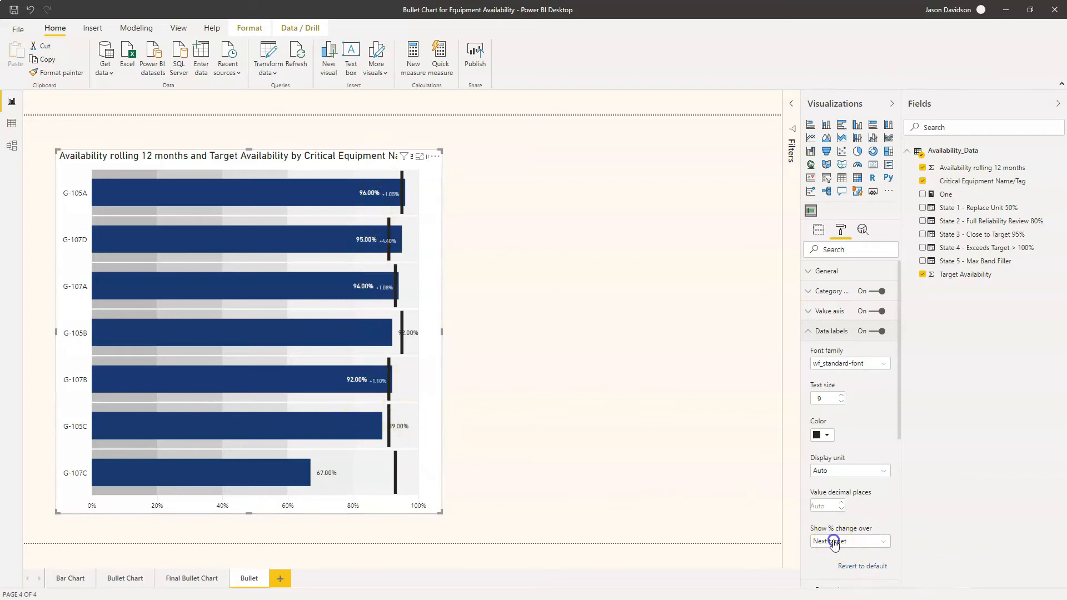
click(850, 541)
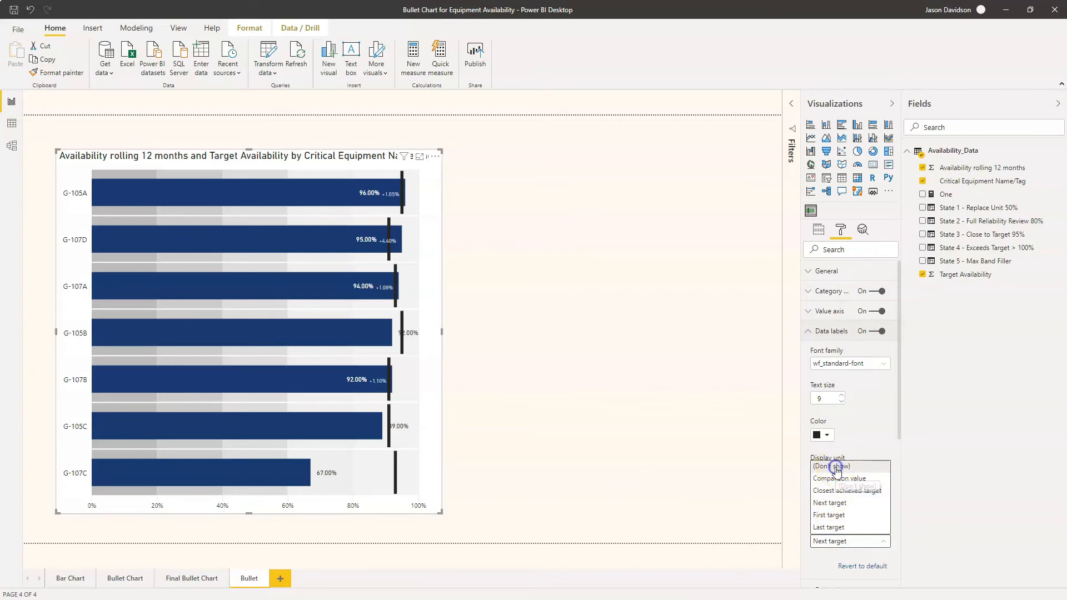
click(833, 466)
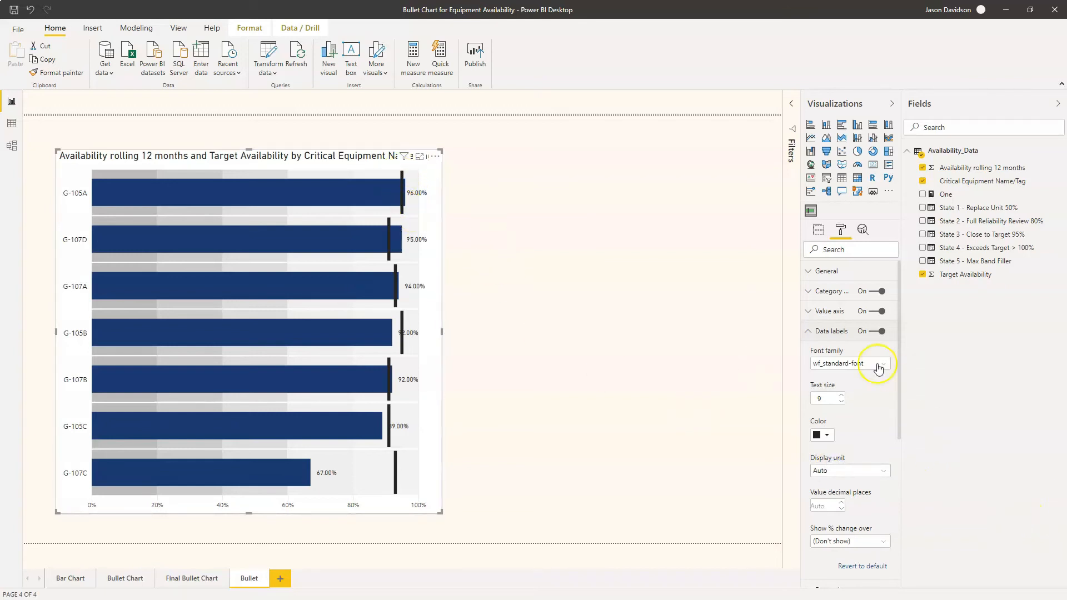
click(809, 331)
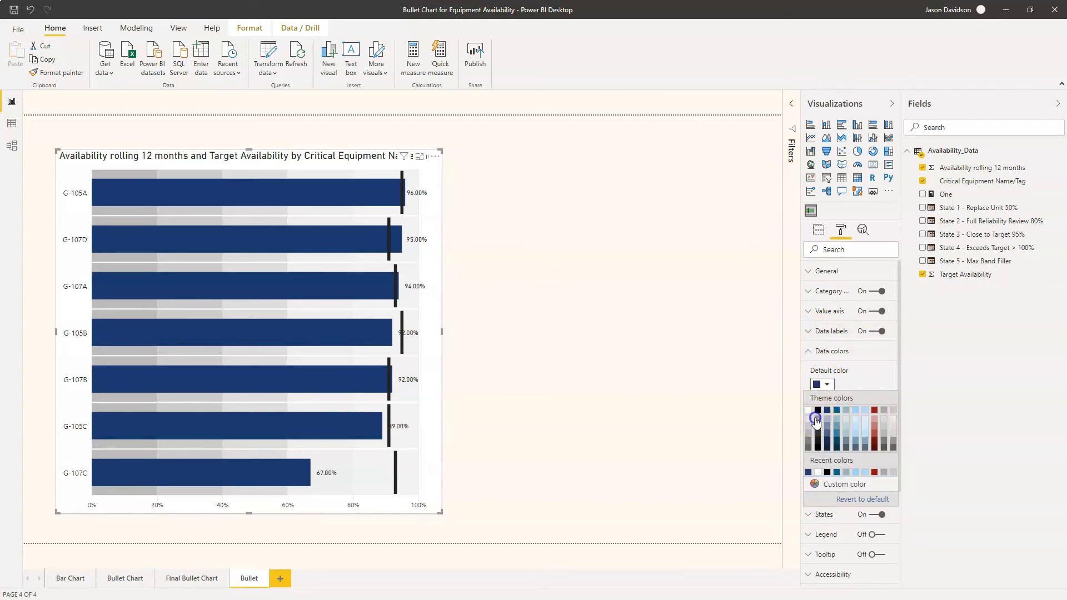
- Make the availability bars grey and drag the bullet chart to a shorter height
click(815, 419)
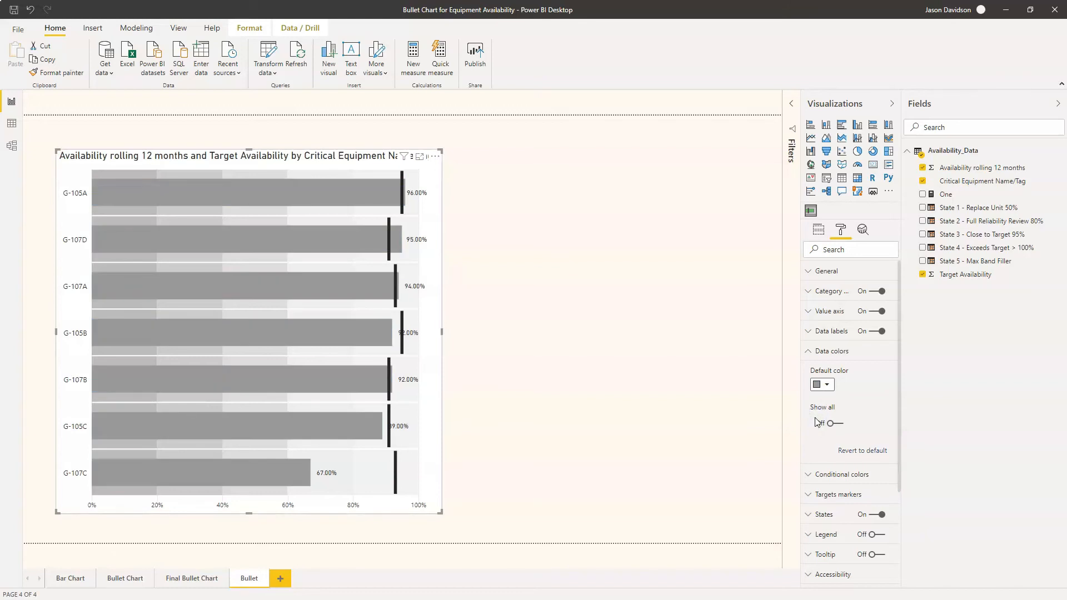
click(827, 384)
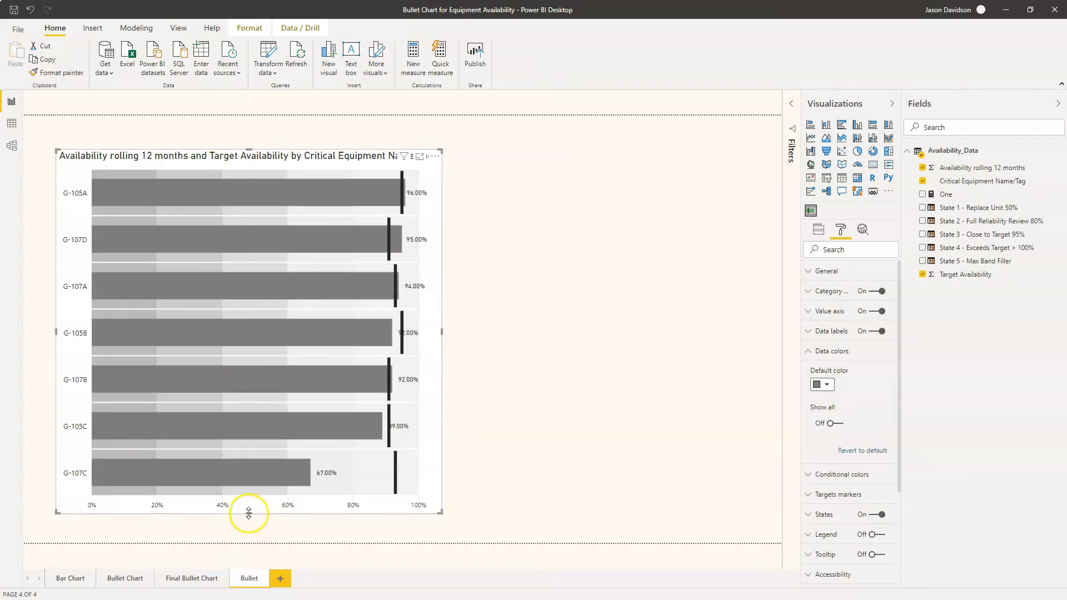
drag(249, 514, 248, 380)
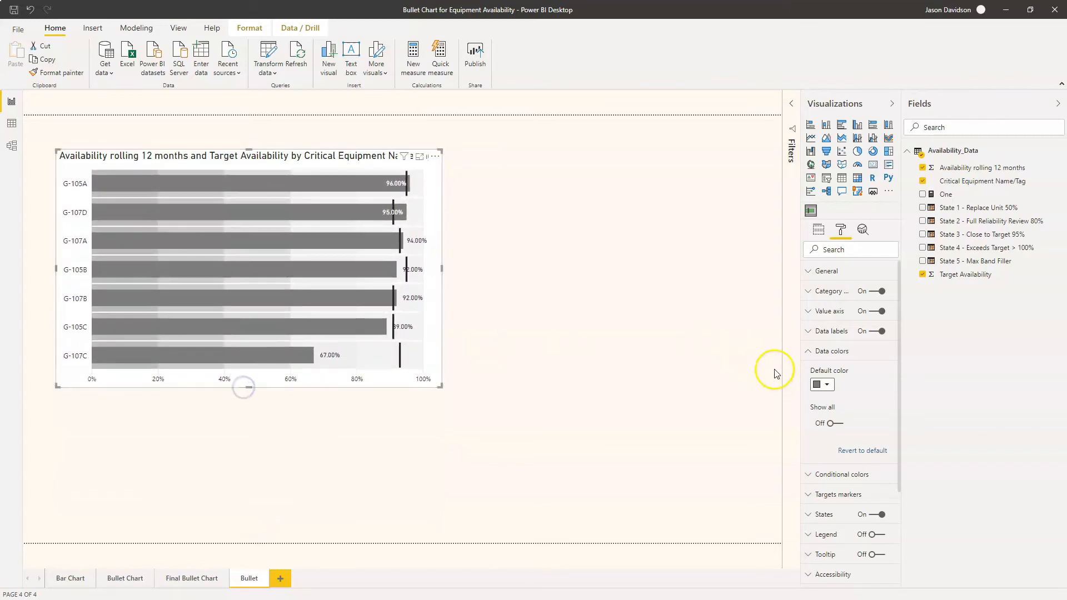
click(808, 351)
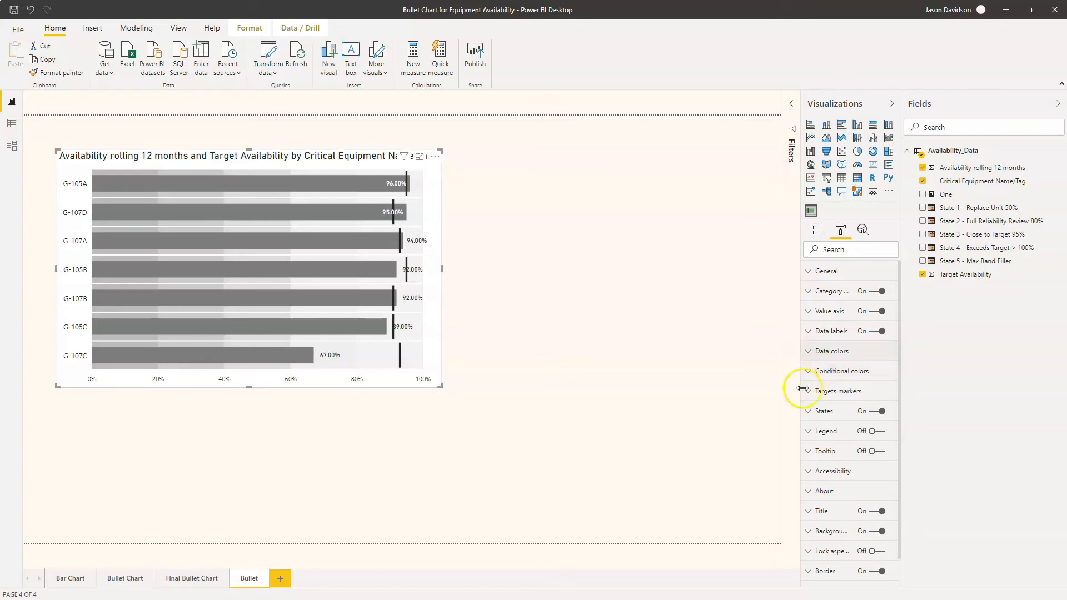
click(810, 391)
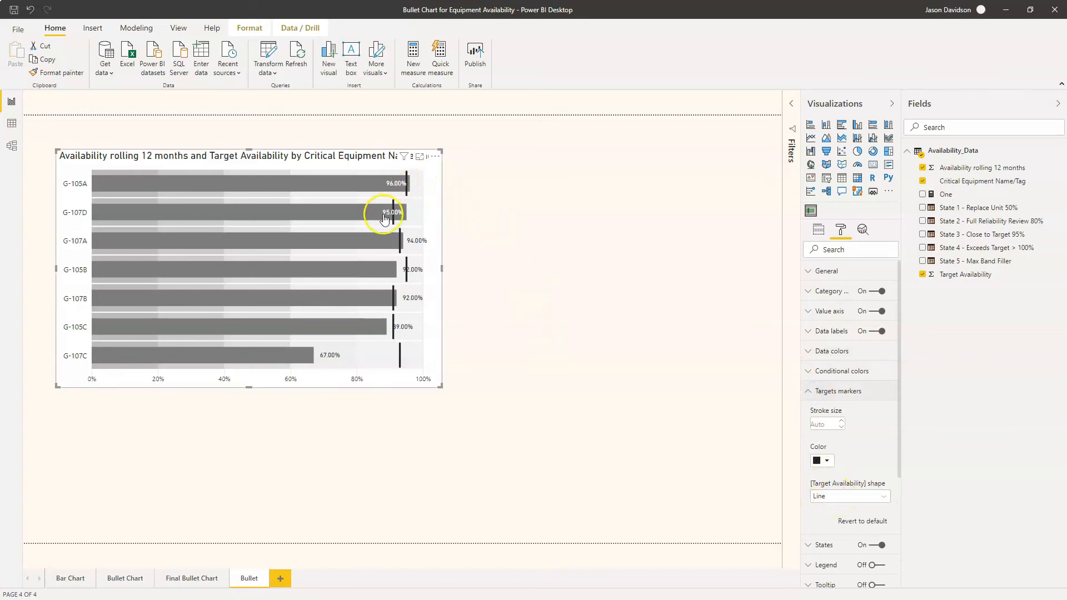
click(884, 495)
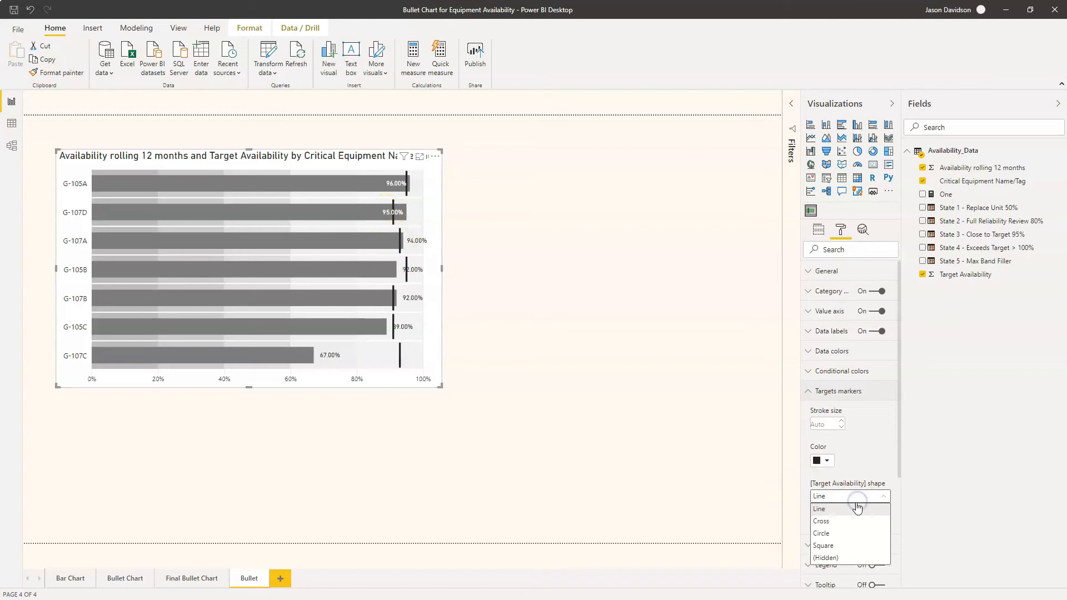
click(821, 521)
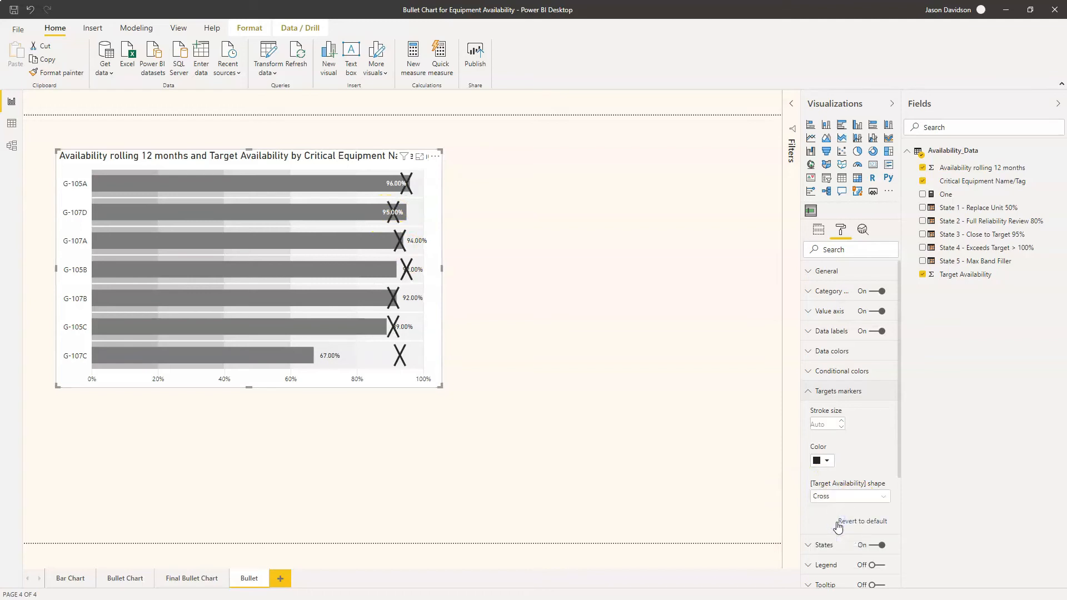
click(850, 496)
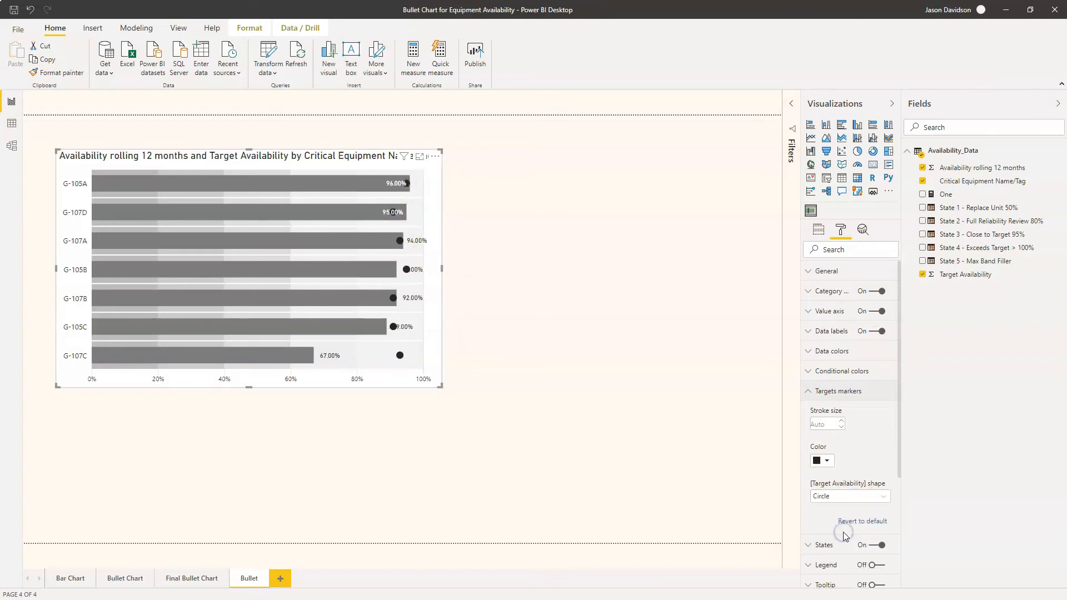
click(850, 496)
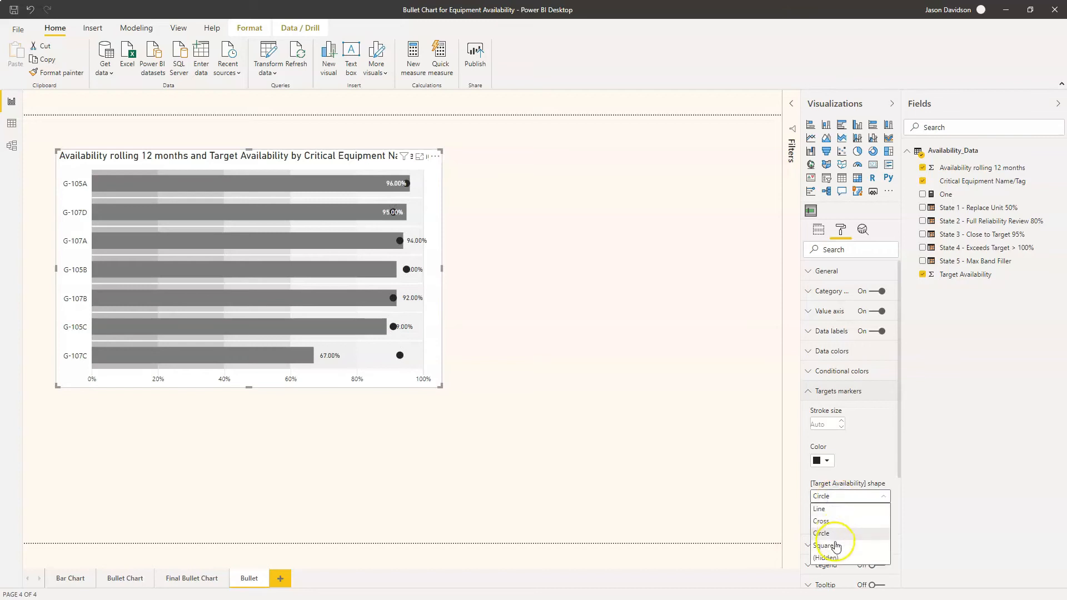
click(826, 545)
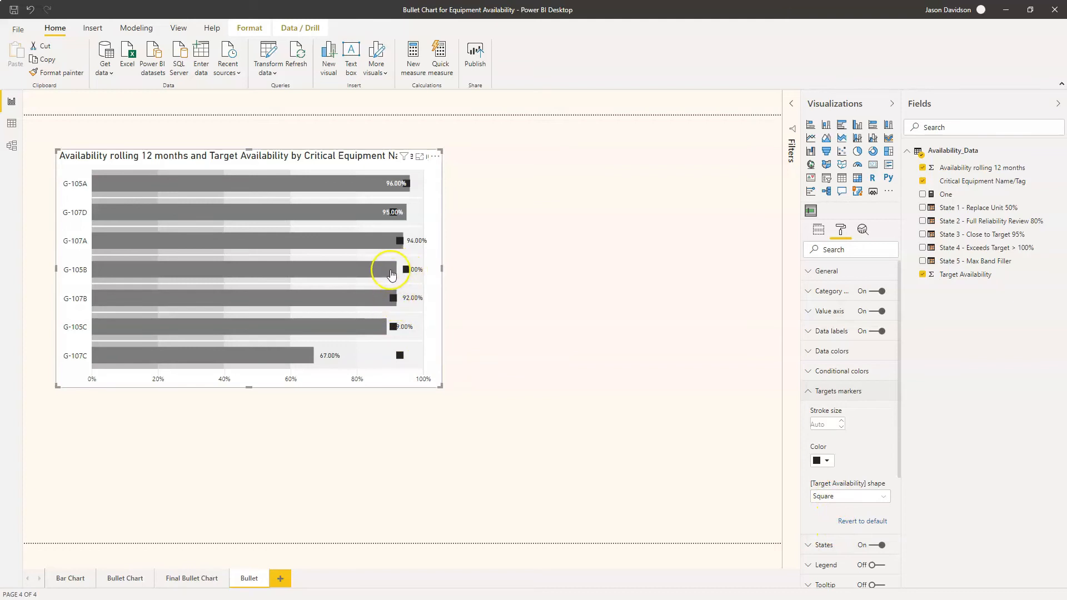
mouse_move(836, 487)
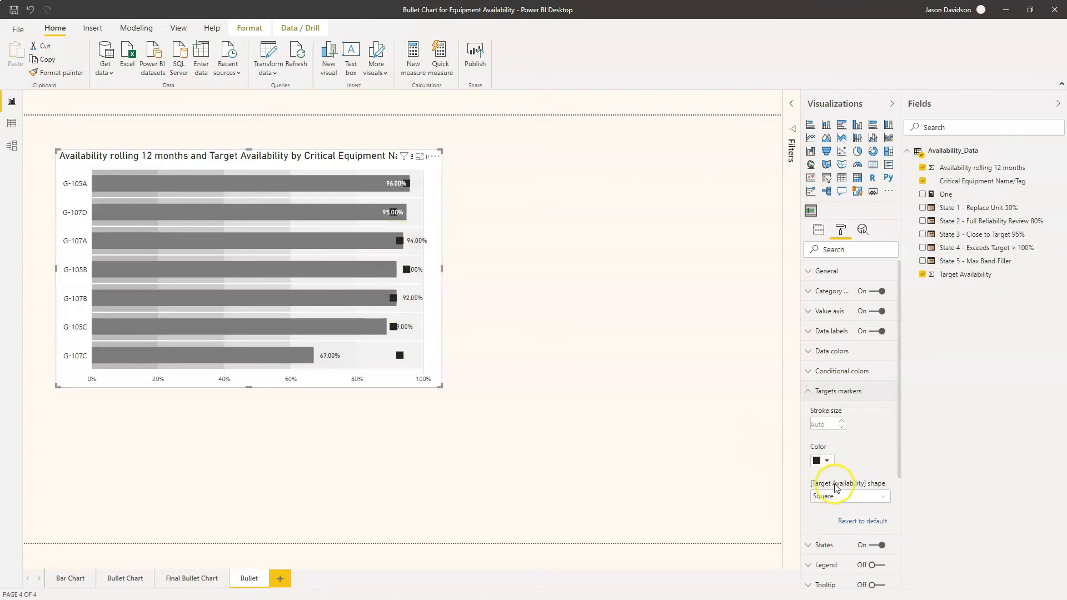
click(850, 497)
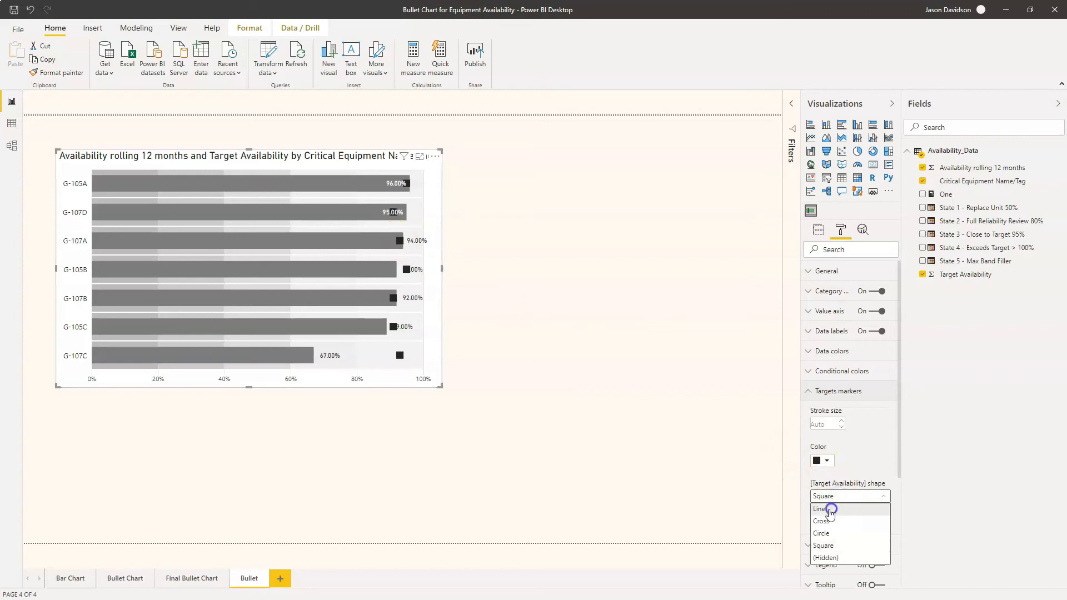
click(822, 508)
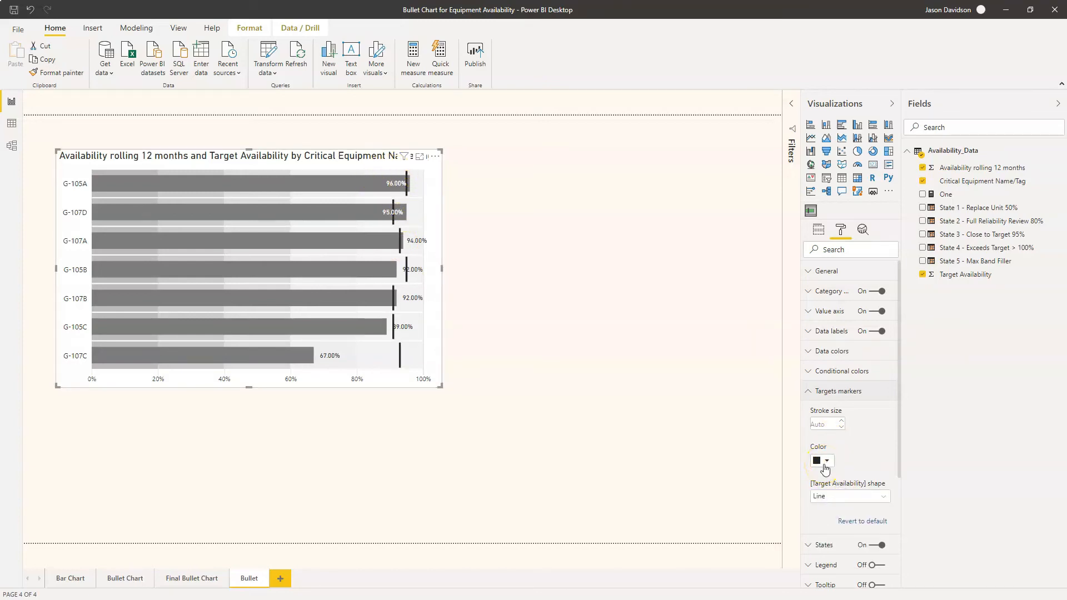
click(808, 391)
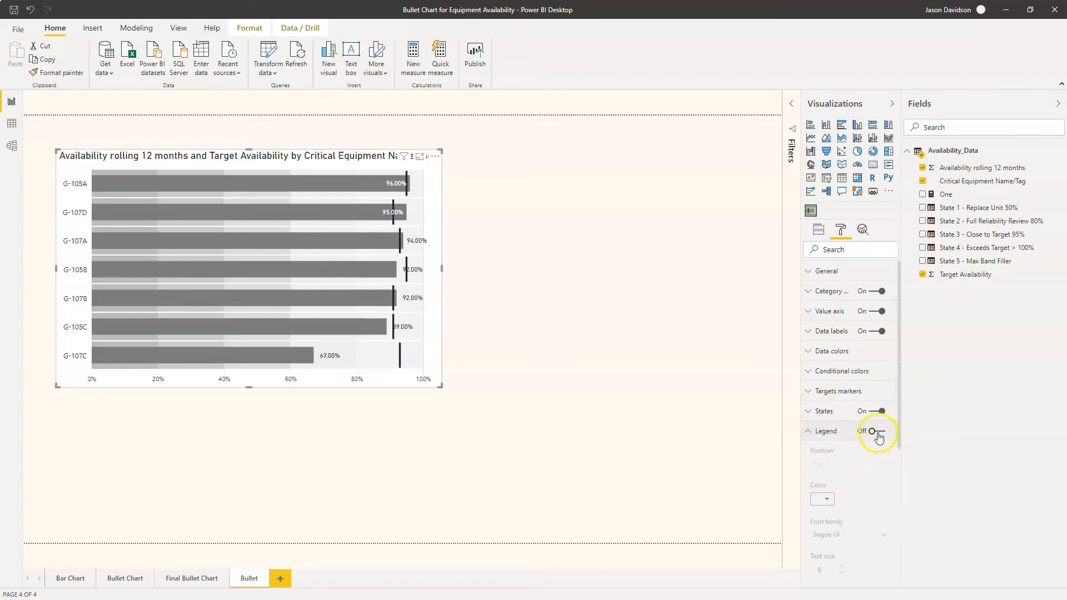
- Turn the bullet chart legend on at the top
click(876, 431)
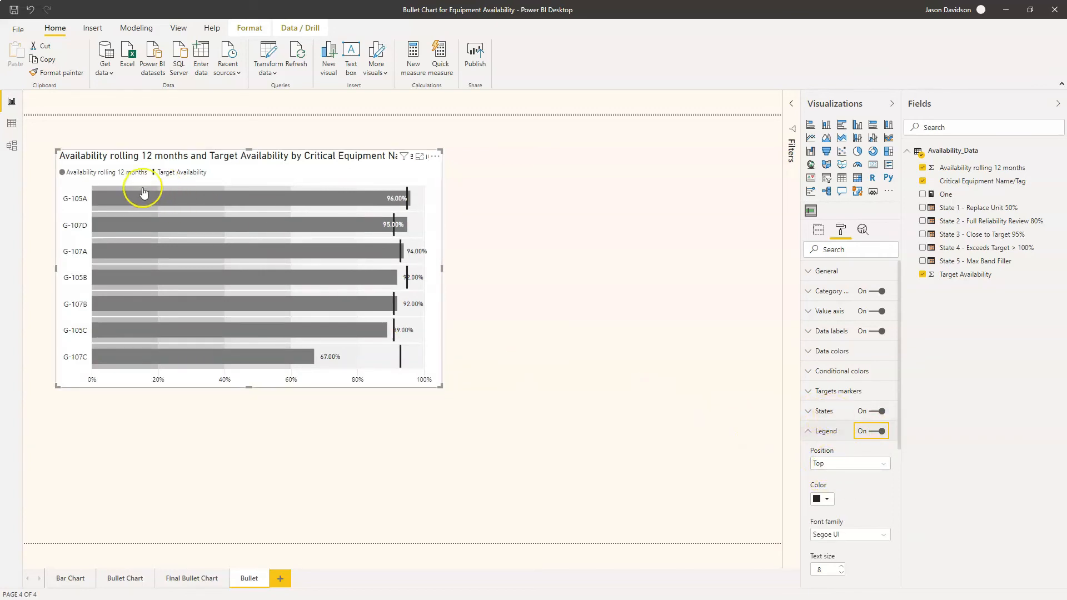
mouse_move(274, 192)
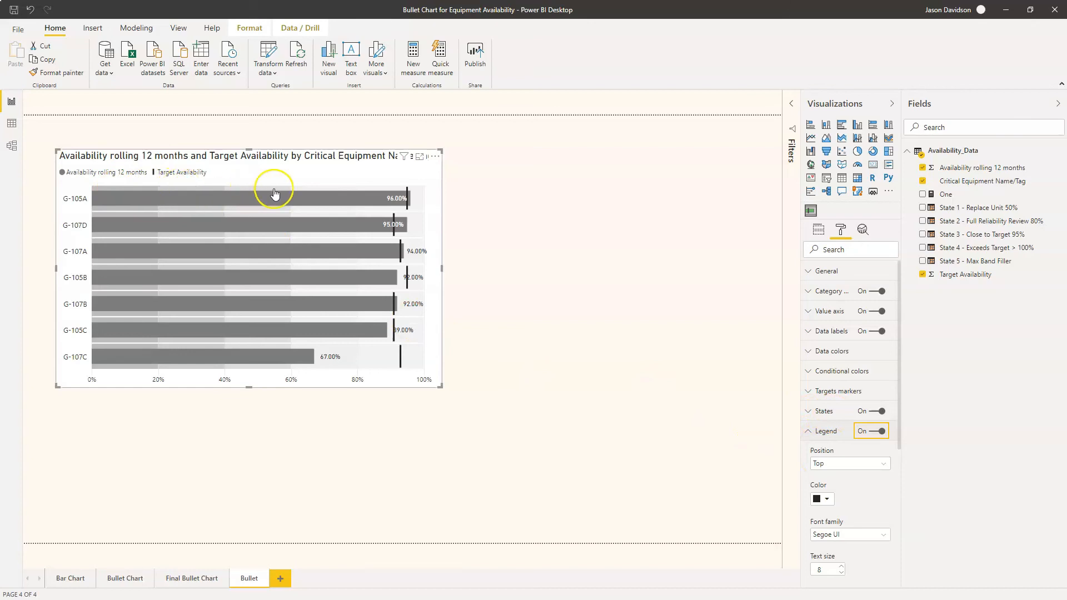
mouse_move(327, 195)
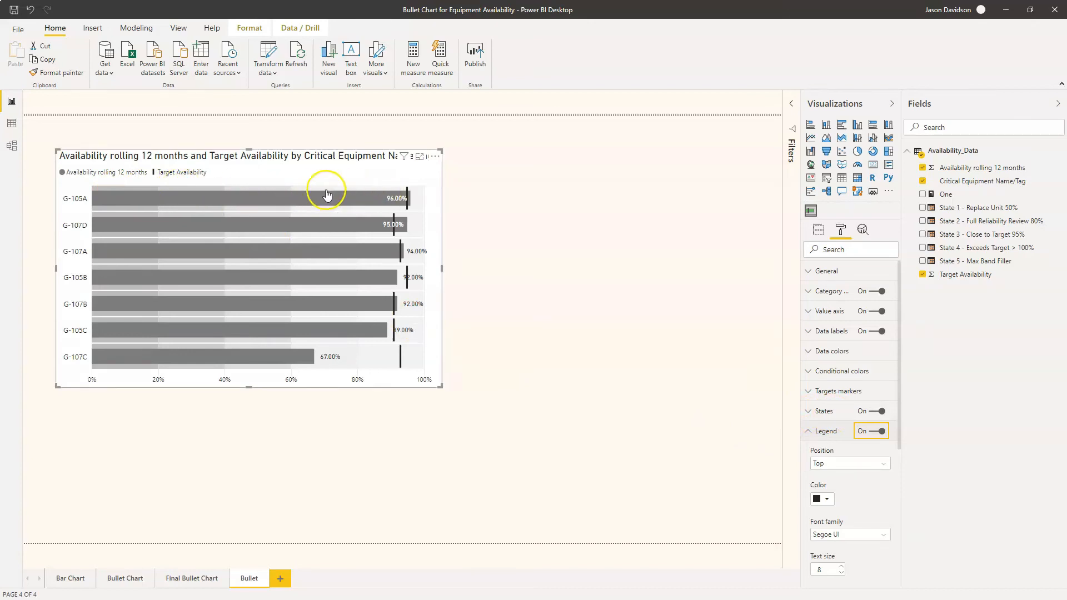
mouse_move(111, 180)
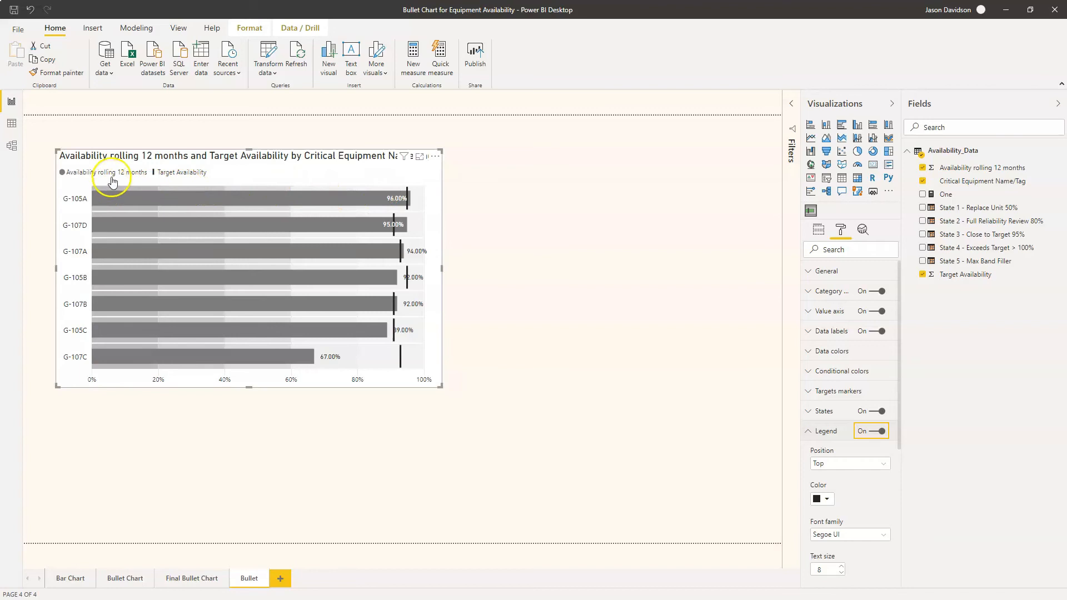
mouse_move(109, 176)
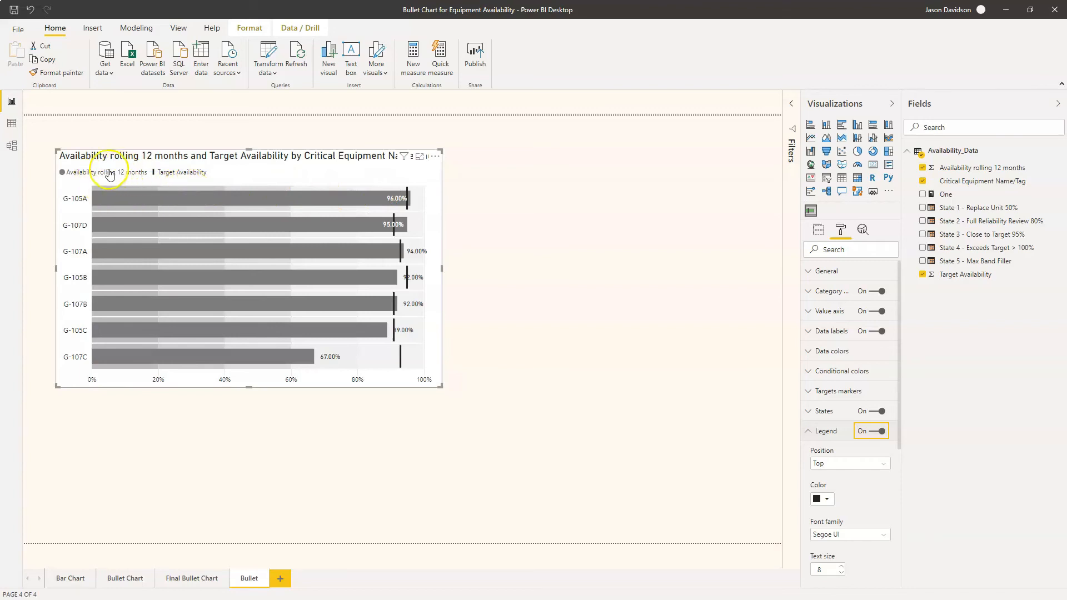
mouse_move(316, 193)
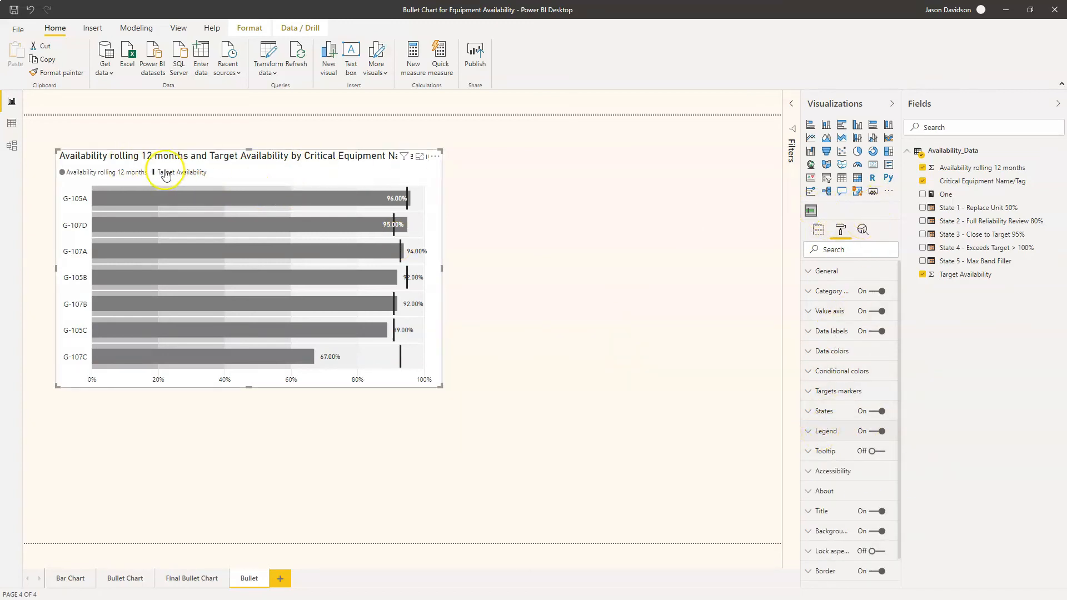
mouse_move(212, 180)
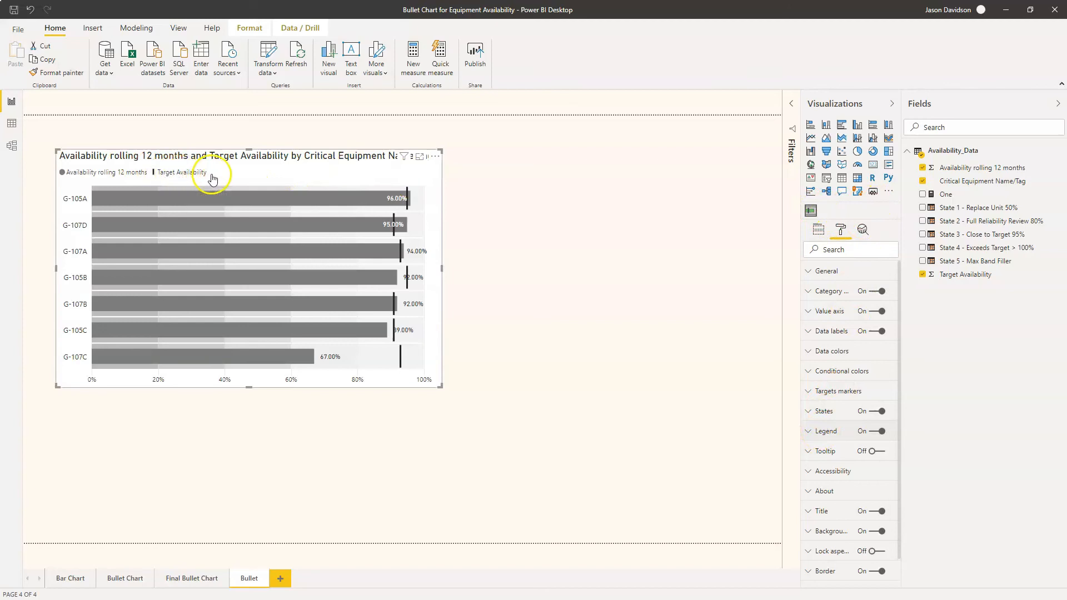
mouse_move(811, 211)
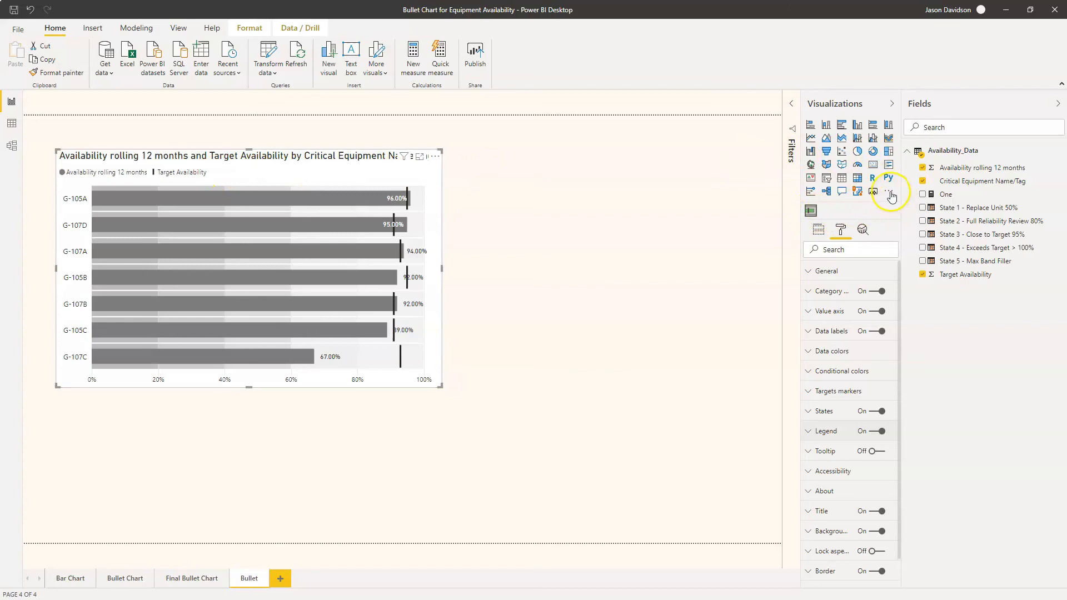
- Open the visuals options menu for getting, importing or removing visuals
click(889, 191)
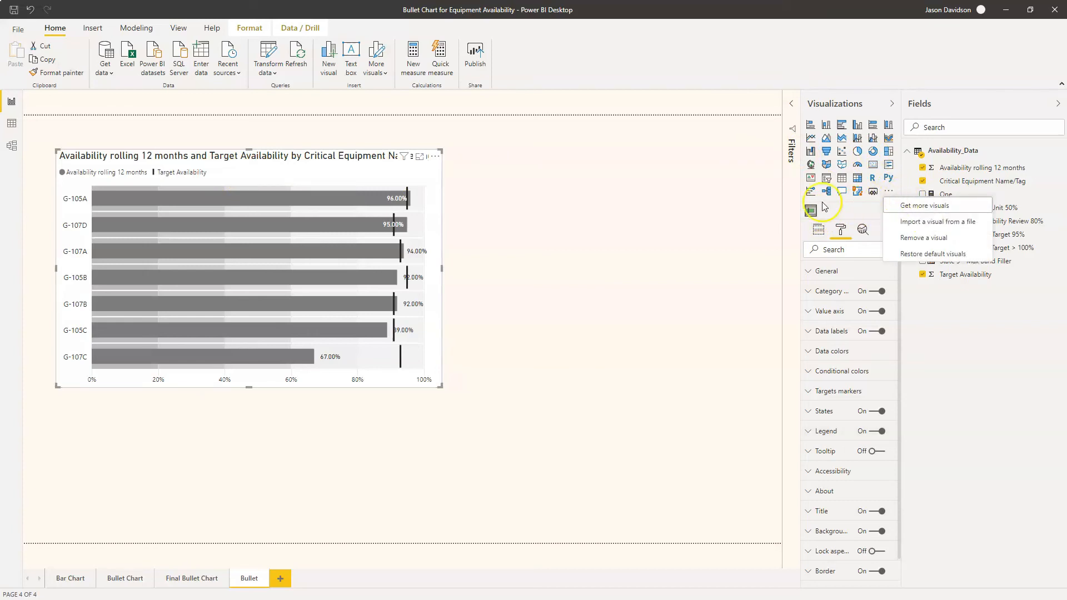
mouse_move(814, 207)
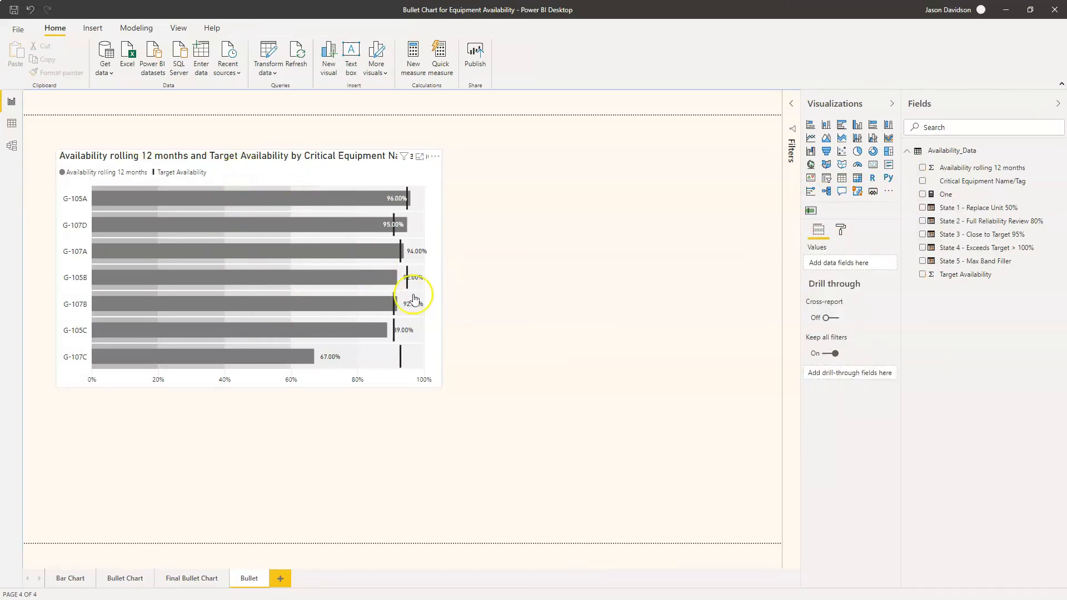
mouse_move(338, 248)
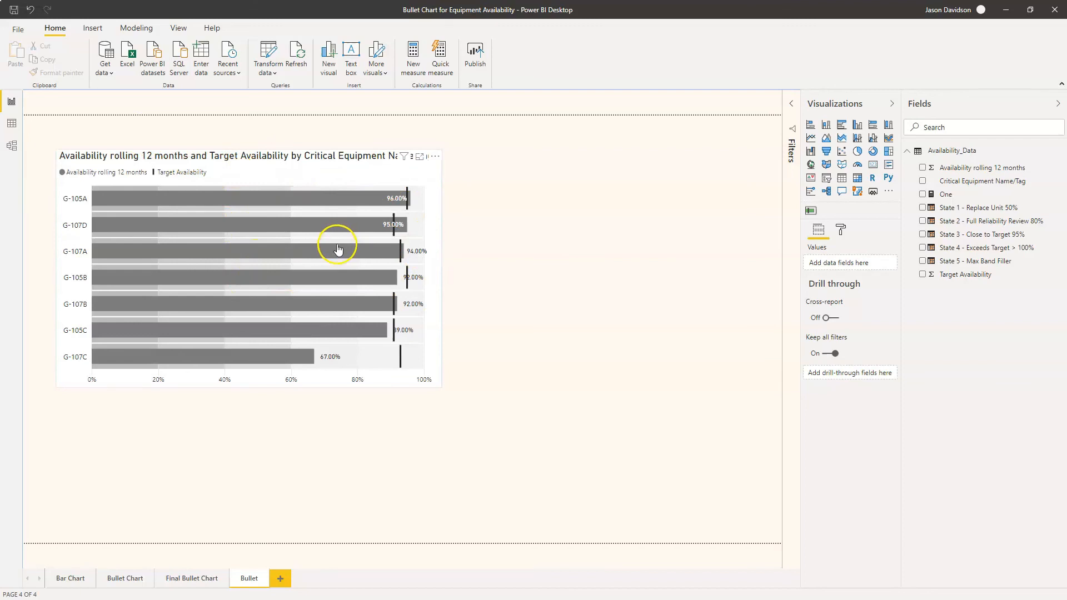
mouse_move(786, 256)
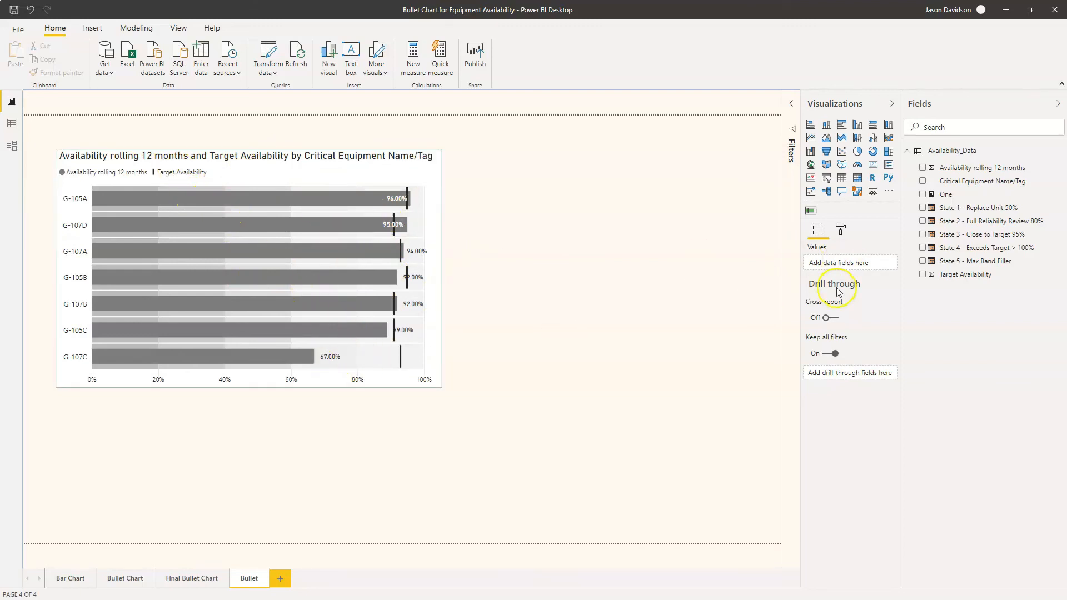
mouse_move(556, 347)
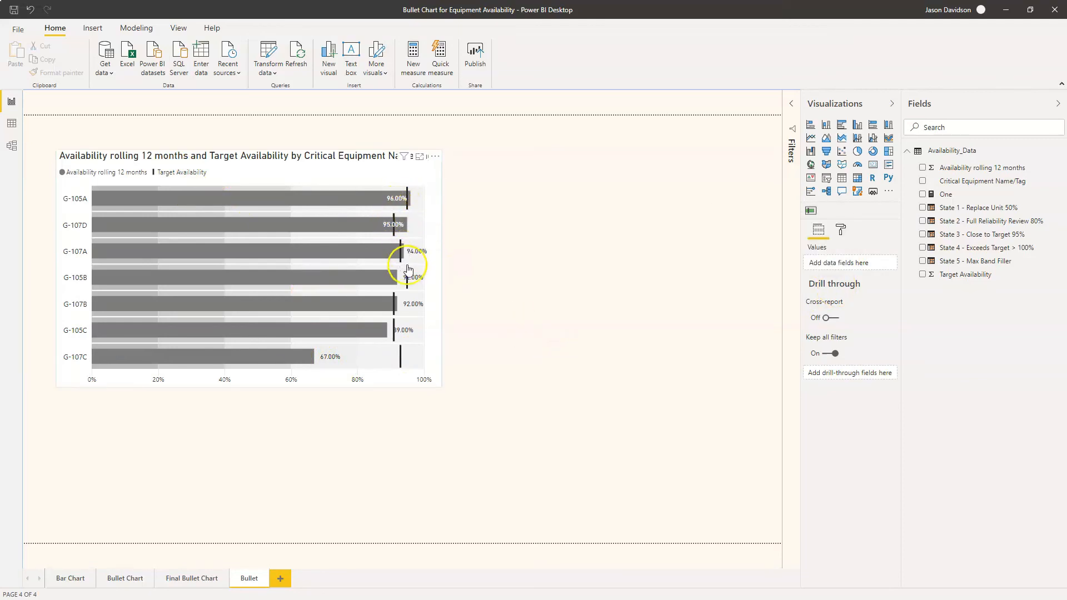
mouse_move(401, 361)
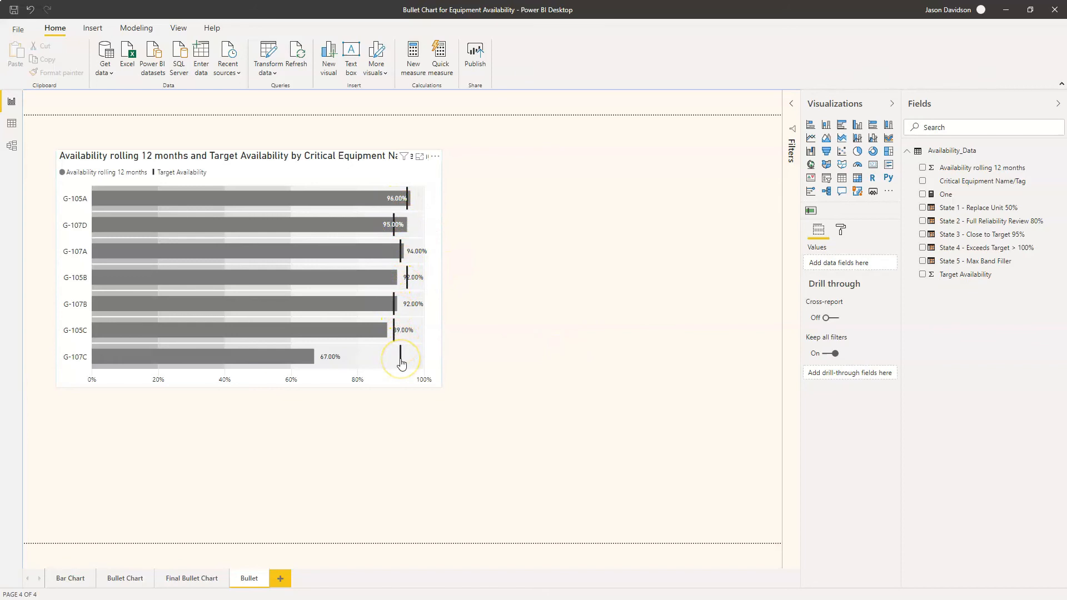
mouse_move(841, 230)
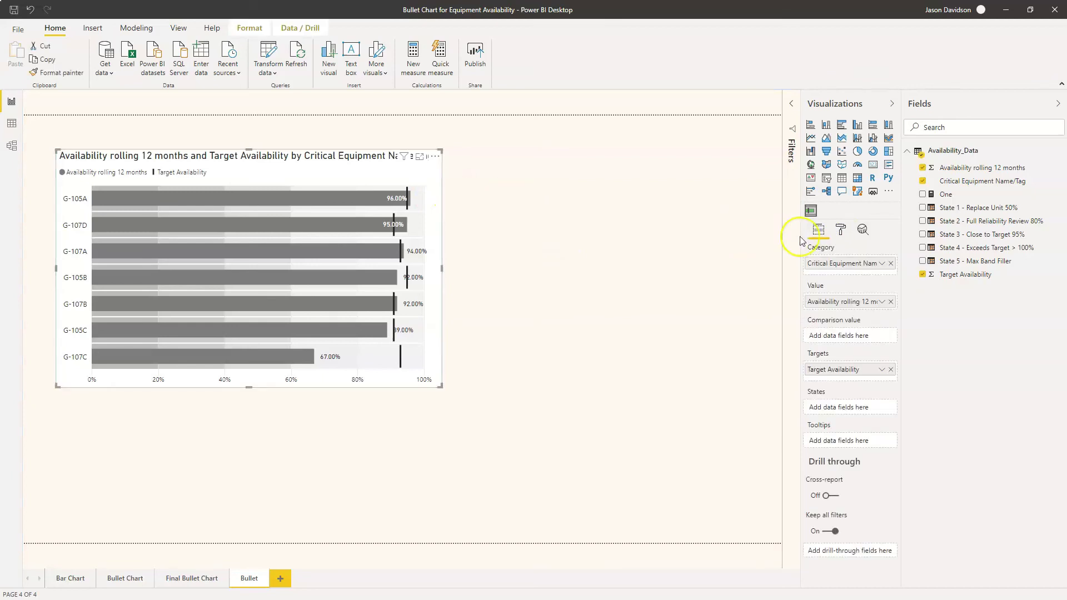
- Colour bars dark red when availability is less than target, using Conditional colors
click(841, 229)
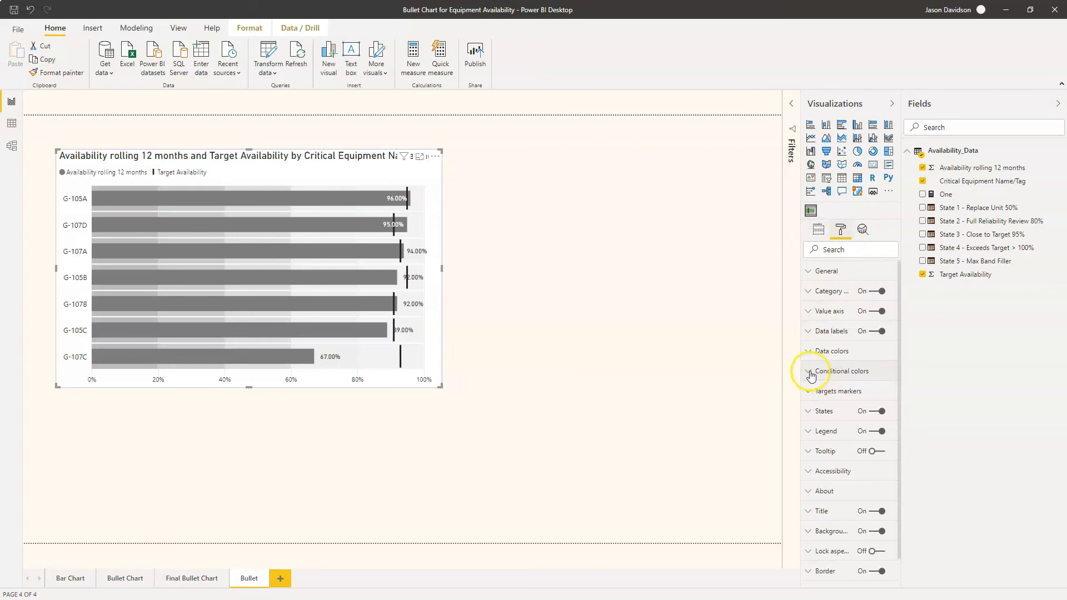
click(808, 371)
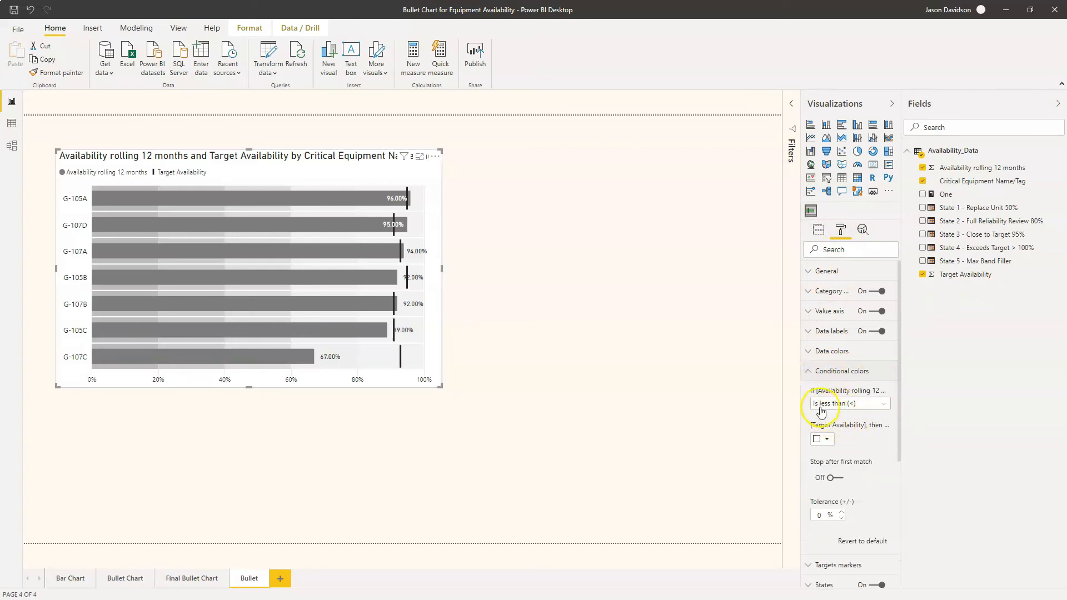
mouse_move(849, 401)
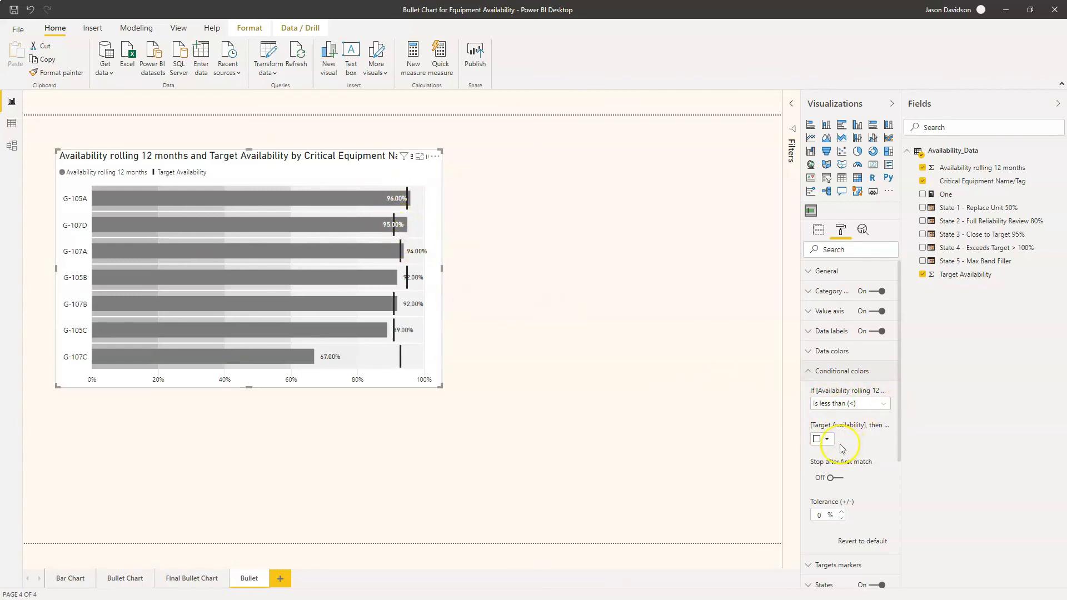
click(829, 439)
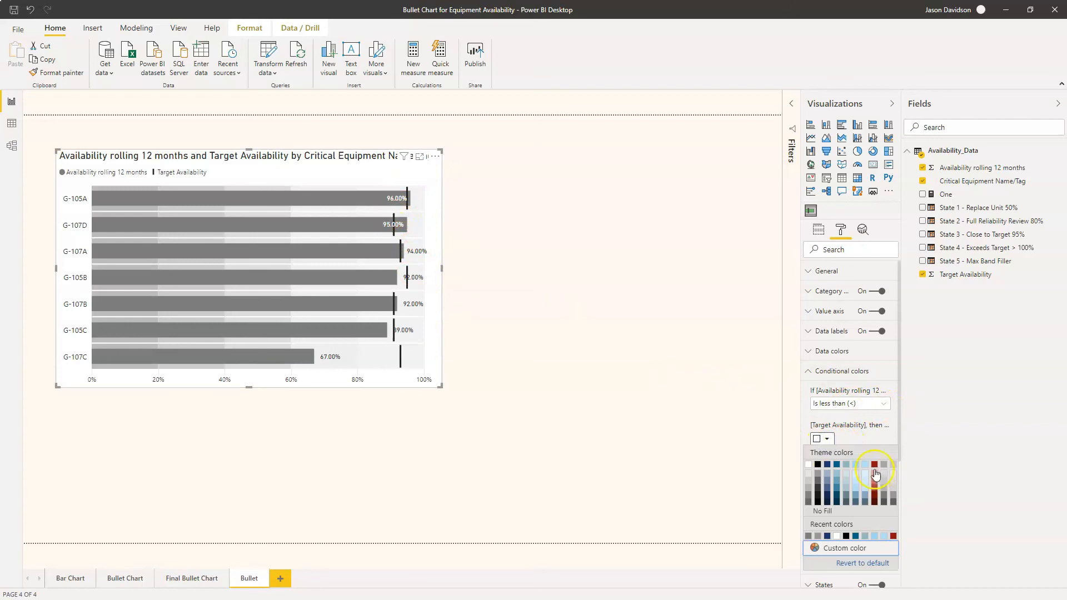
click(875, 466)
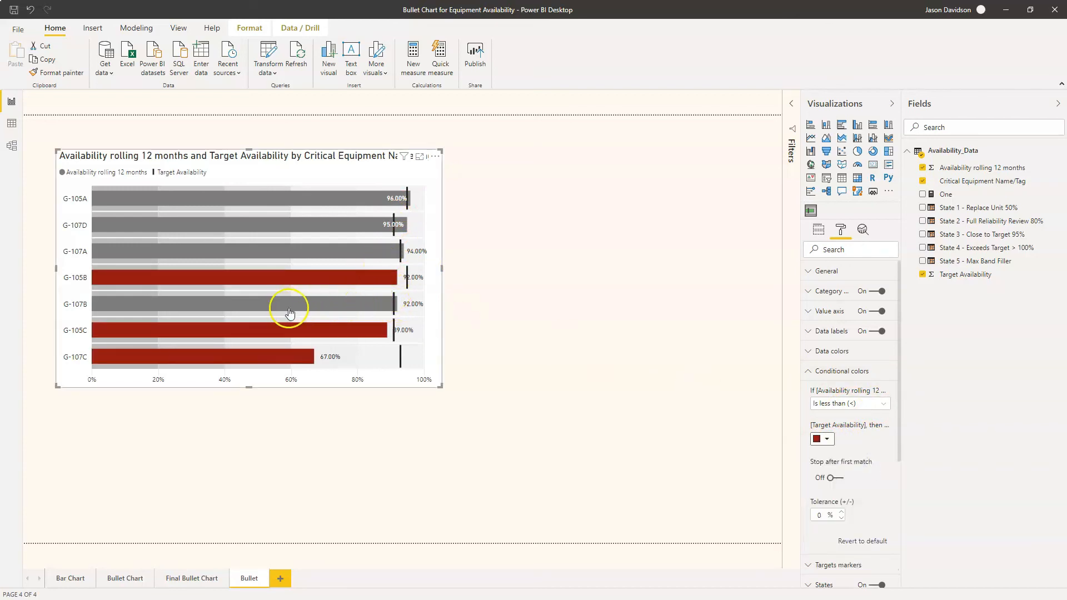
mouse_move(95, 293)
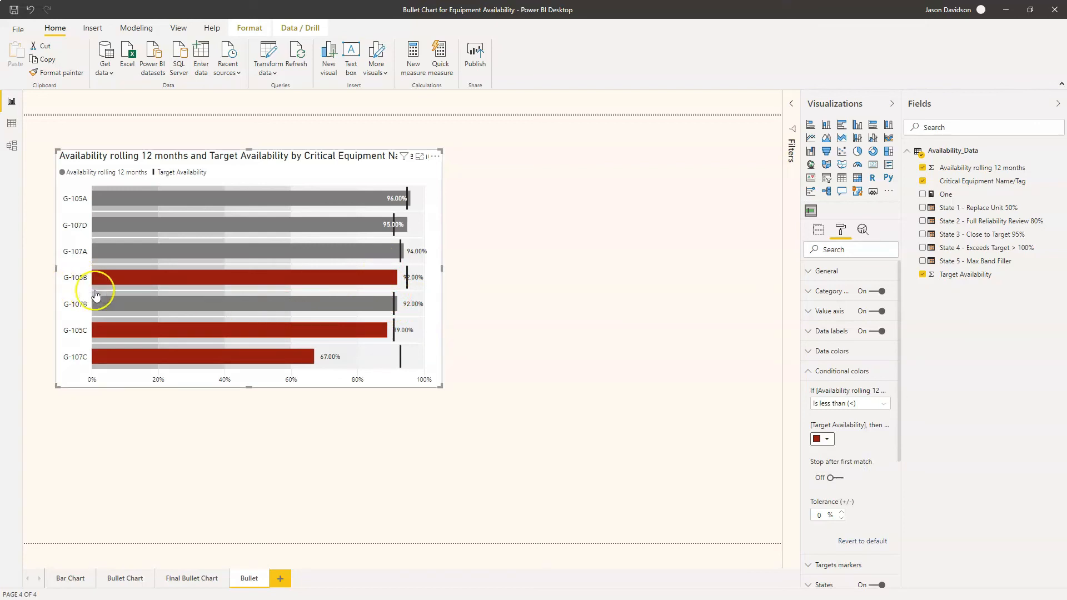
mouse_move(288, 370)
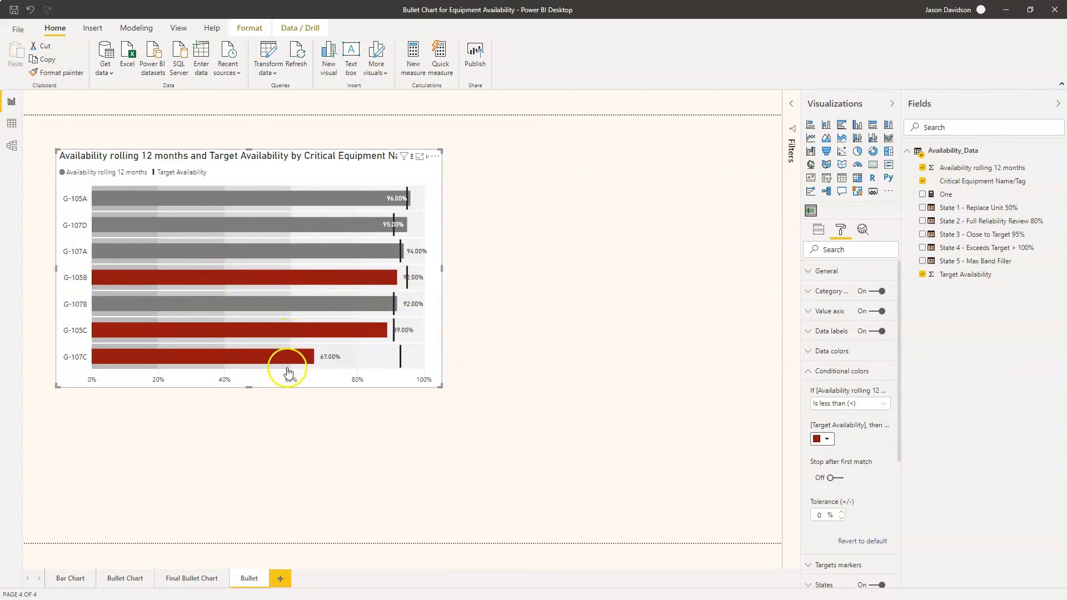
mouse_move(407, 211)
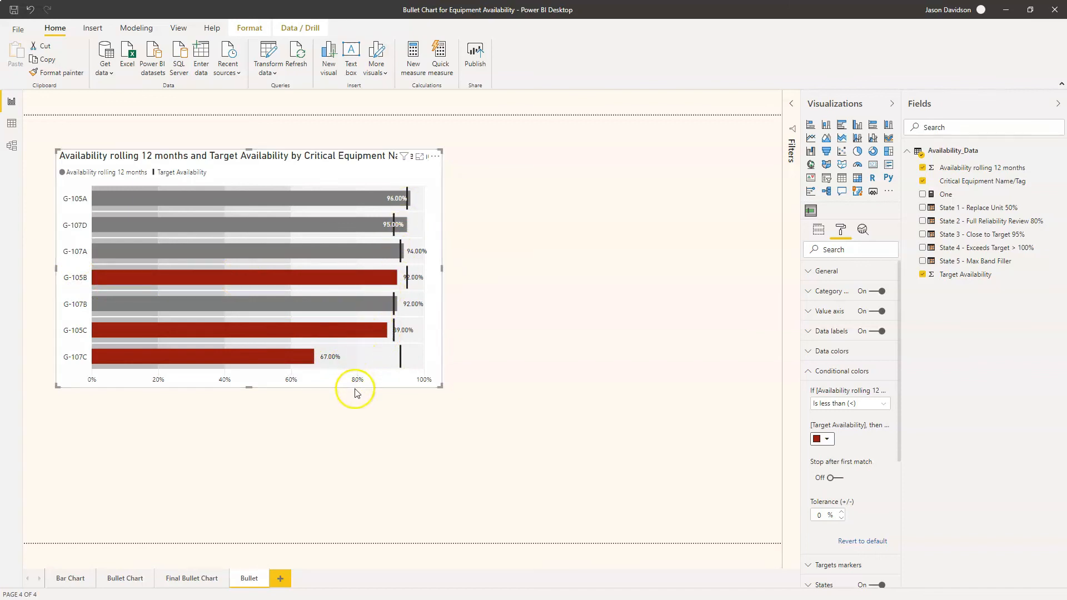
mouse_move(337, 396)
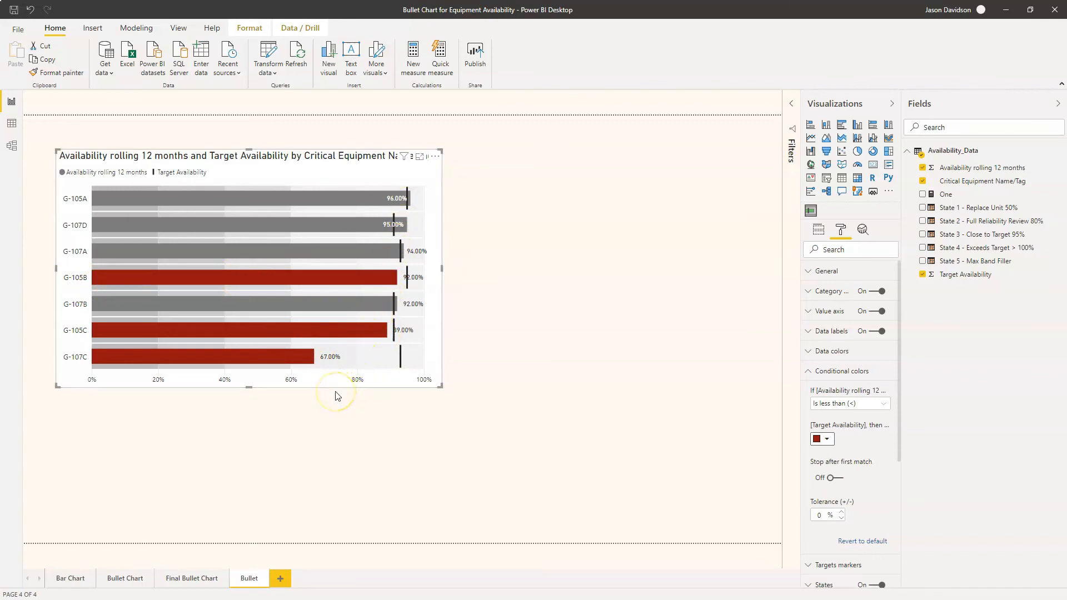
mouse_move(154, 473)
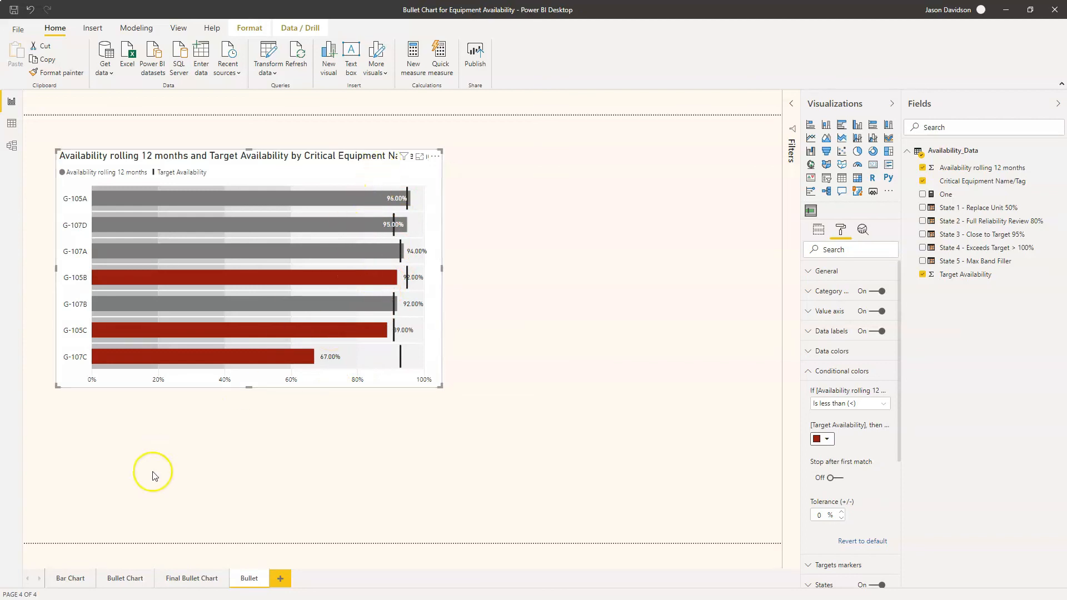
mouse_move(132, 545)
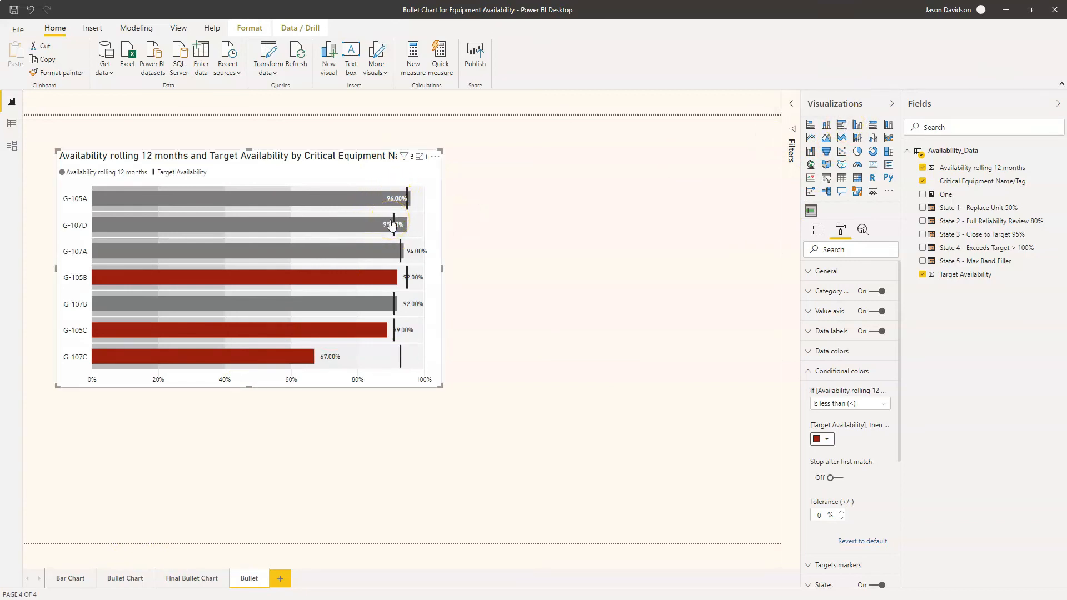
mouse_move(399, 199)
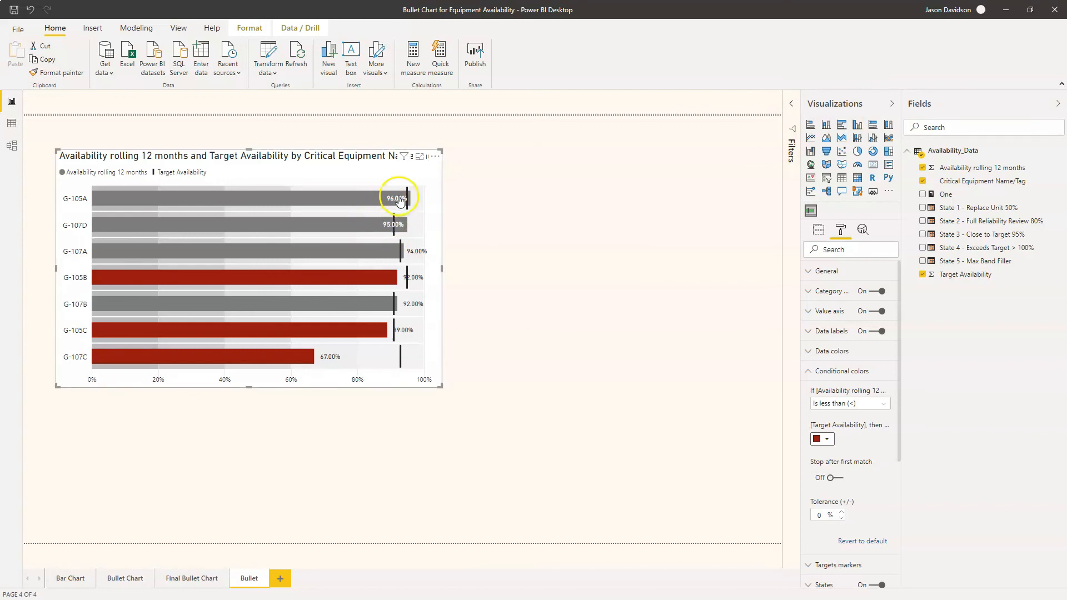
mouse_move(394, 197)
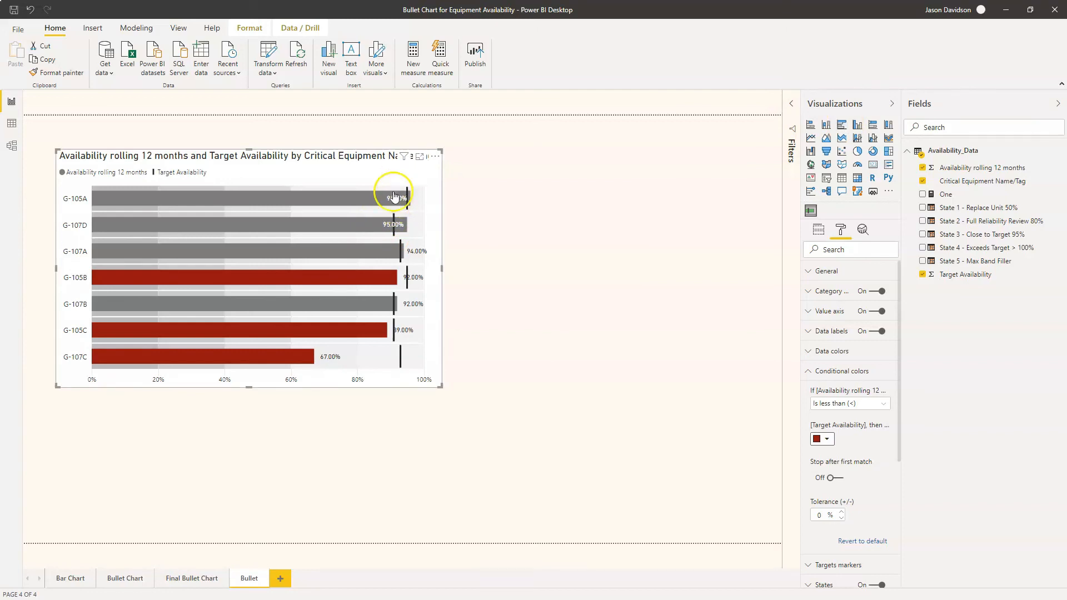
mouse_move(311, 166)
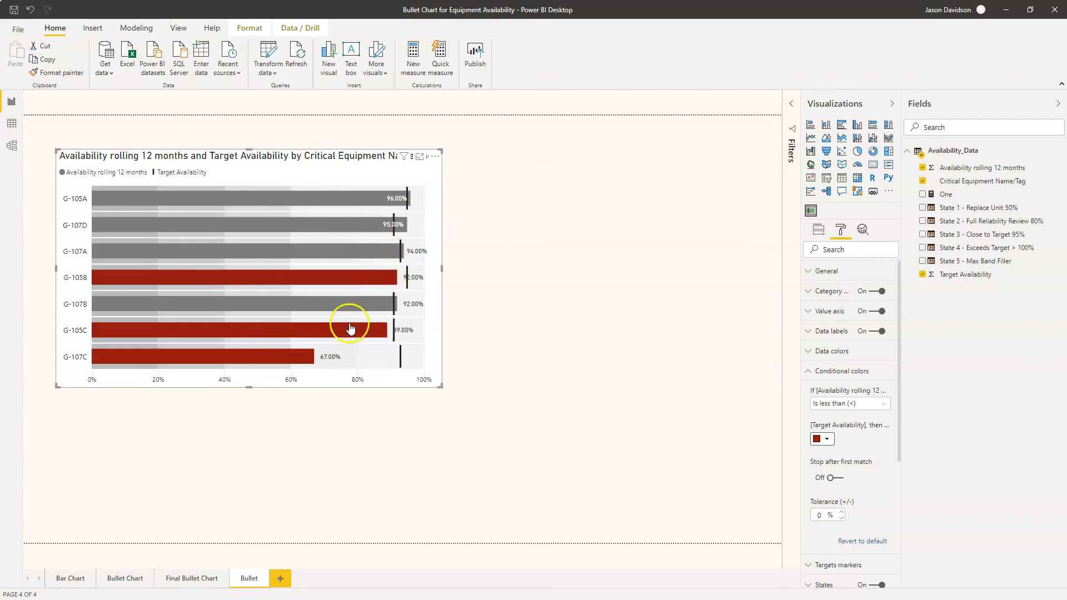
mouse_move(276, 366)
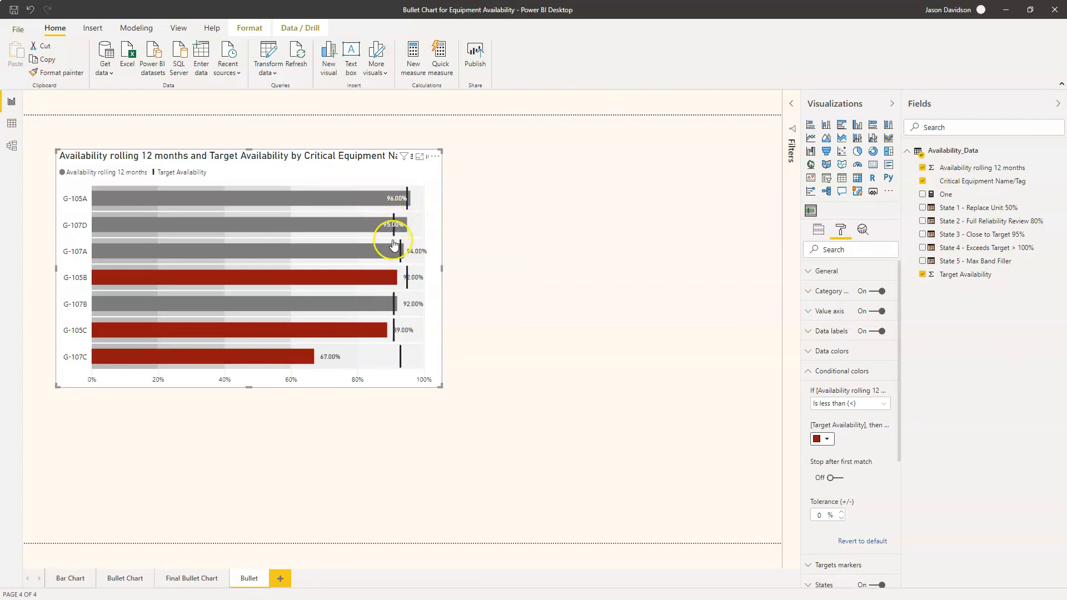
mouse_move(341, 363)
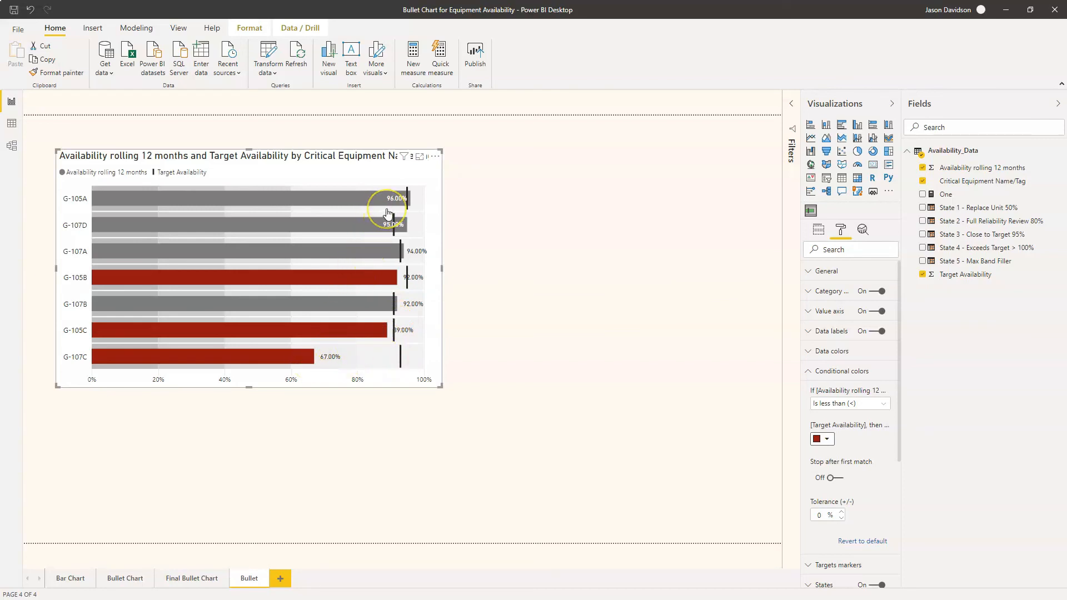
mouse_move(286, 433)
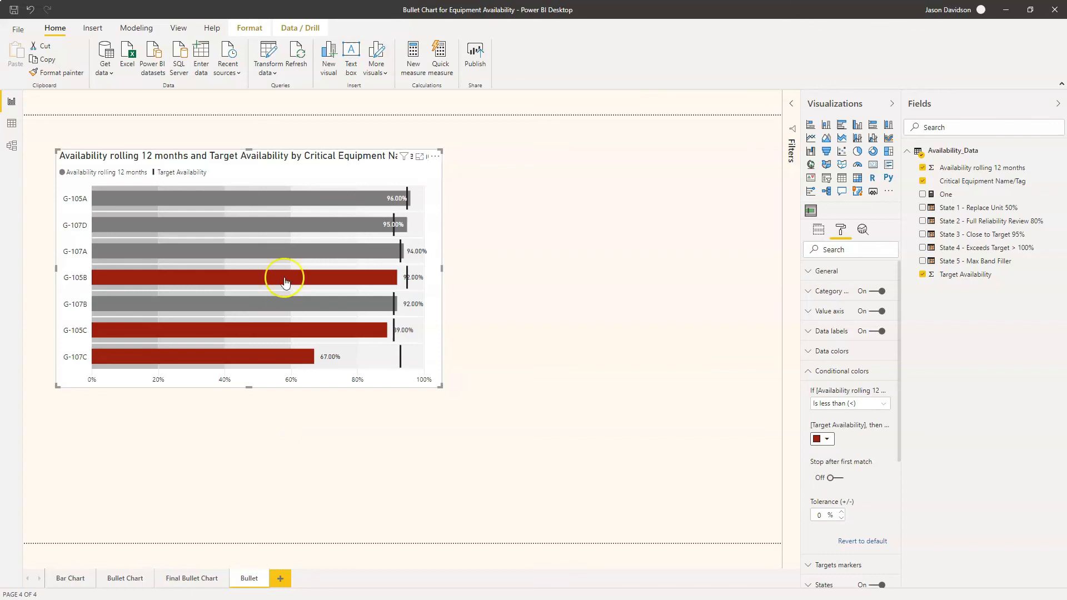
mouse_move(338, 432)
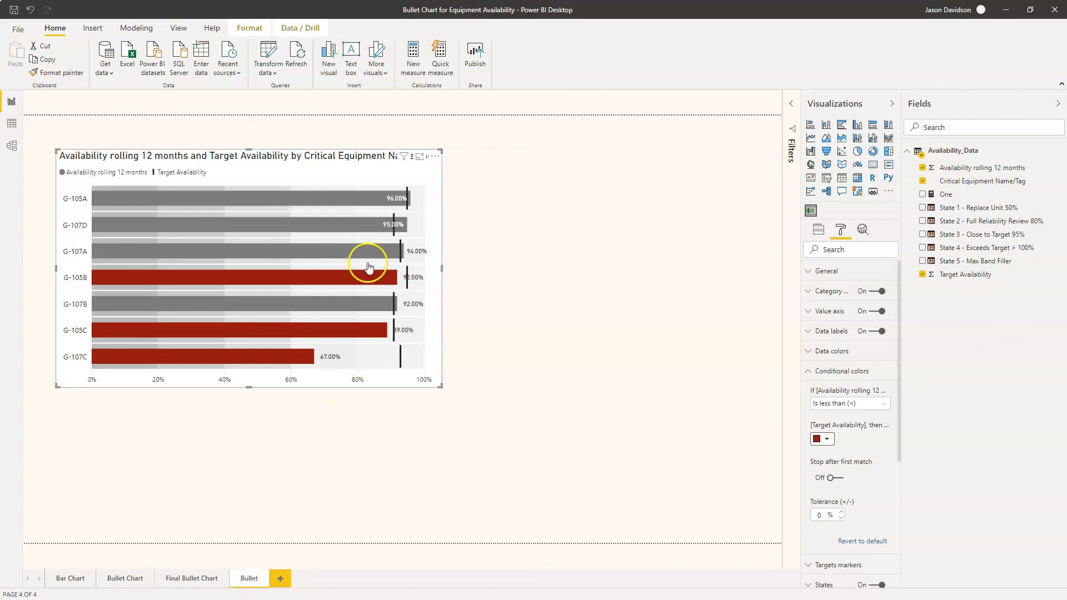
mouse_move(318, 432)
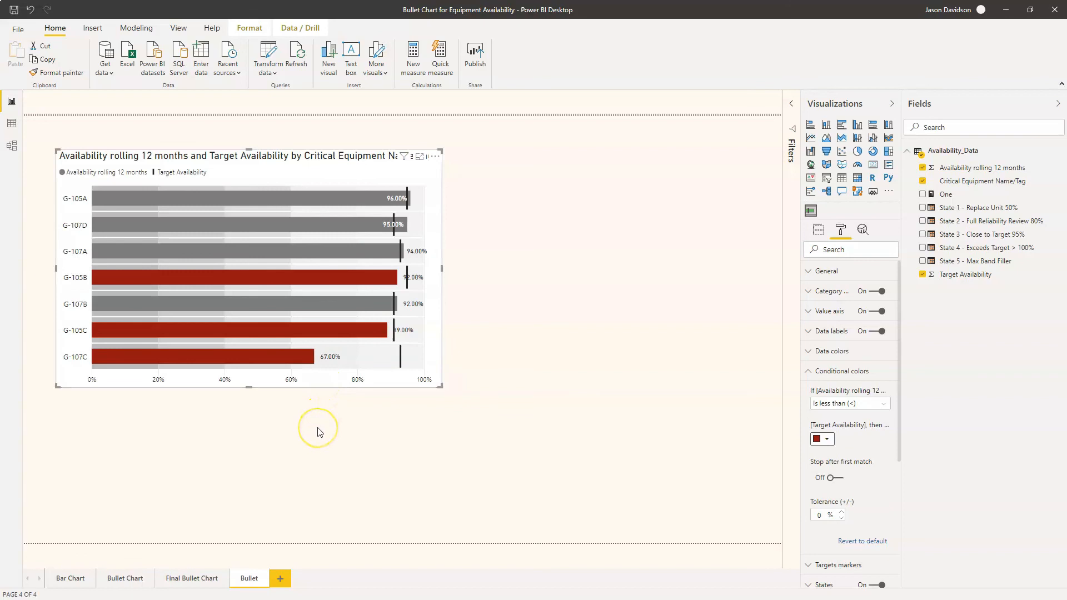
mouse_move(132, 191)
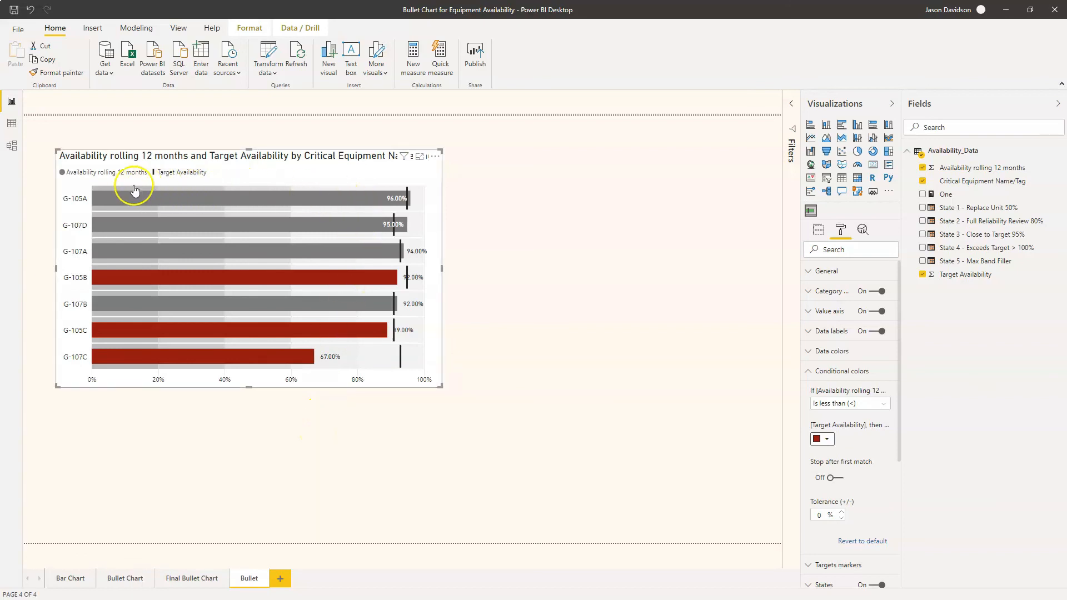
mouse_move(401, 189)
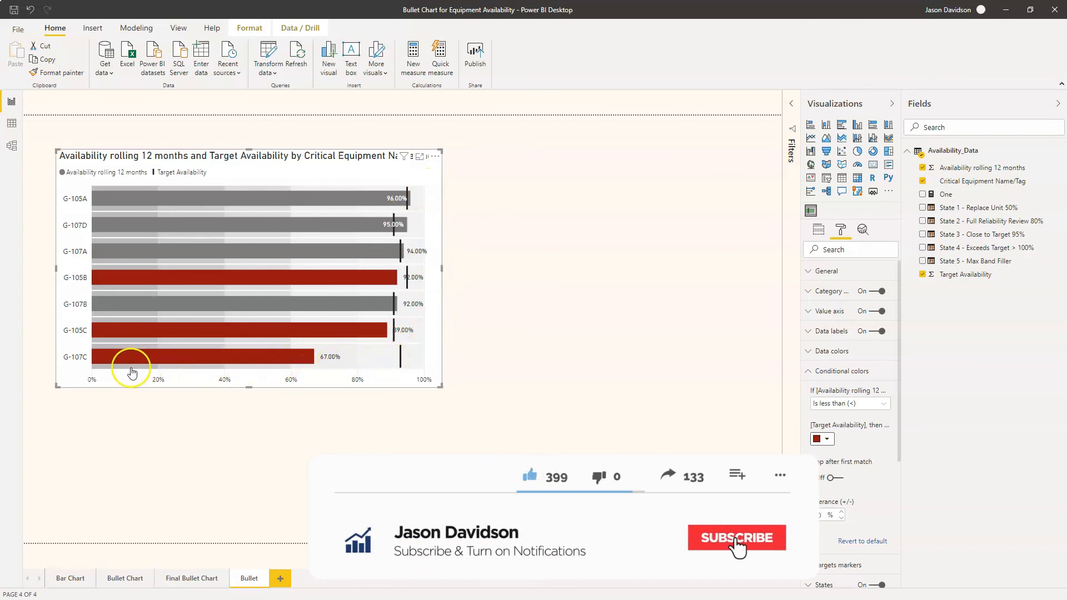
click(736, 539)
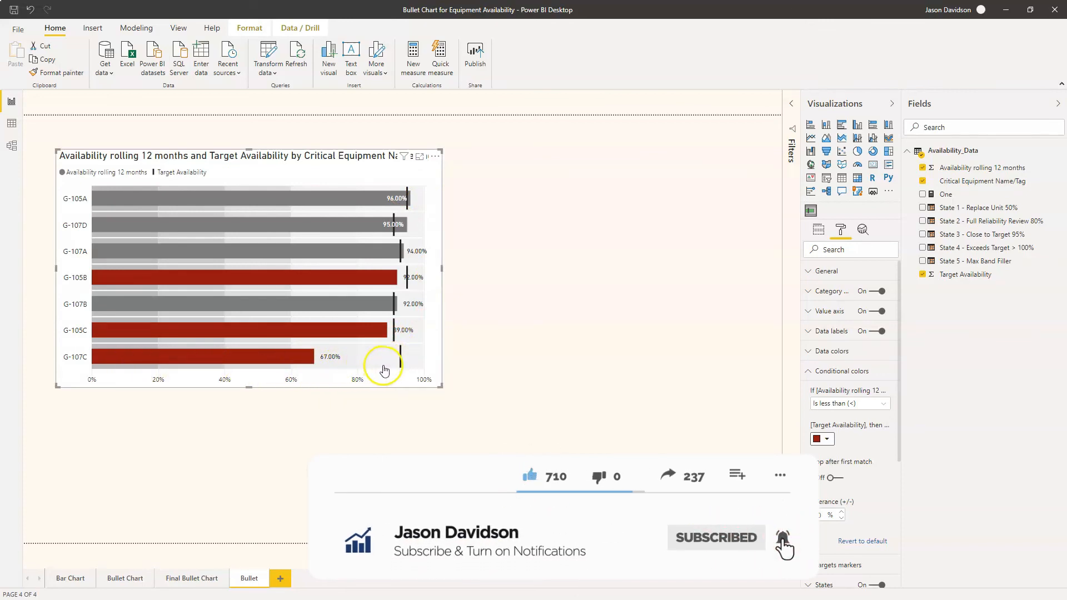